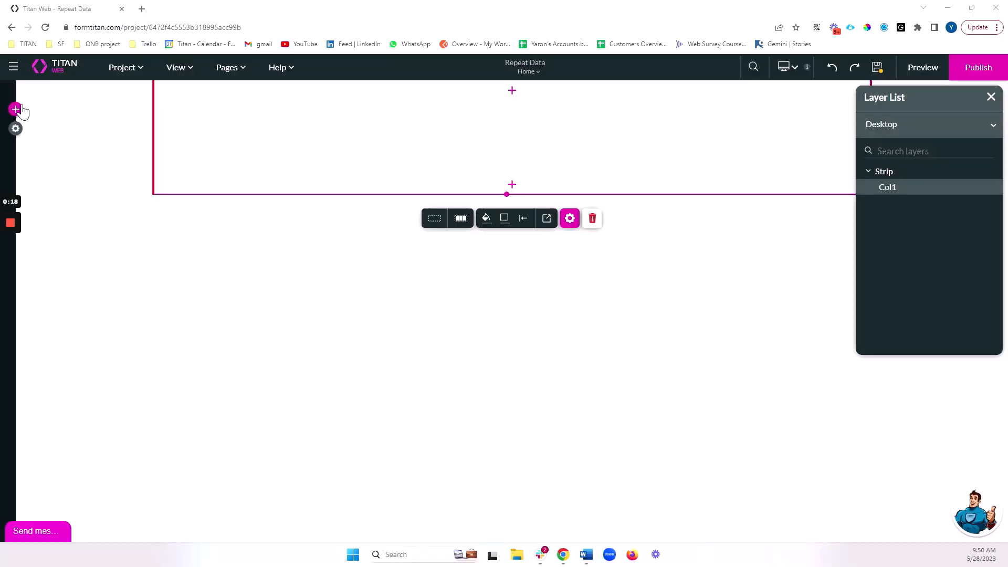
Add a lookup on the Salesforce Account object and label it Accounts
click(16, 110)
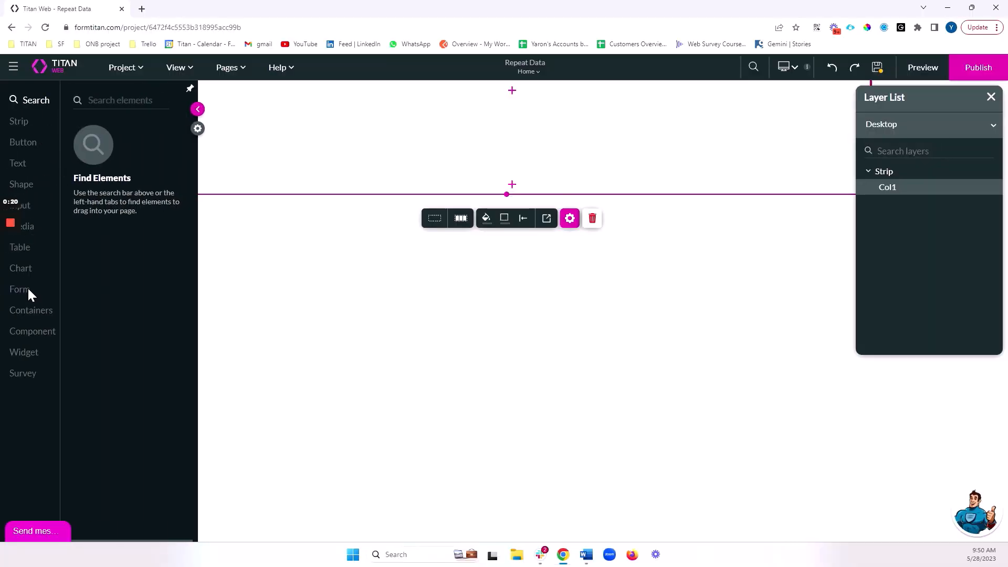
click(19, 247)
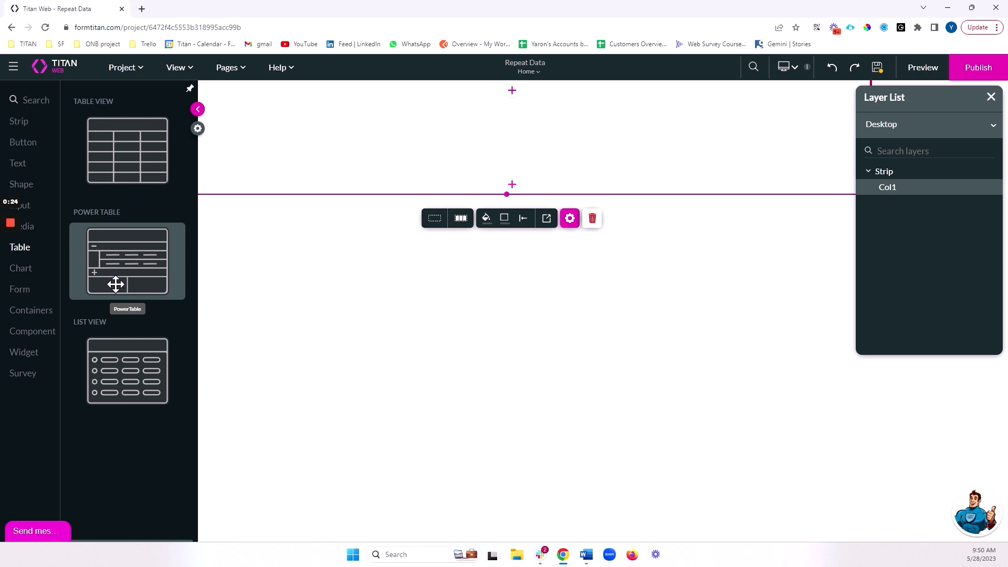
click(197, 108)
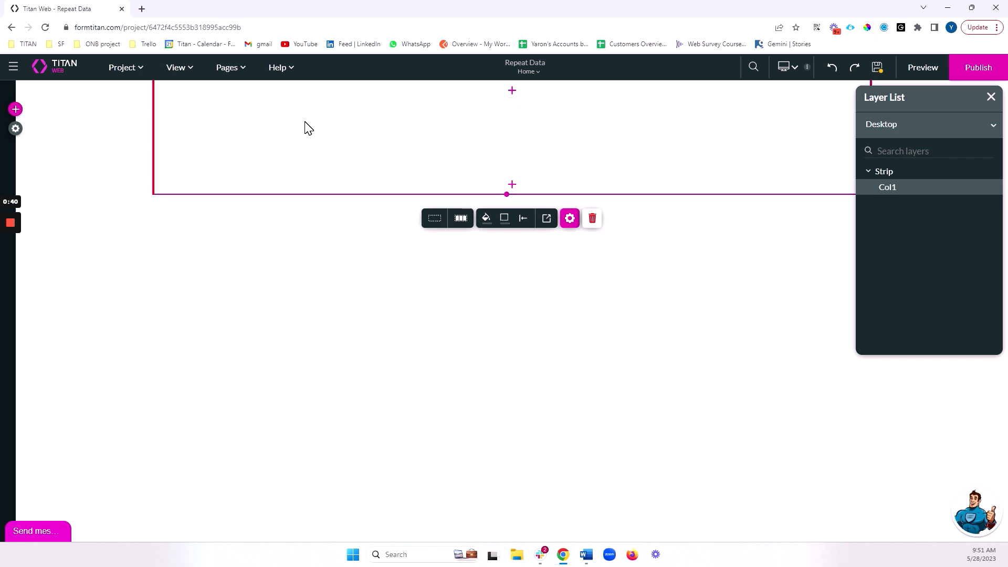
mouse_move(26, 119)
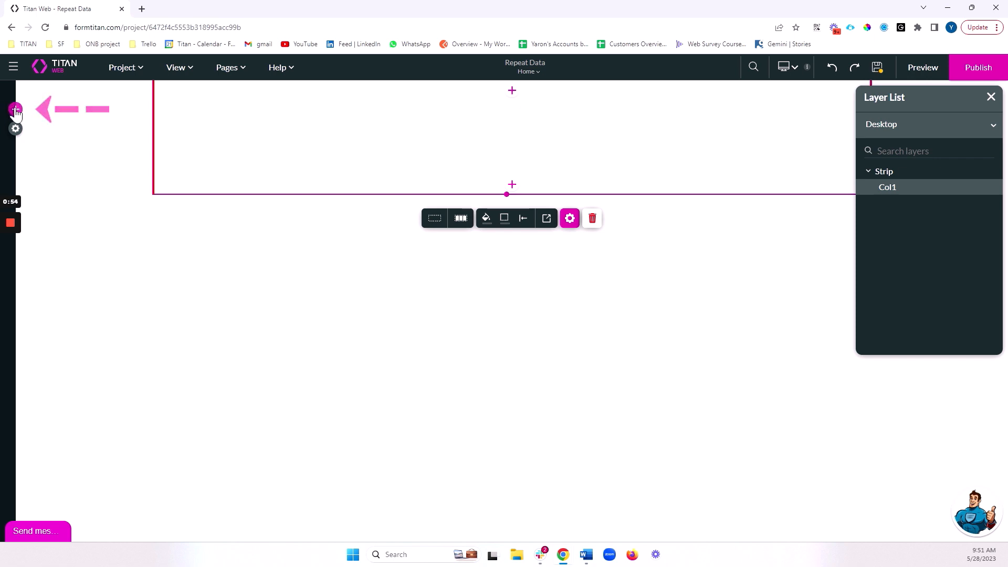
click(15, 108)
text(acc)
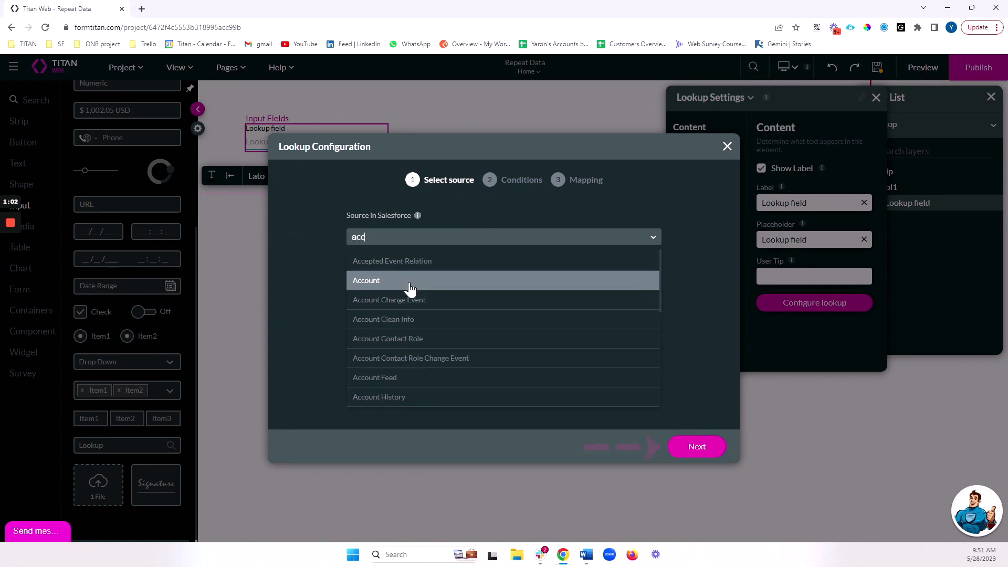
click(366, 280)
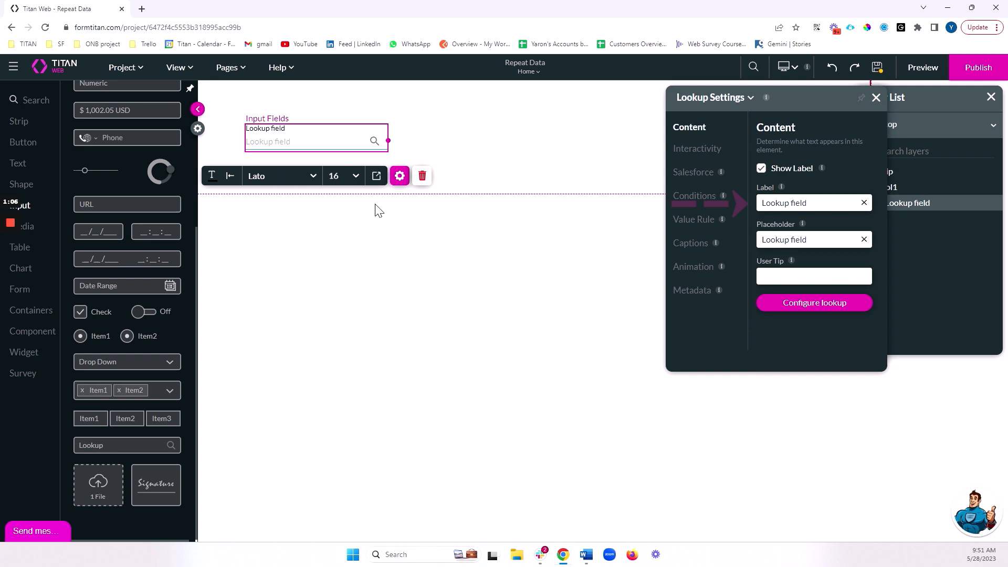
text(Accounts)
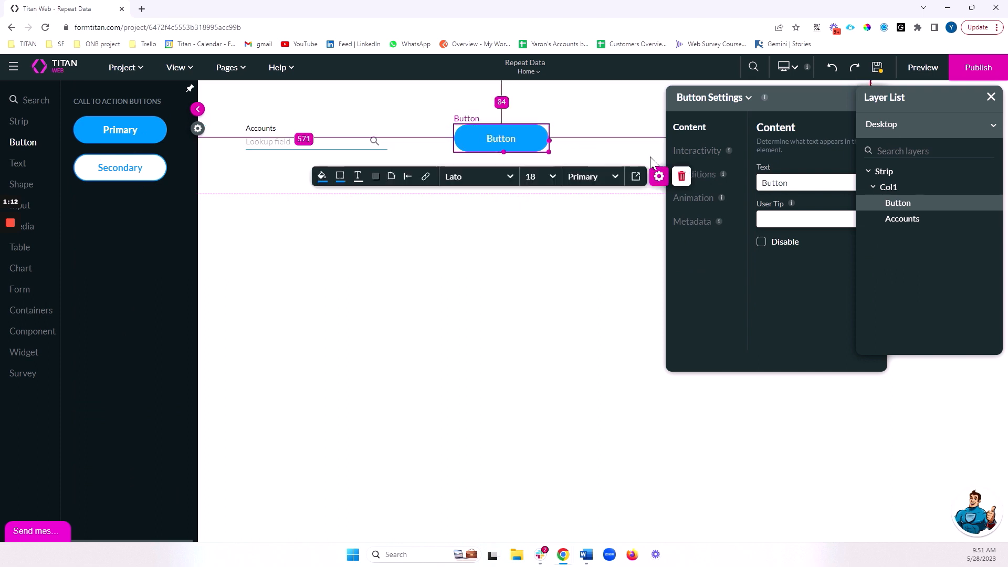
Add a button named Bring Contacts beside the lookup
text(Bring Contacts)
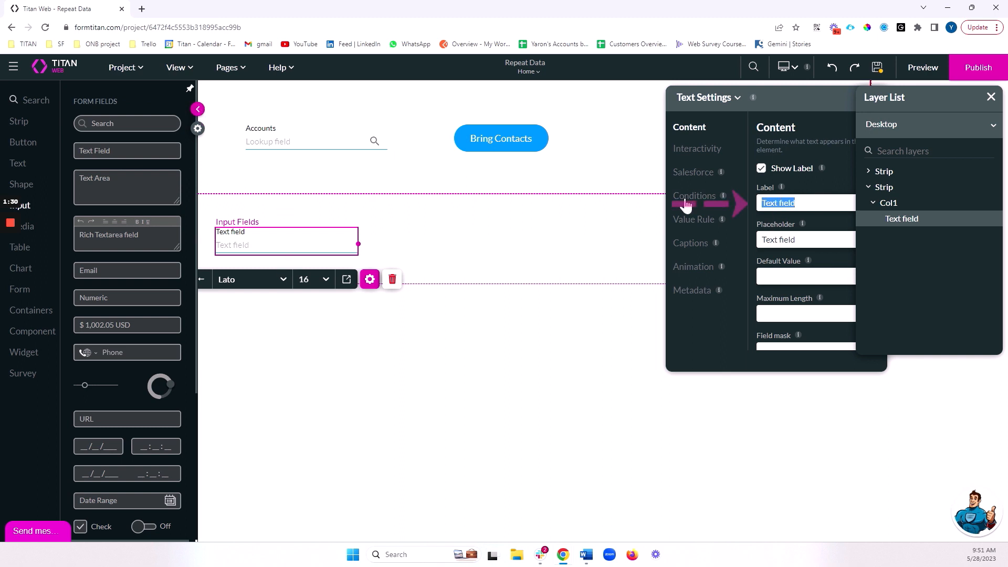
Label the second strip's text field Full Name
text(Full Name)
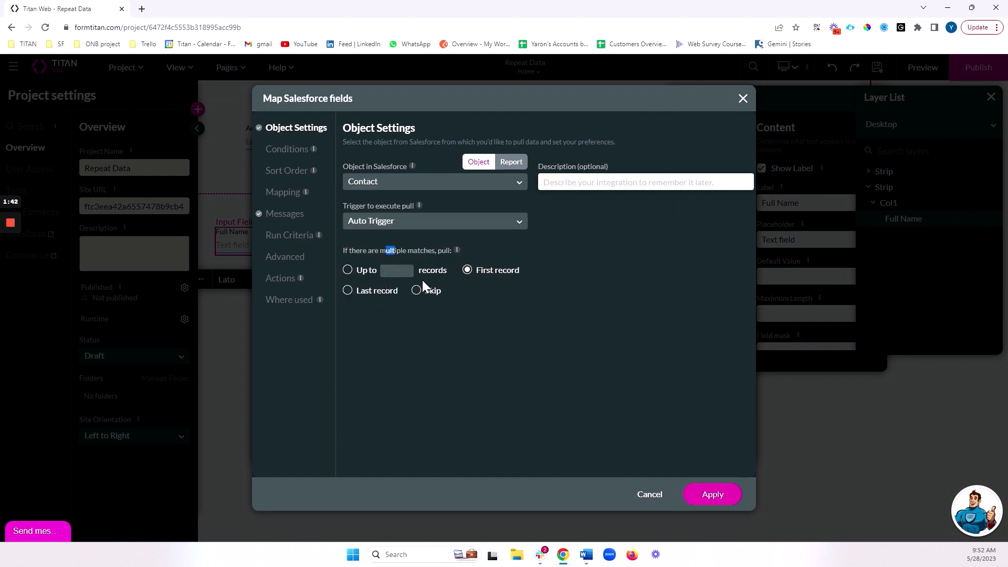
Set the Full Name pull to fetch up to 20 records on user action
click(347, 270)
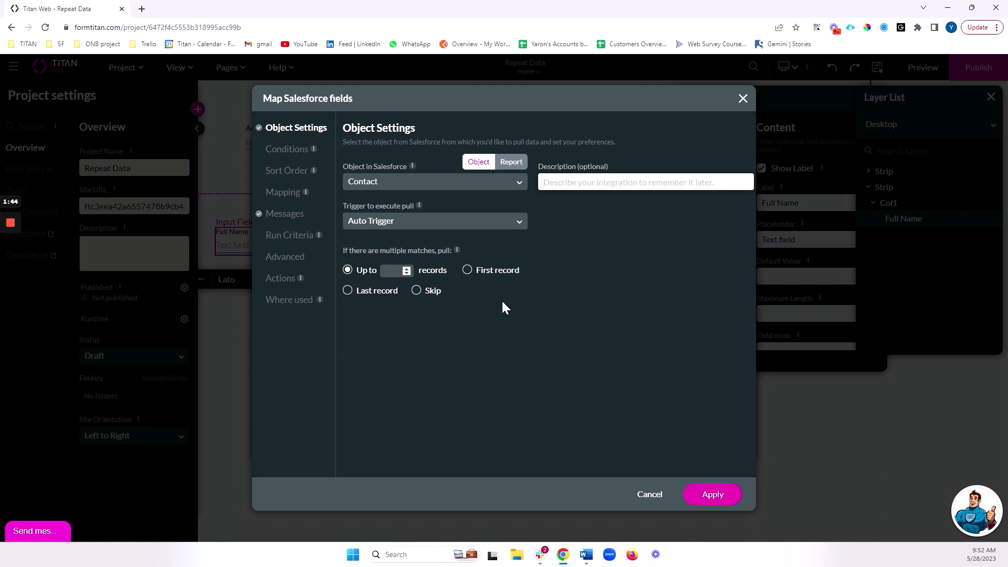
text(20)
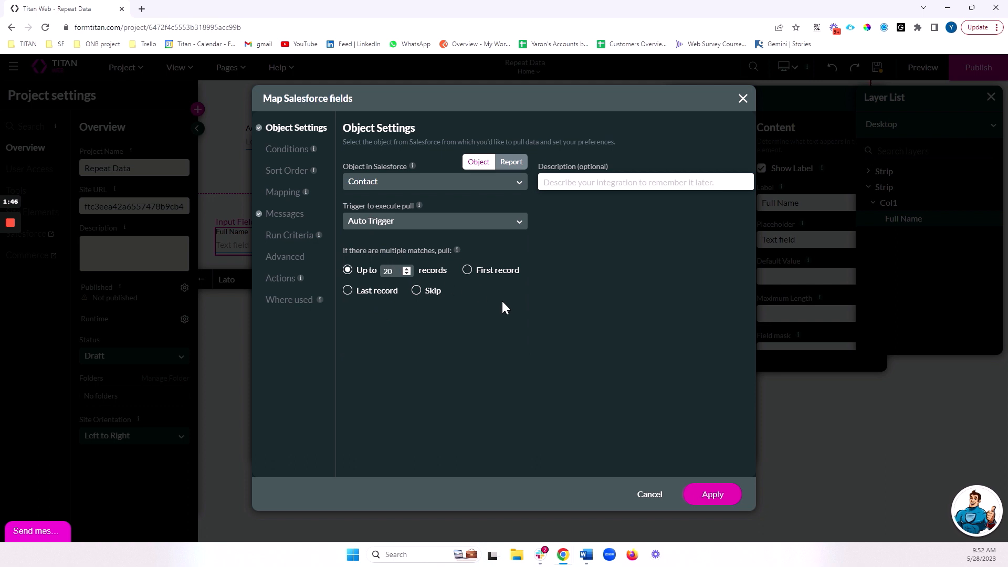
mouse_move(400, 236)
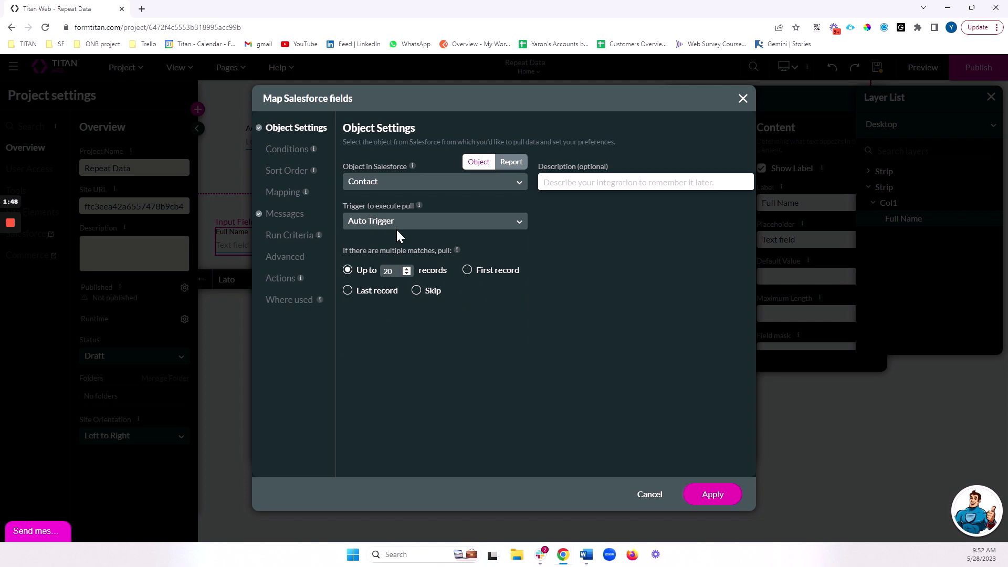
click(433, 221)
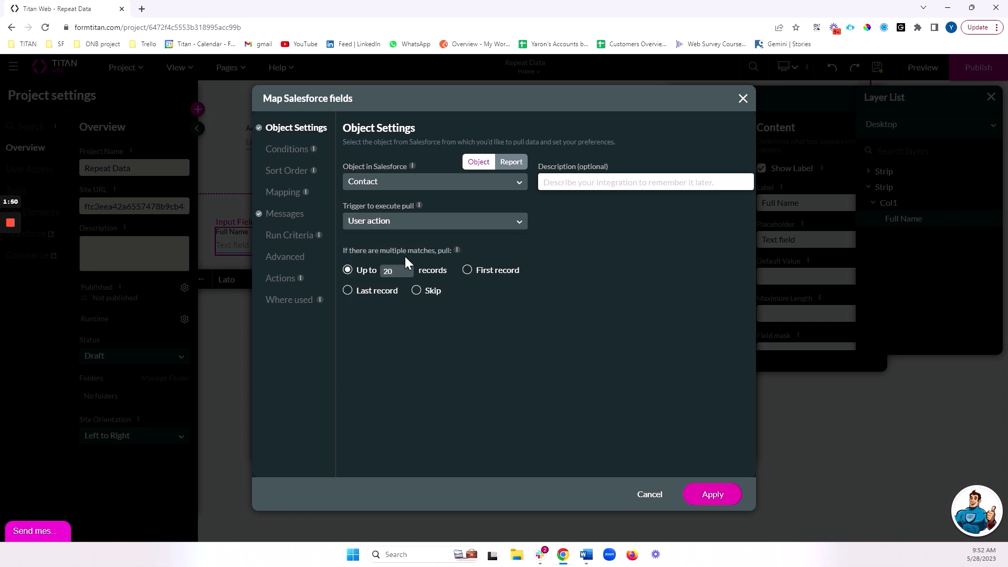
click(287, 149)
text(ac)
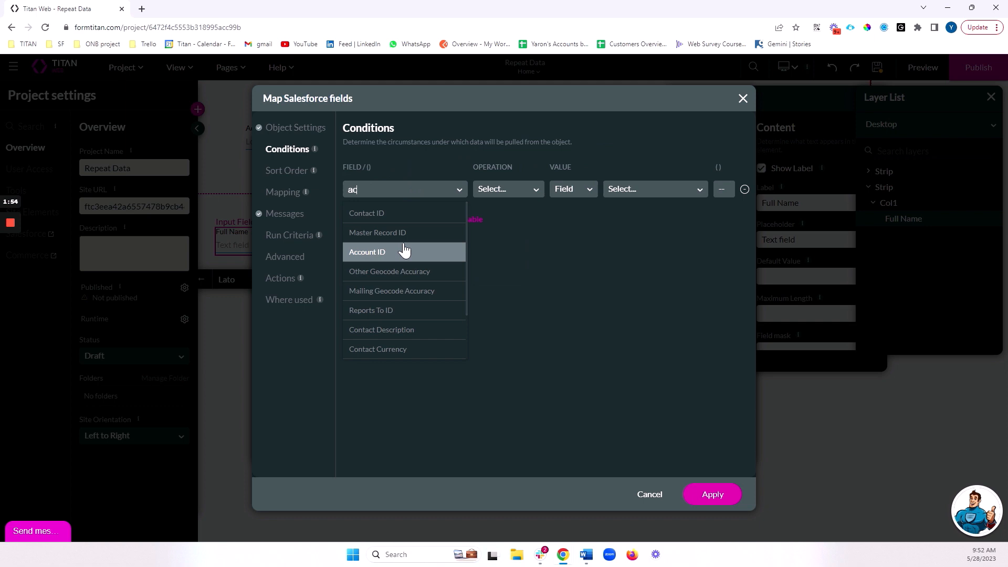
Add the condition Account ID equals the Accounts lookup value and move on to field mapping
click(368, 251)
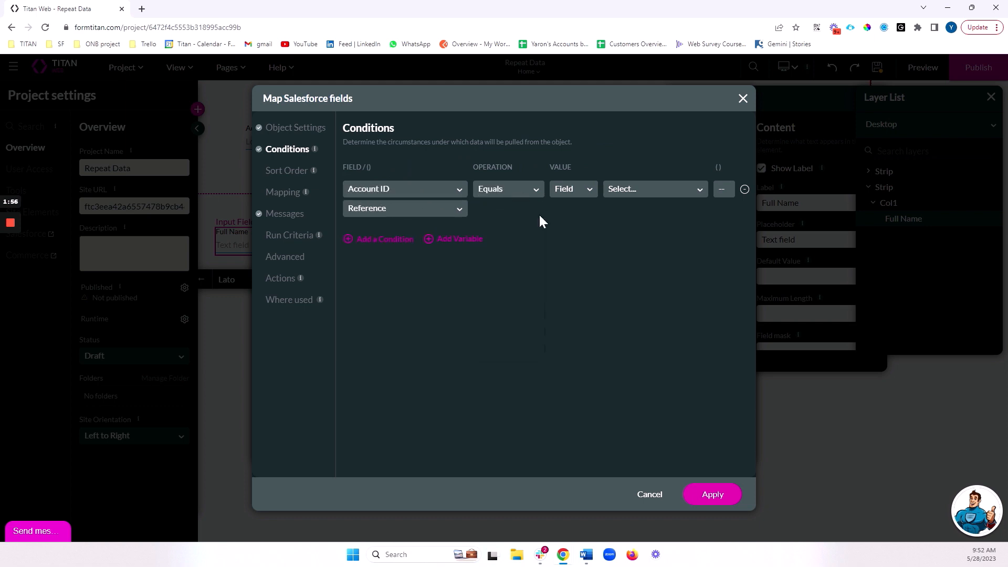
mouse_move(611, 195)
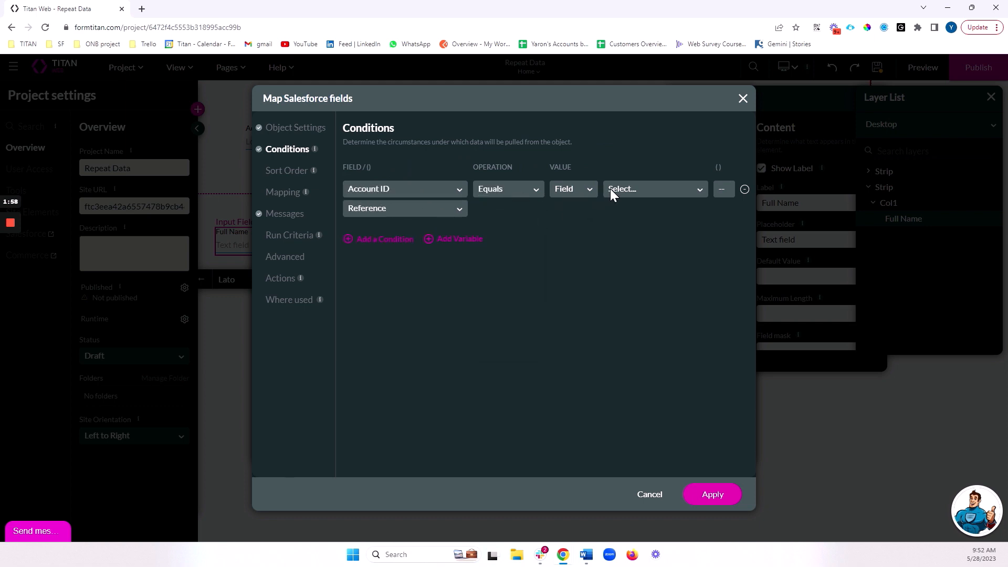
click(651, 188)
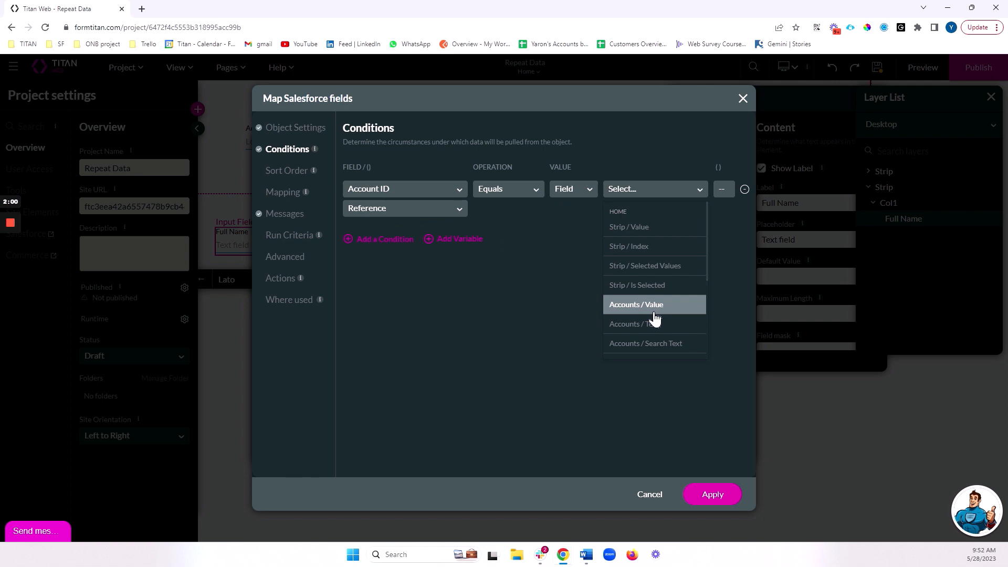
click(636, 305)
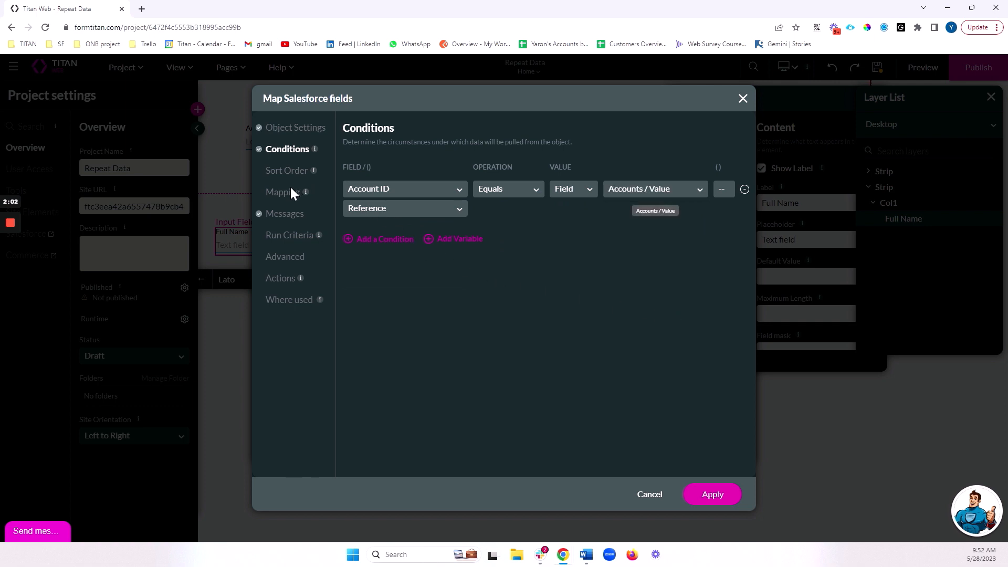
click(282, 191)
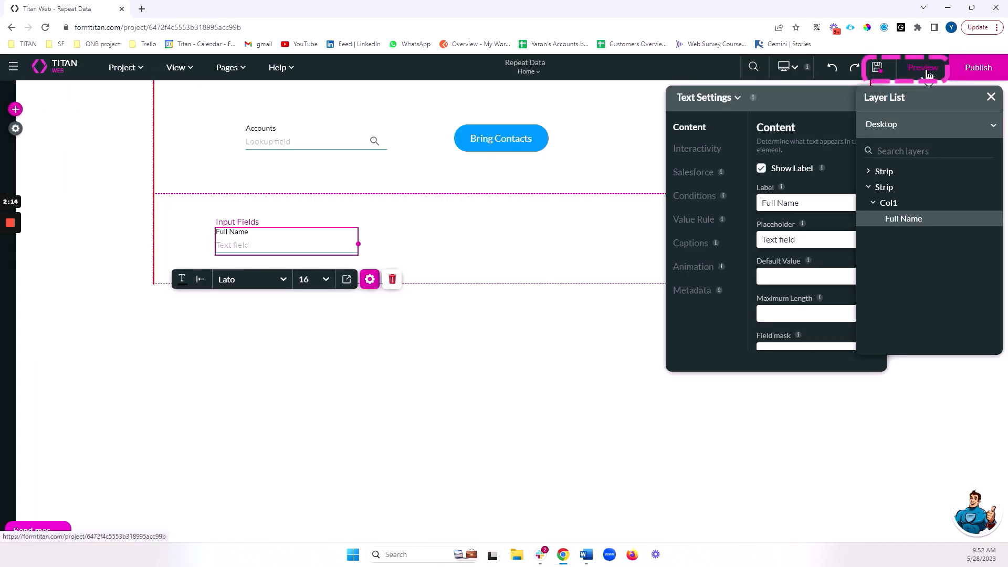
Preview the page and search the Accounts lookup for 'unit' to find United Oil & Gas Corp
click(922, 67)
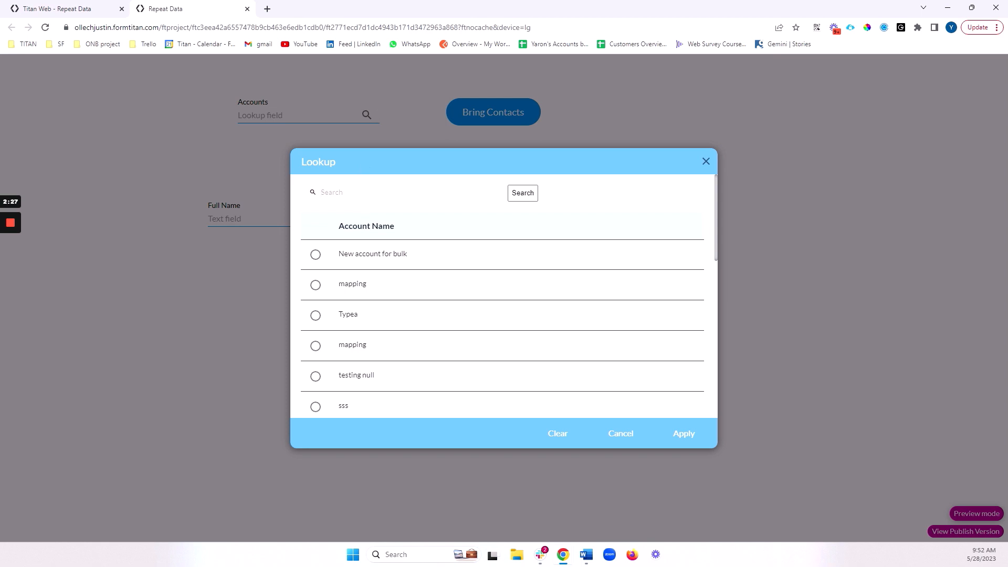
text(unit)
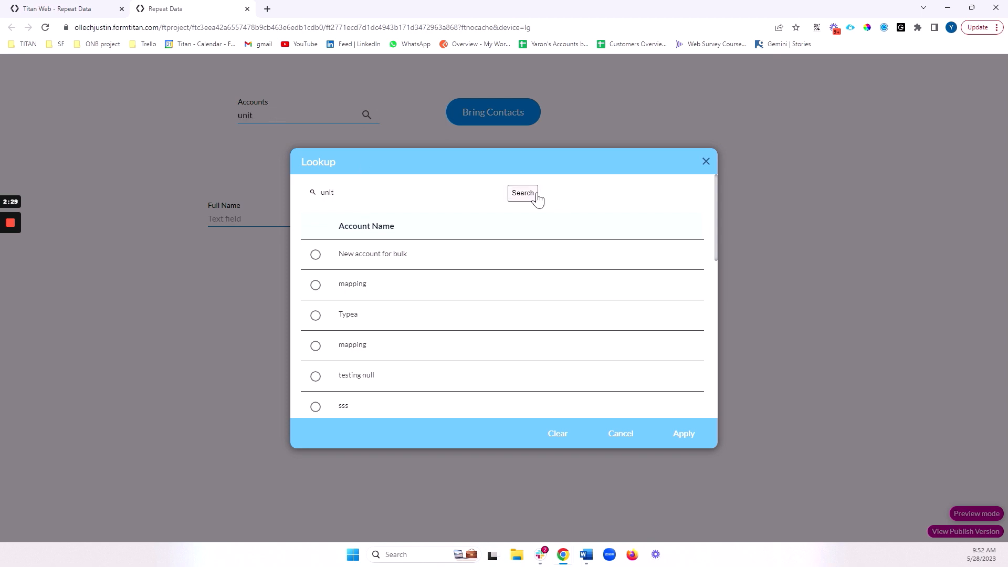
click(682, 432)
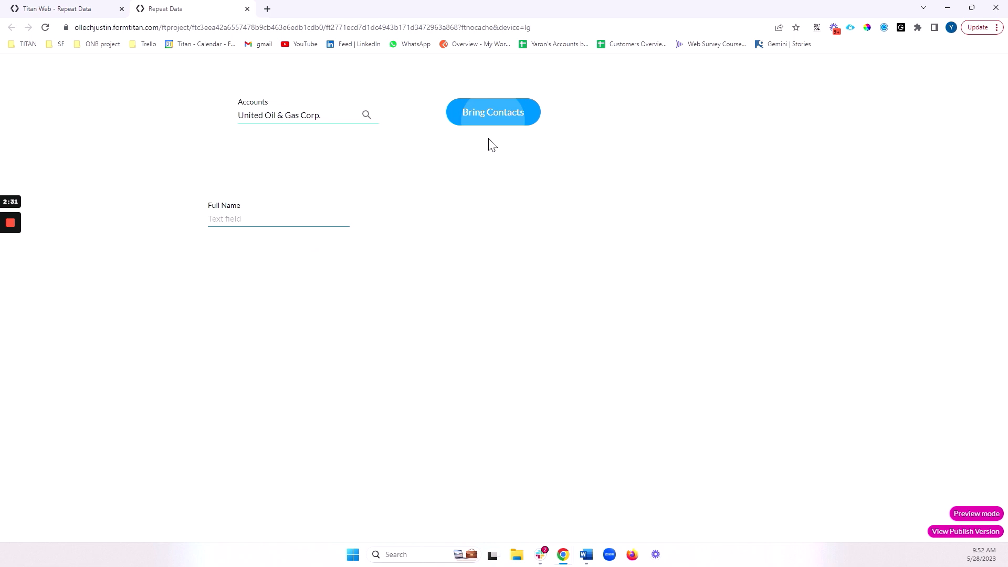
mouse_move(493, 120)
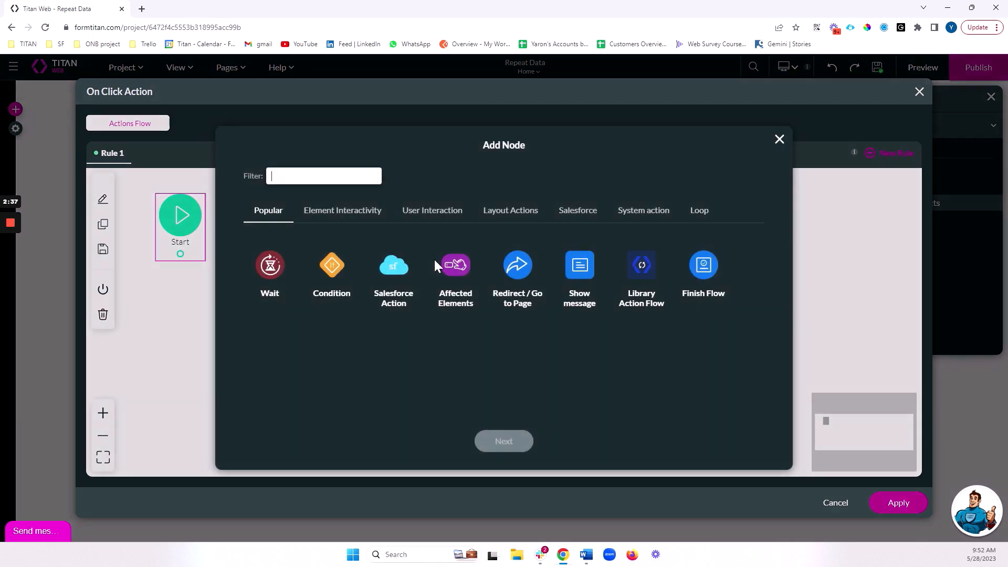
Add a Salesforce Action node tagged 'Get contact' to the Bring Contacts click flow
click(393, 264)
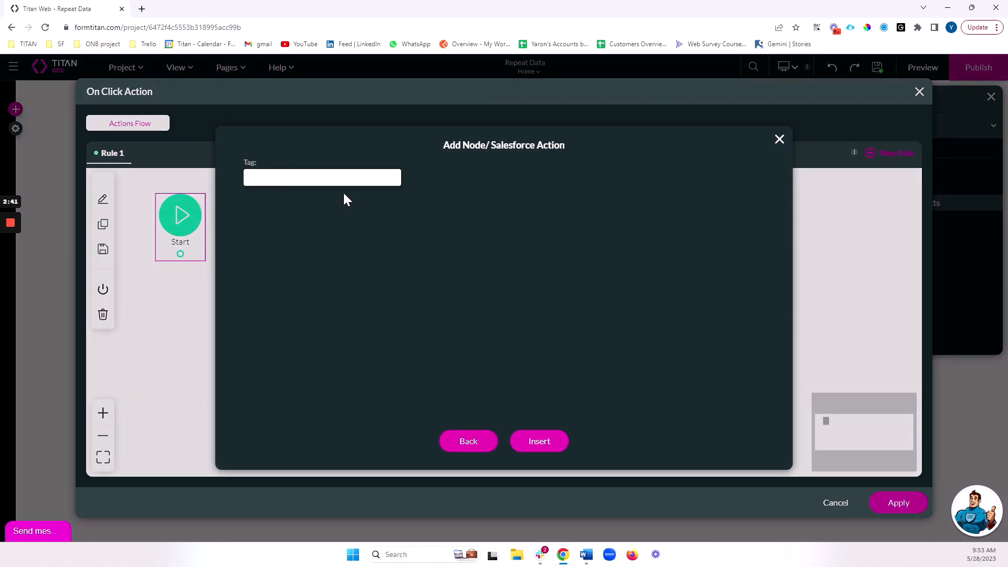
text(Get contact)
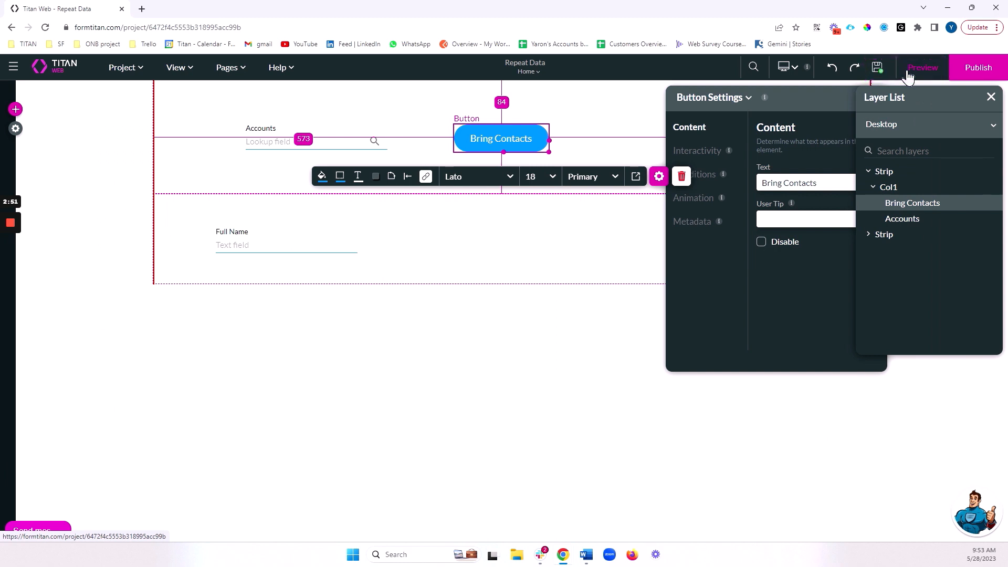
Preview again, choose United Oil & Gas Corp. via 'unit' search and run Bring Contacts
click(923, 67)
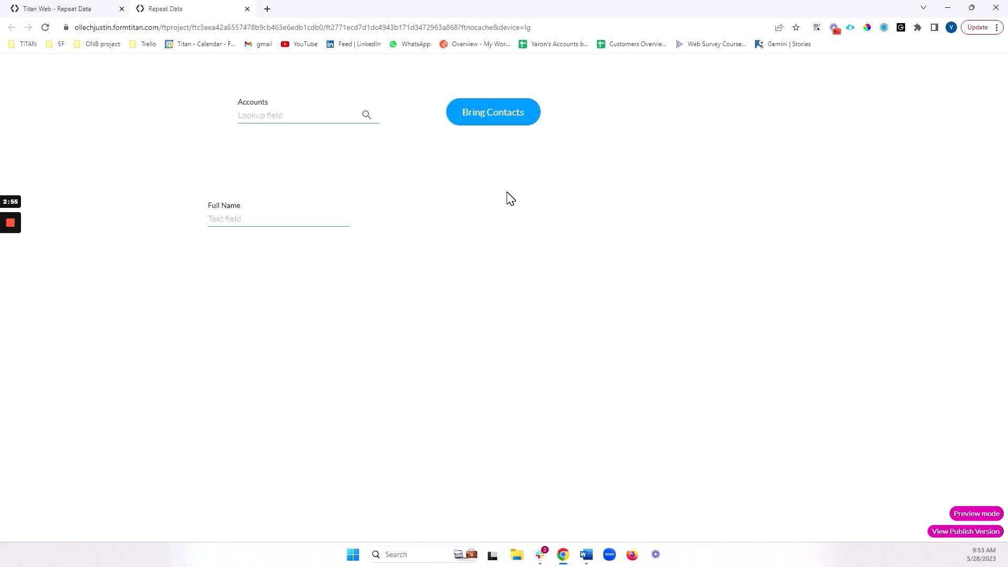
click(367, 115)
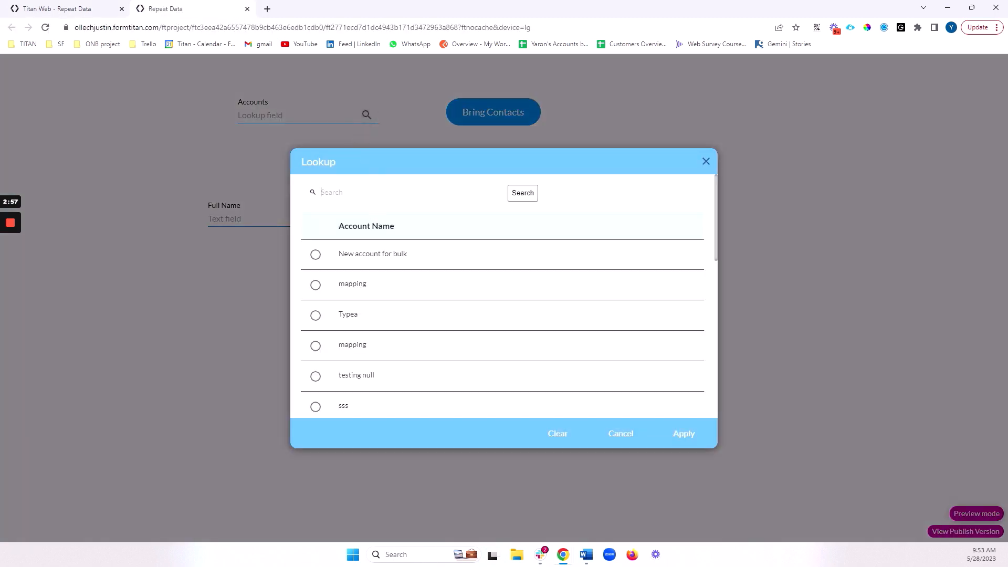
text(unit)
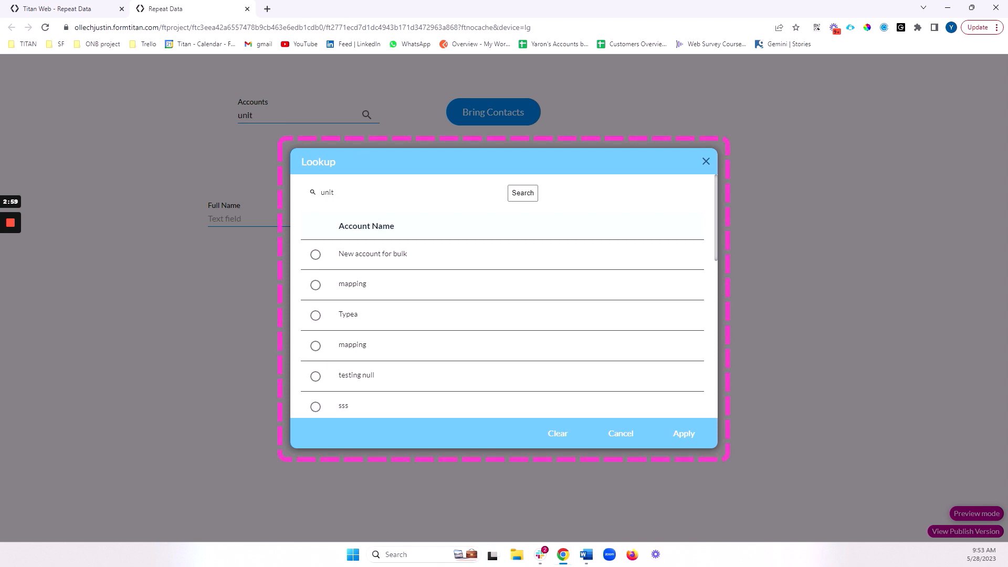
click(683, 433)
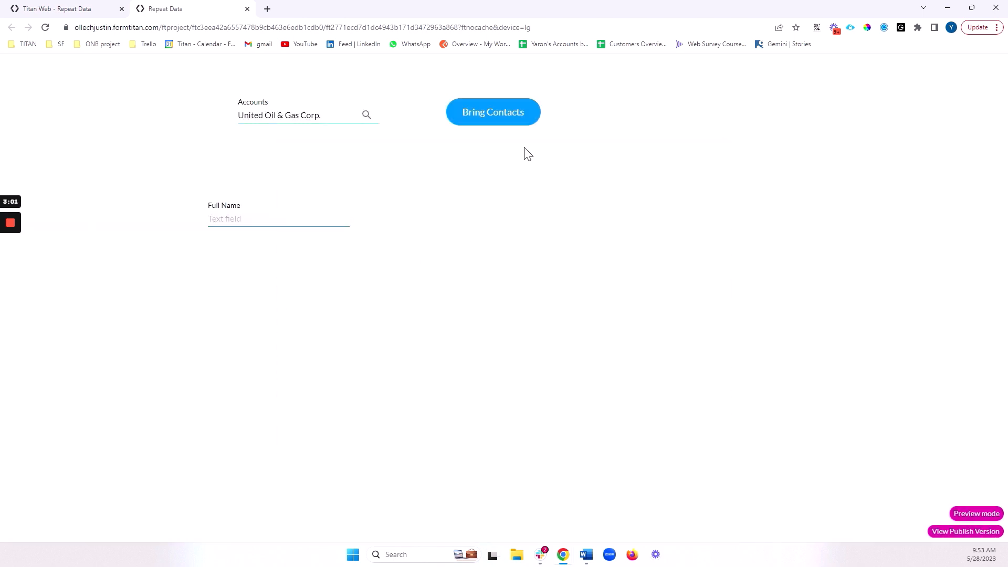
click(493, 112)
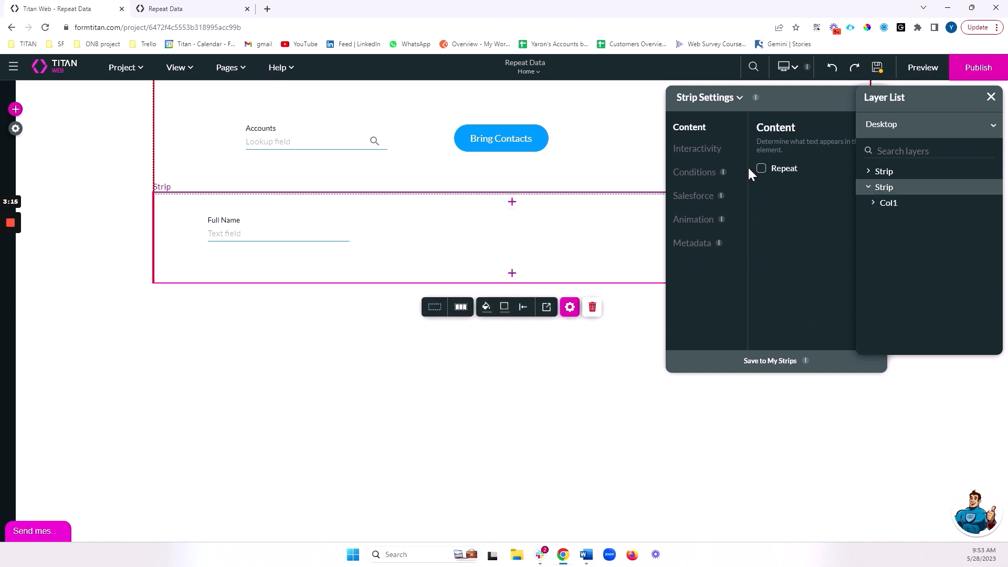
Turn on Repeat for the Full Name strip and preview the page
click(761, 168)
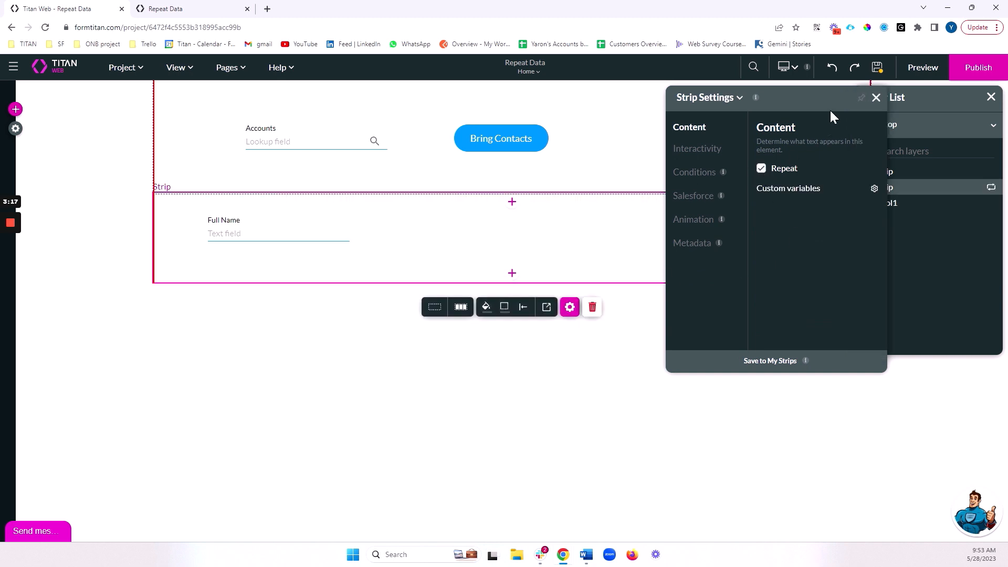
click(876, 68)
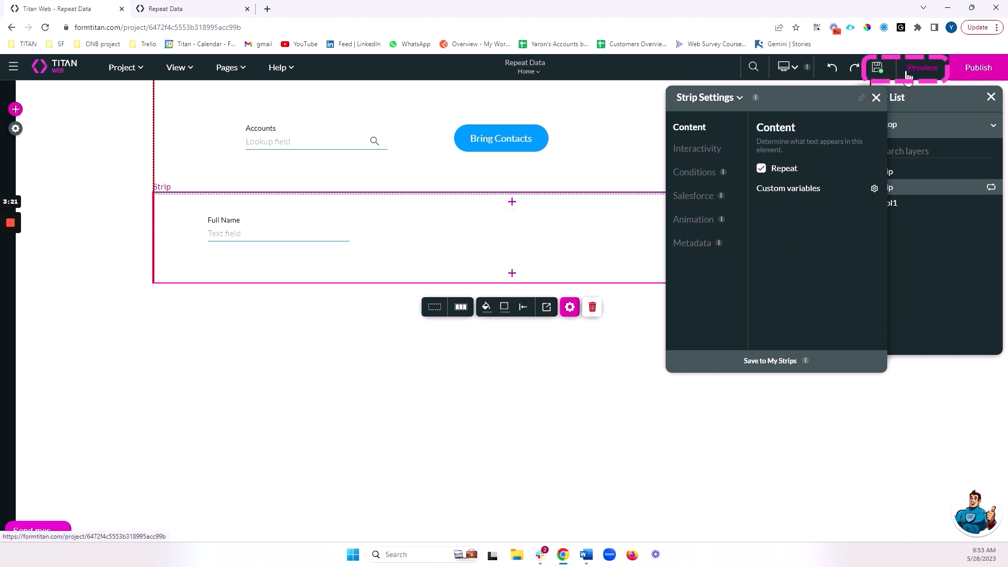
click(922, 67)
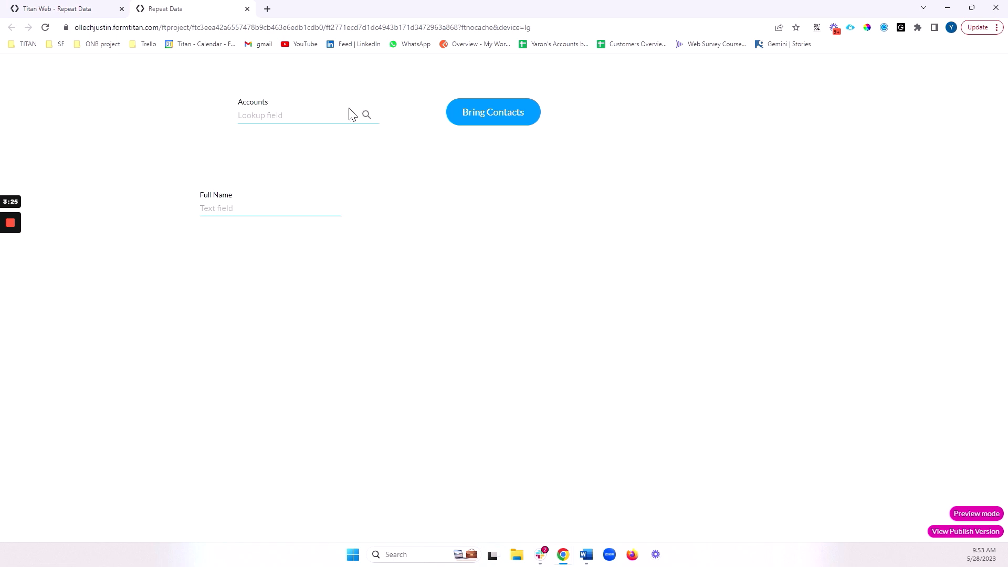
Search 'united', run Bring Contacts and scroll through the stacked contact names
text(united Oil & Gas Corp.)
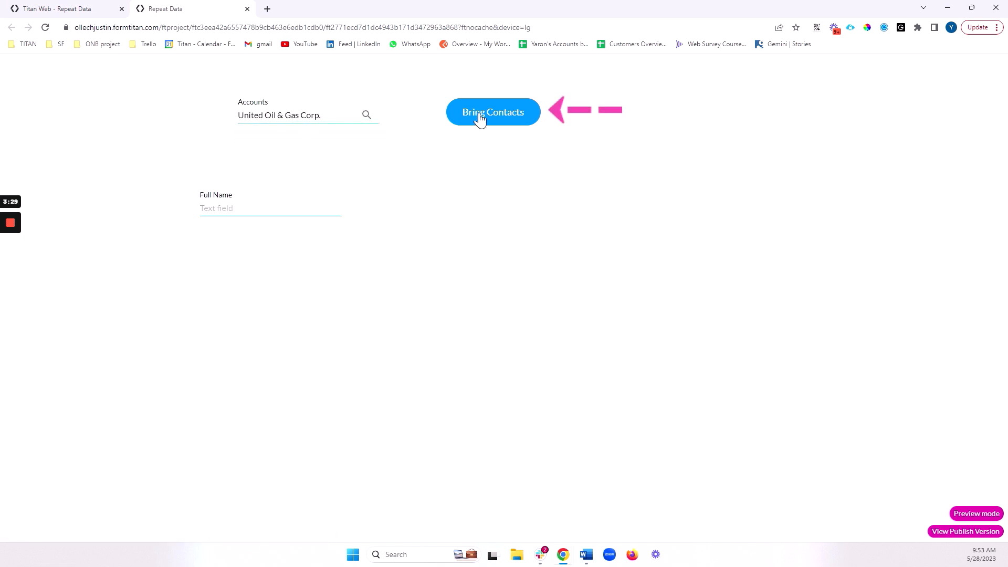
click(492, 113)
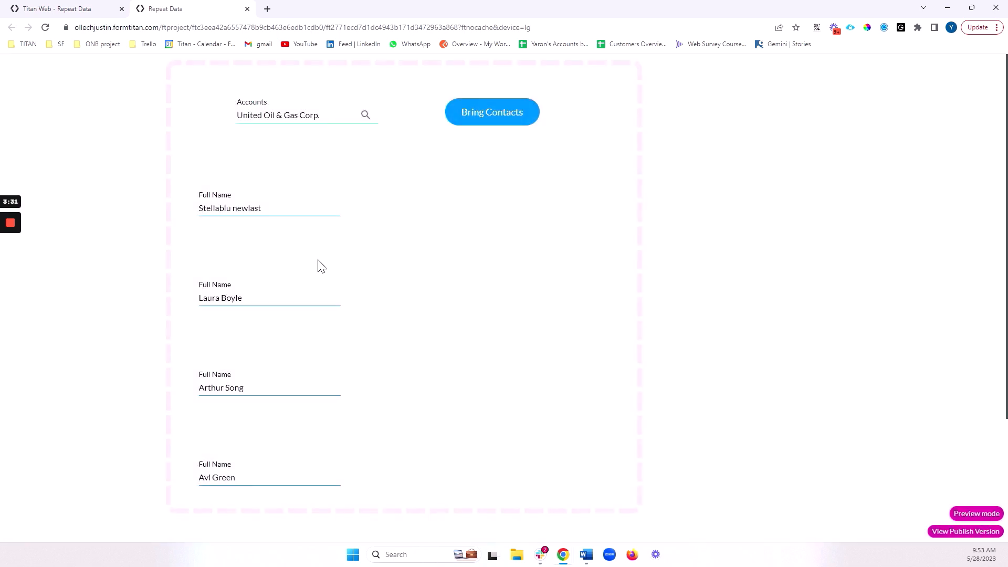
scroll(down, 3)
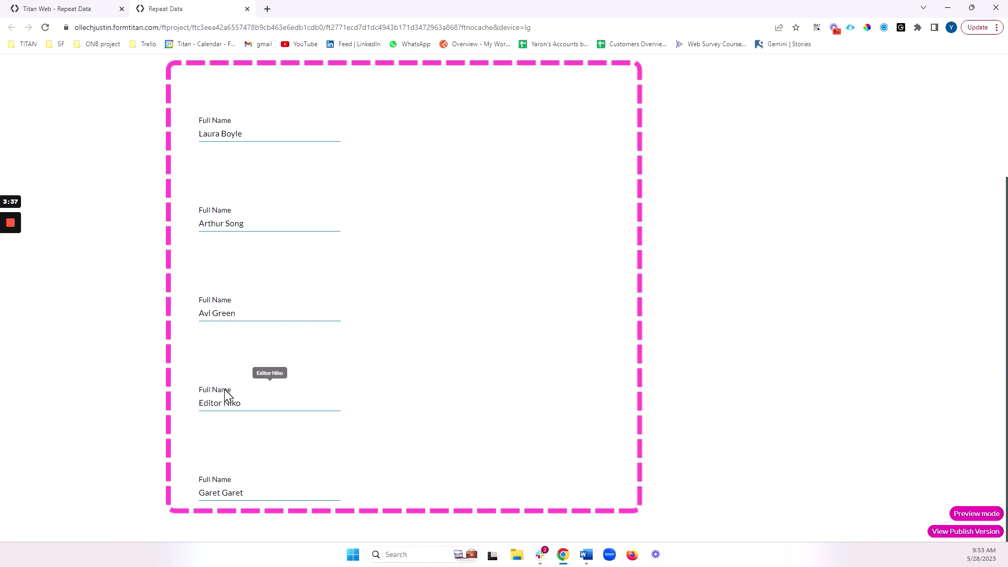
scroll(down, 3)
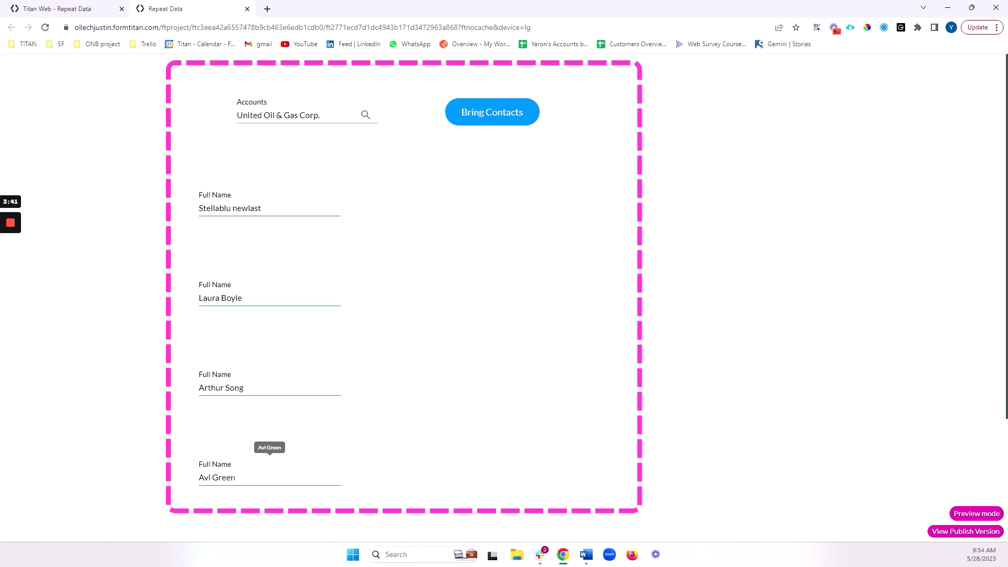
mouse_move(359, 285)
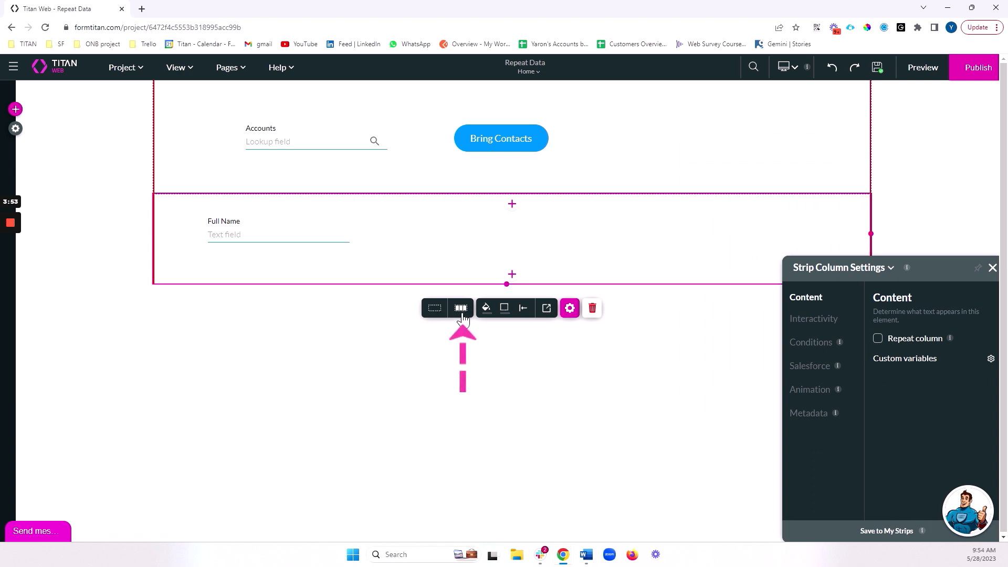
mouse_move(438, 320)
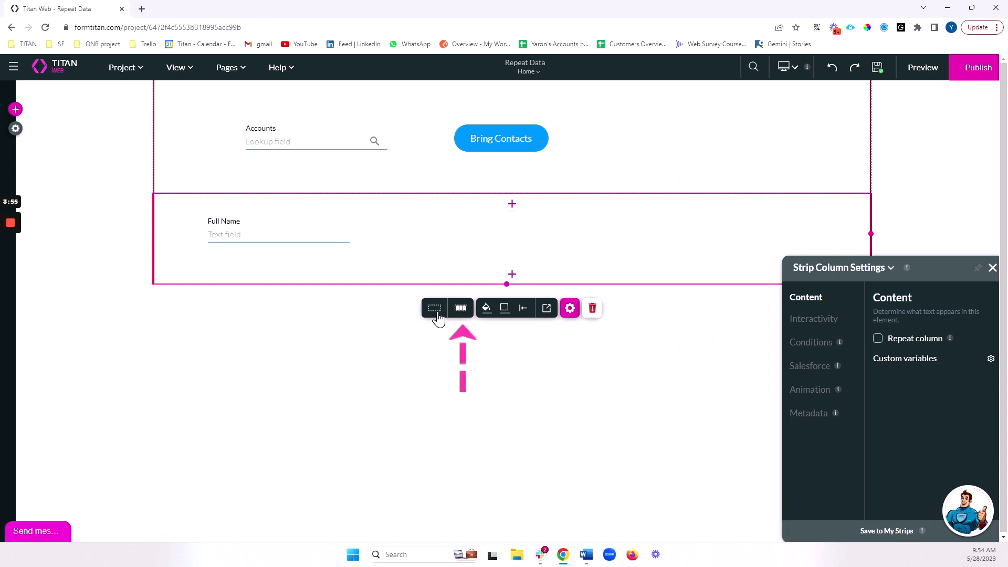
mouse_move(458, 315)
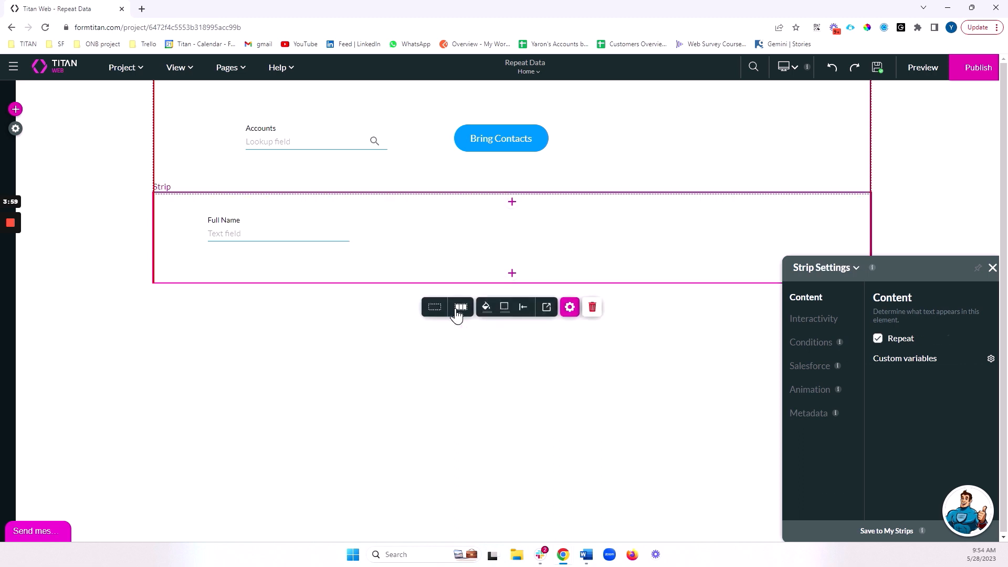
Show the layer list, enable Repeat column on Col1, narrow it and preview again
click(176, 67)
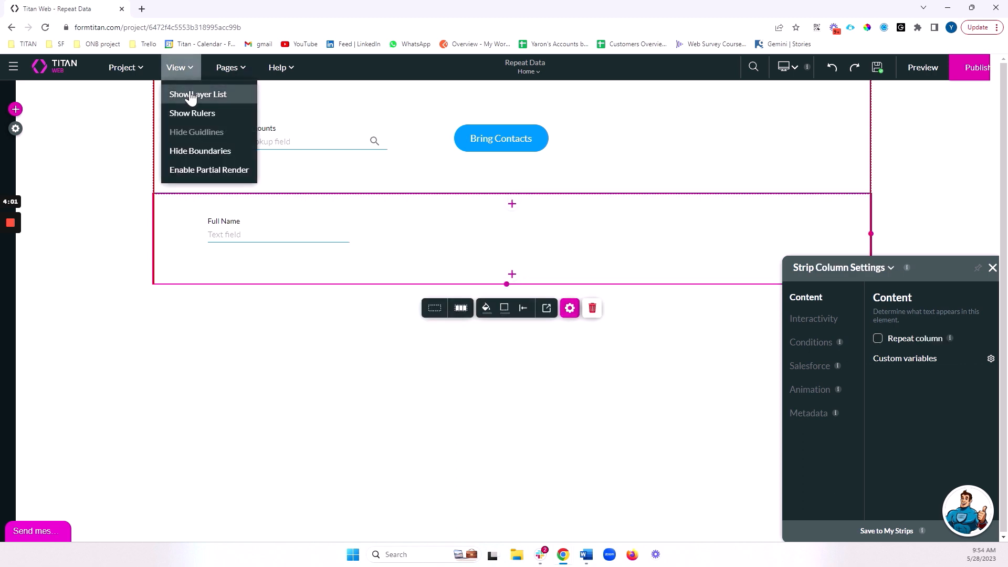
click(198, 93)
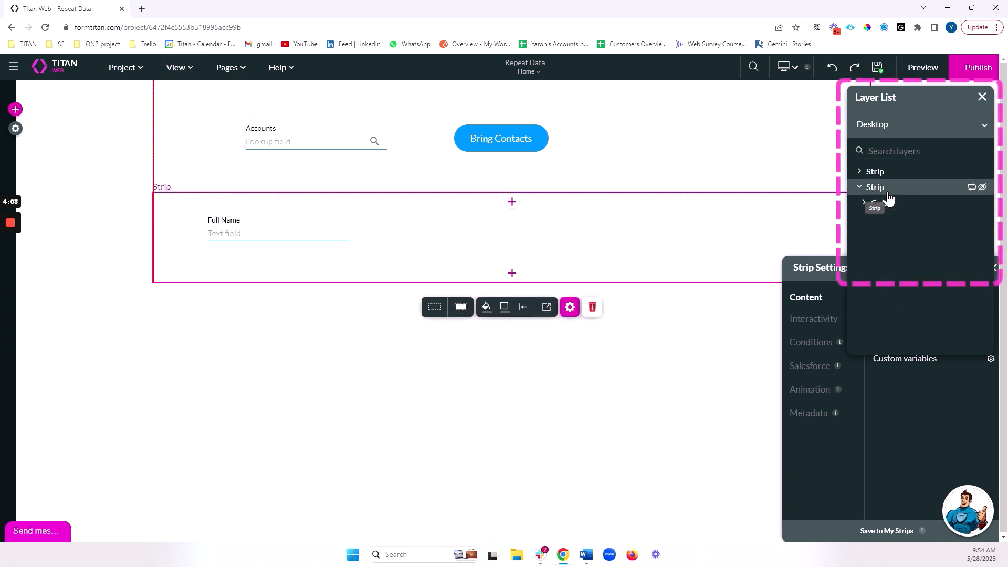
click(865, 203)
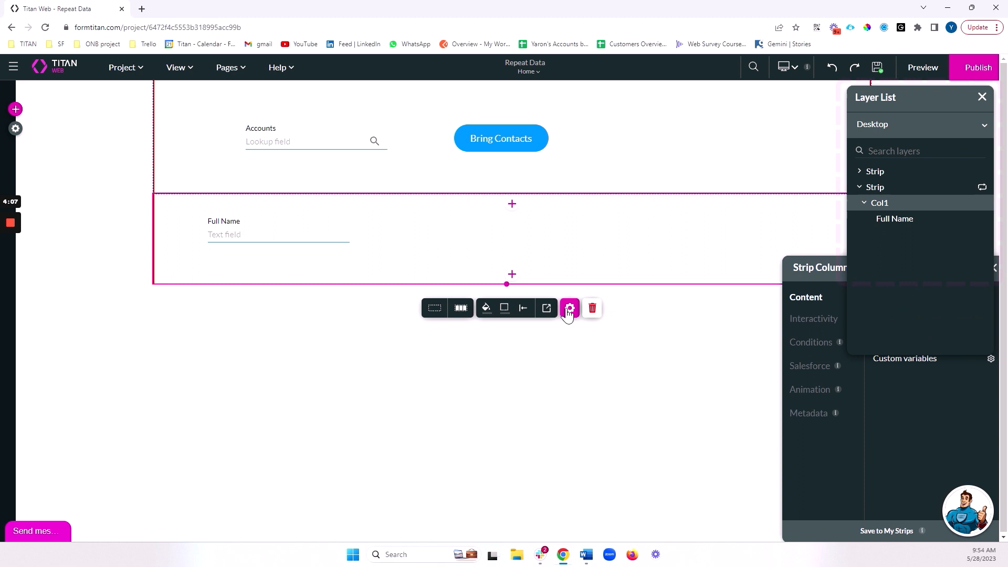
mouse_move(833, 270)
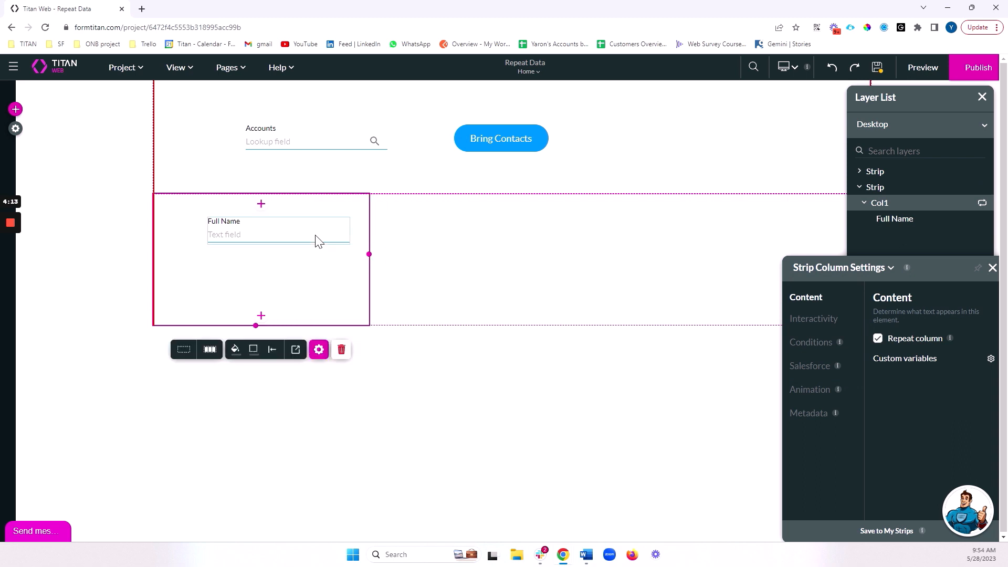
click(279, 231)
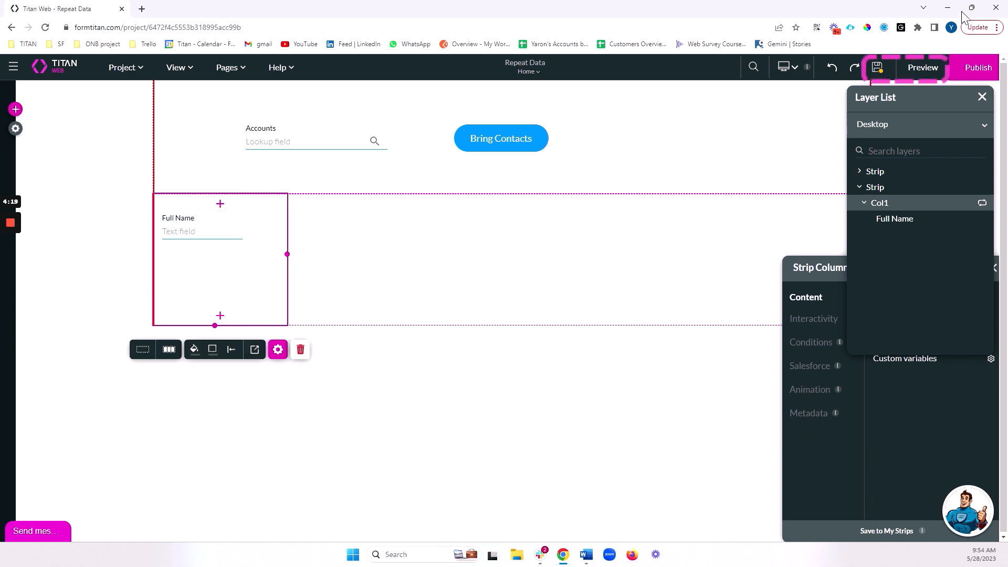
mouse_move(938, 76)
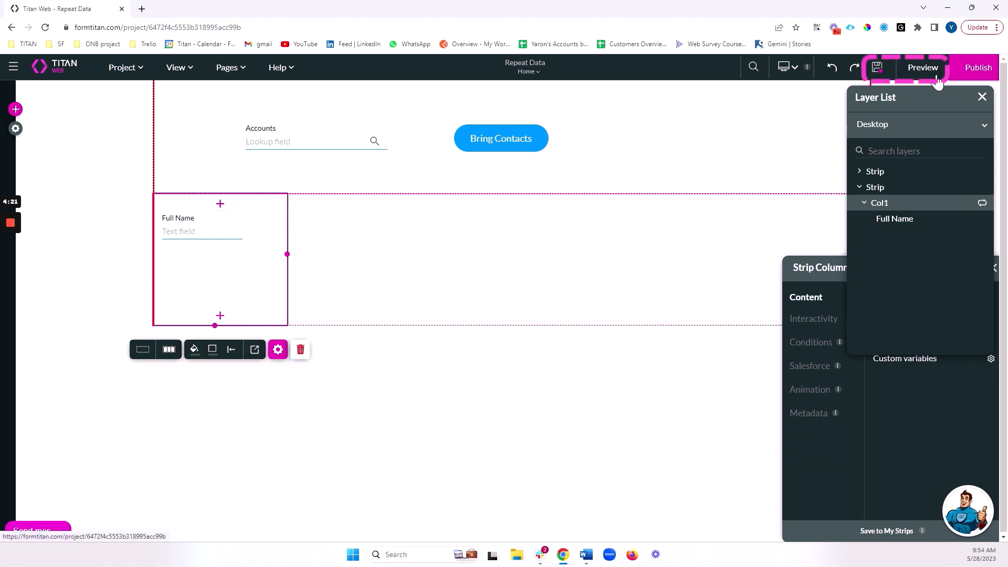
click(922, 67)
text(u)
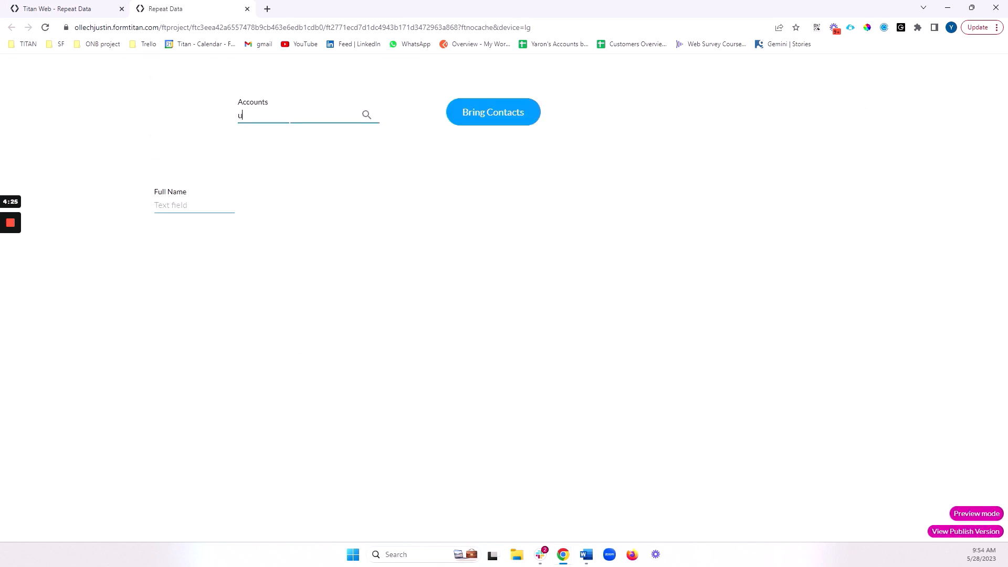
Search 'united' and pick United Oil & Gas Corp. to fill the side-by-side Full Name columns
text(nited)
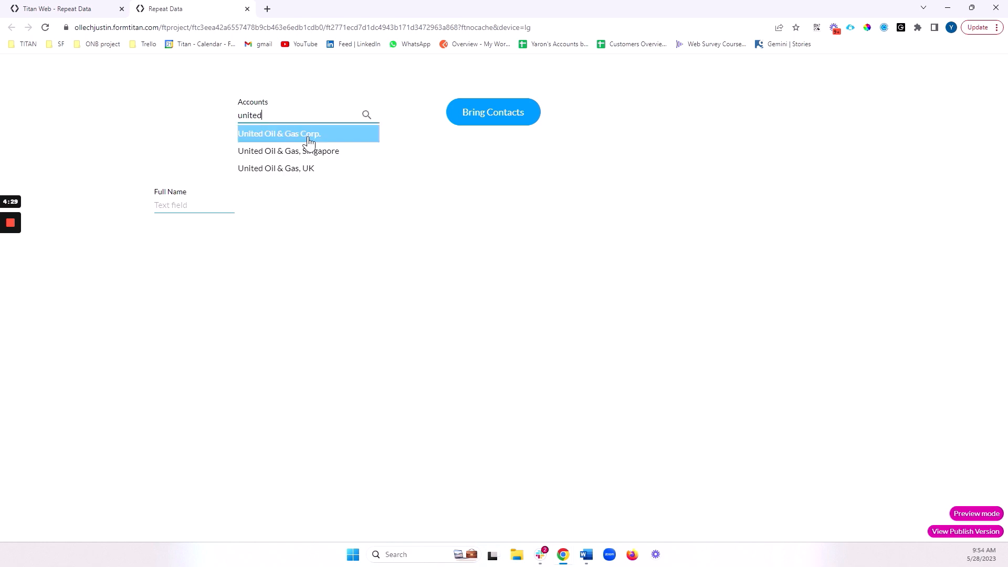
click(279, 133)
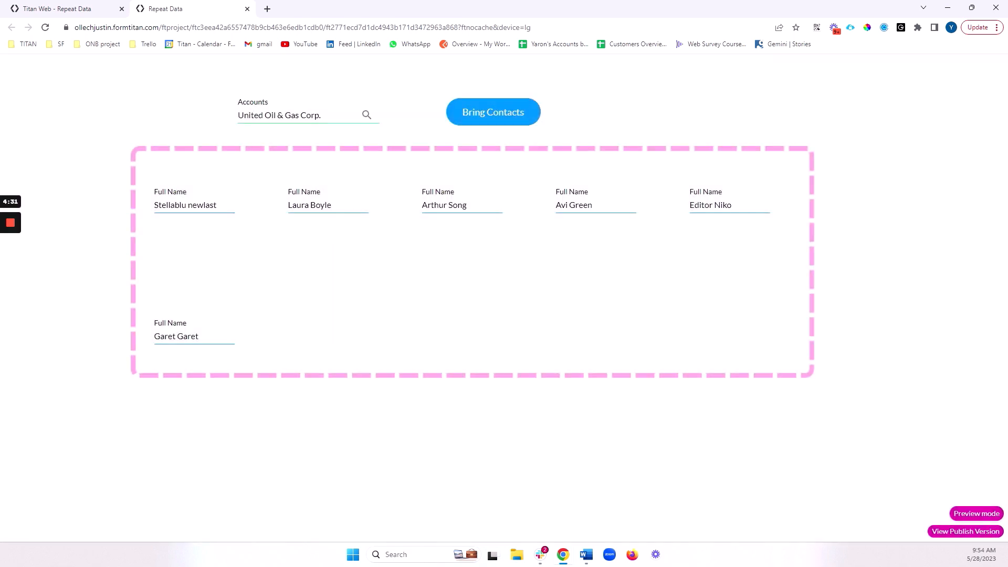
mouse_move(730, 205)
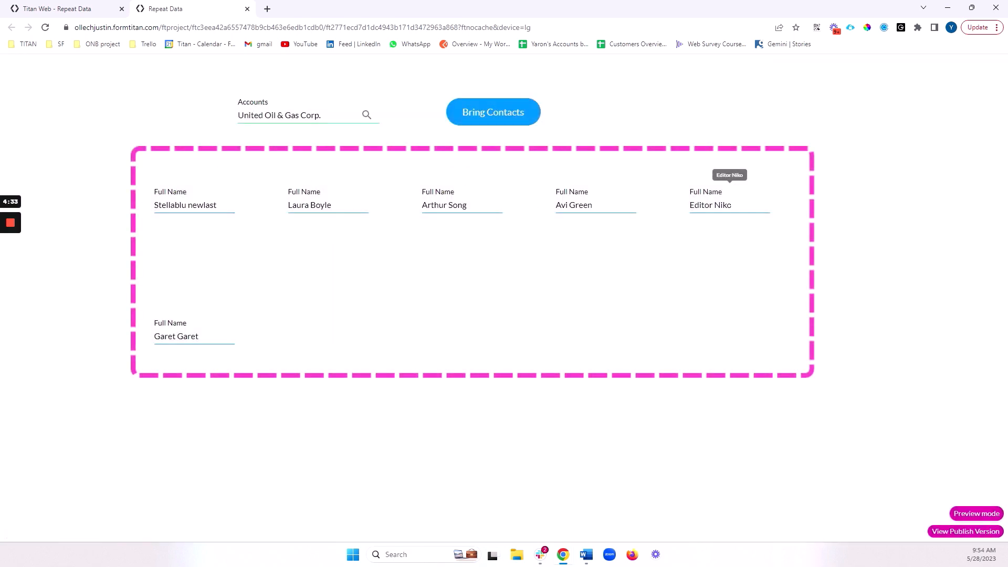
mouse_move(330, 342)
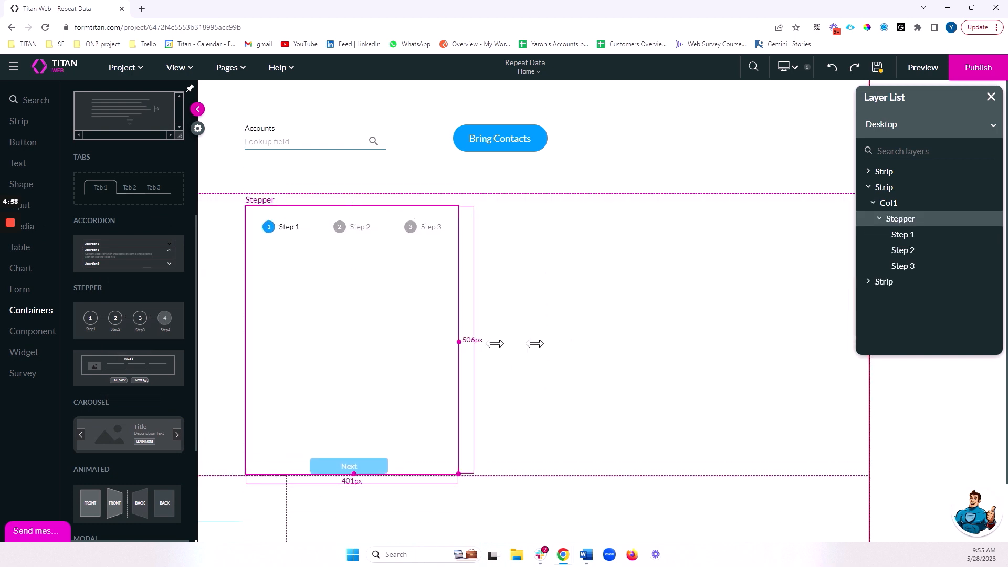
Widen the stepper across the column, place a Repeat Auto Fit container in Step 1 and size it around the Full name field
drag(459, 341, 781, 341)
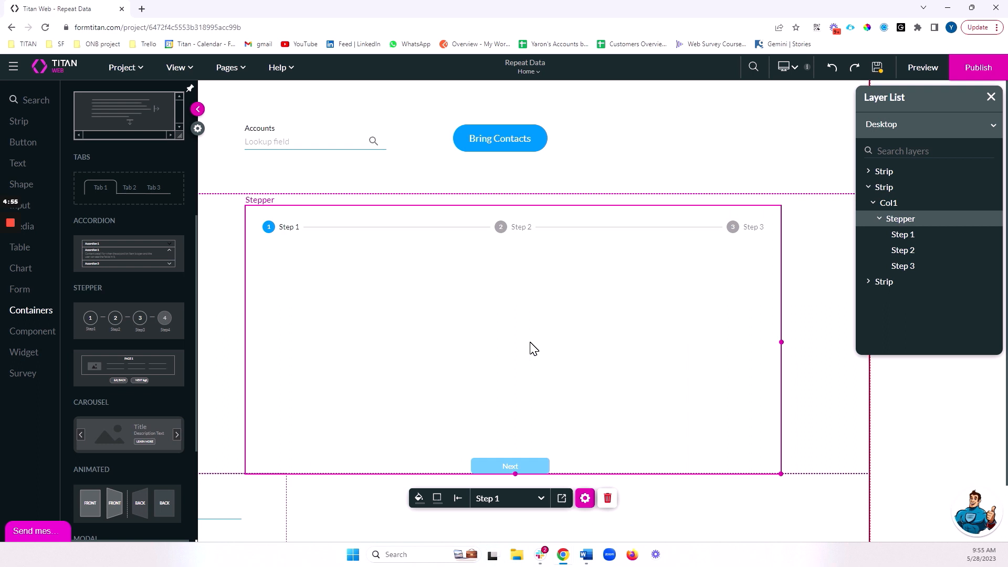
mouse_move(153, 308)
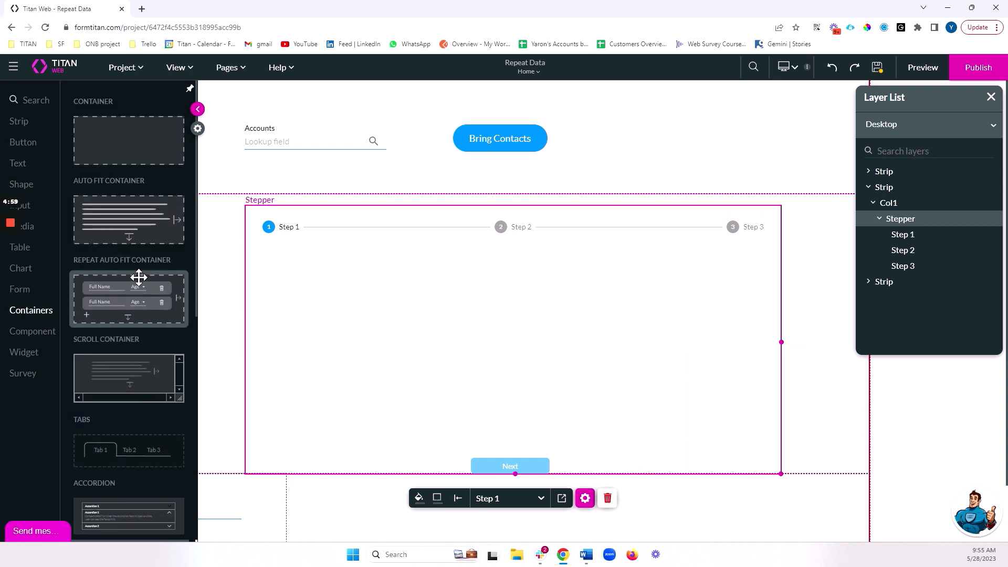
mouse_move(133, 295)
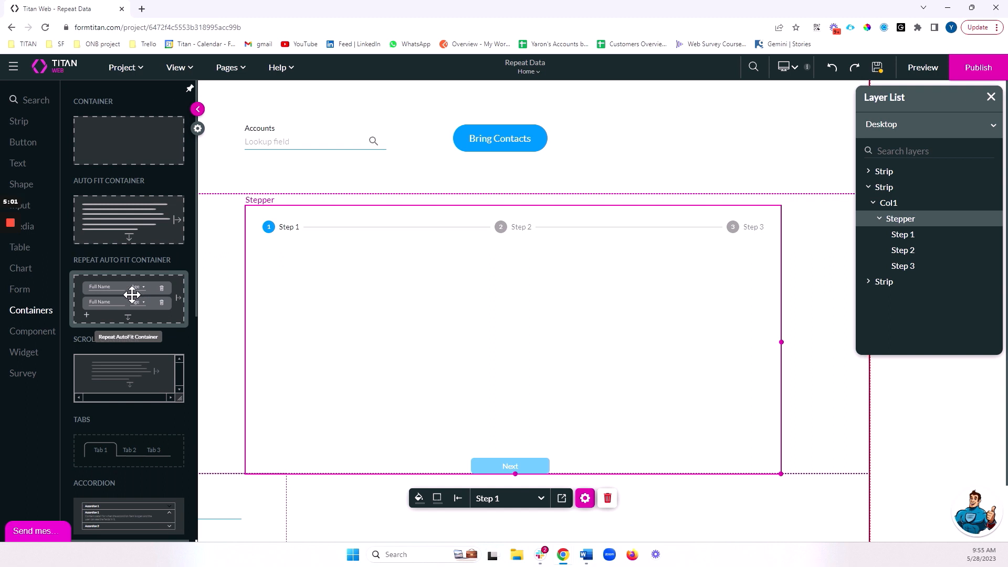
drag(128, 298, 553, 385)
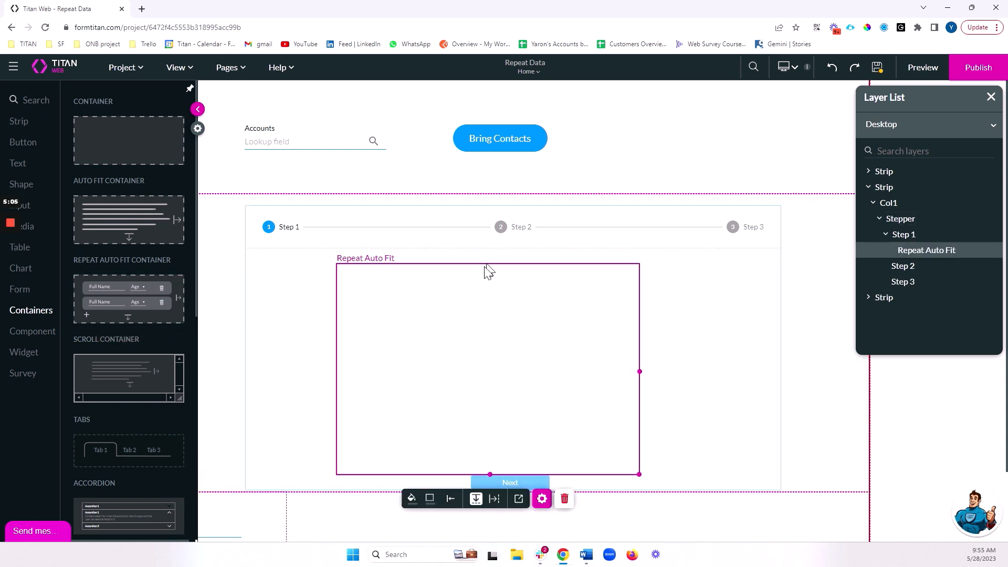
mouse_move(128, 218)
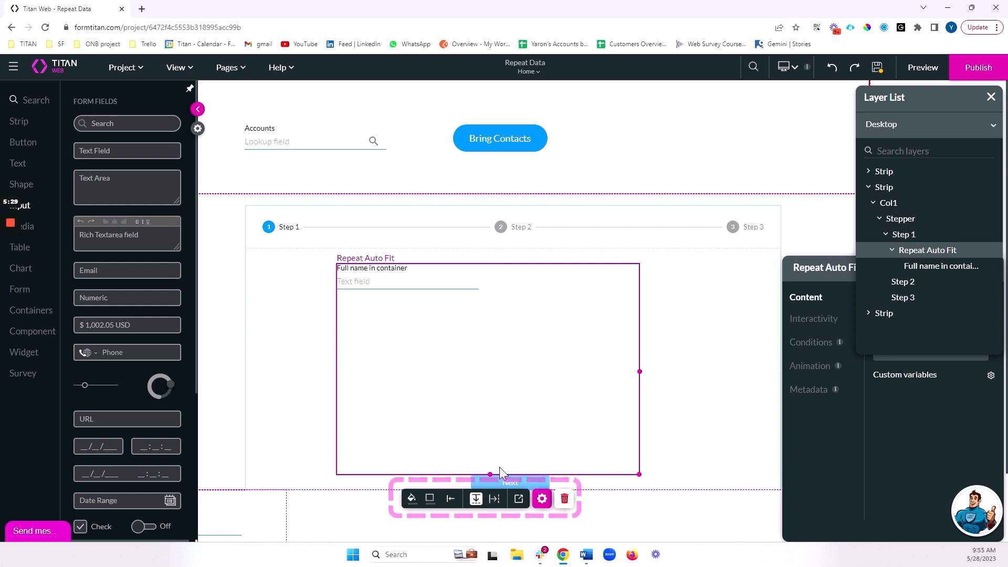
drag(502, 474, 491, 315)
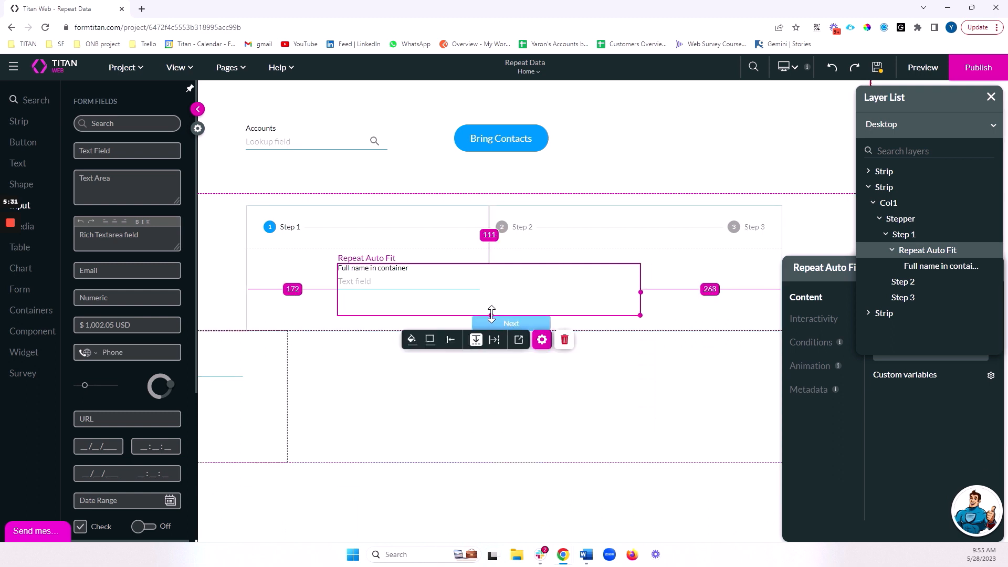
drag(490, 315, 491, 402)
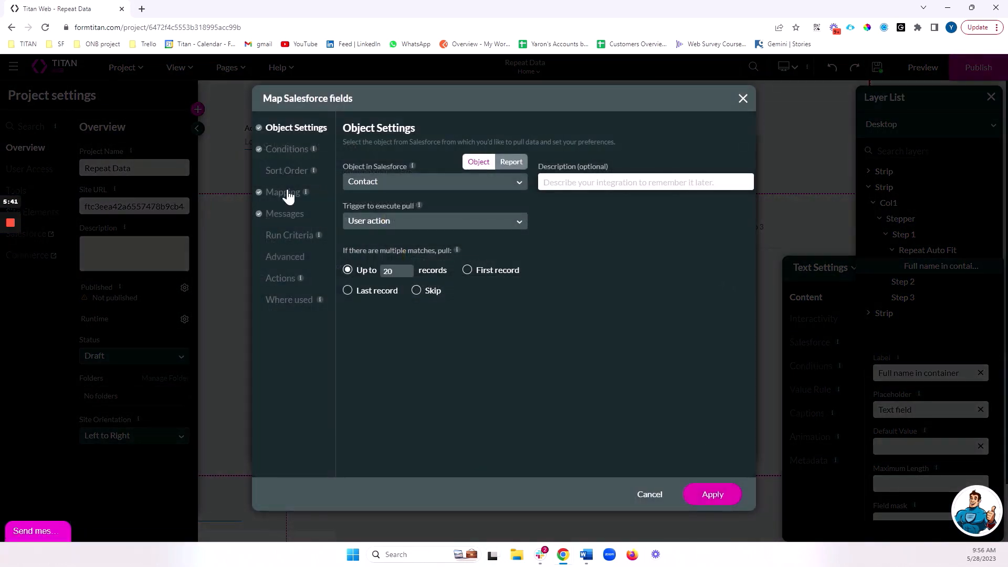
Map the container's Full name field to Contact Full Name, apply the mapping and save the project
click(281, 191)
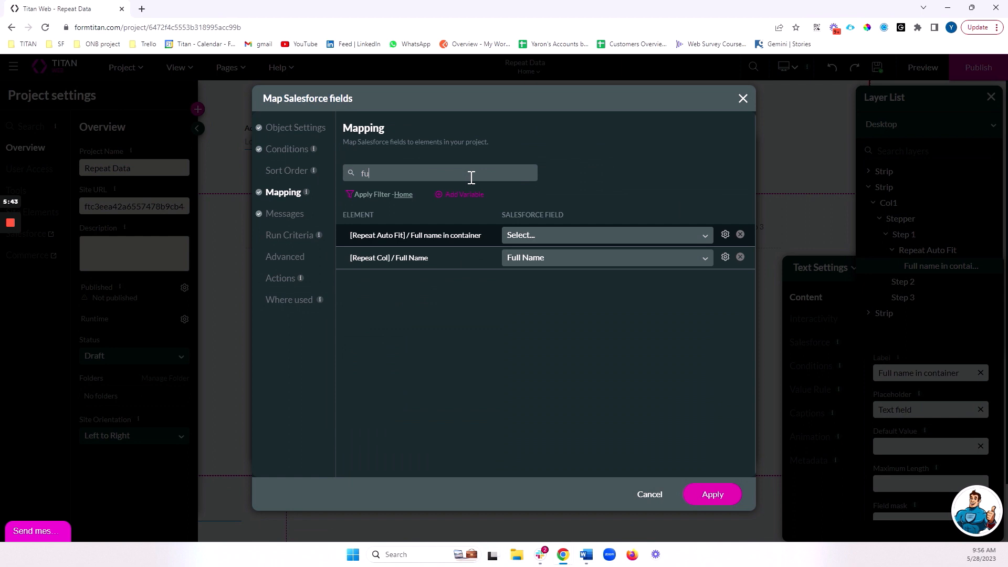
click(605, 234)
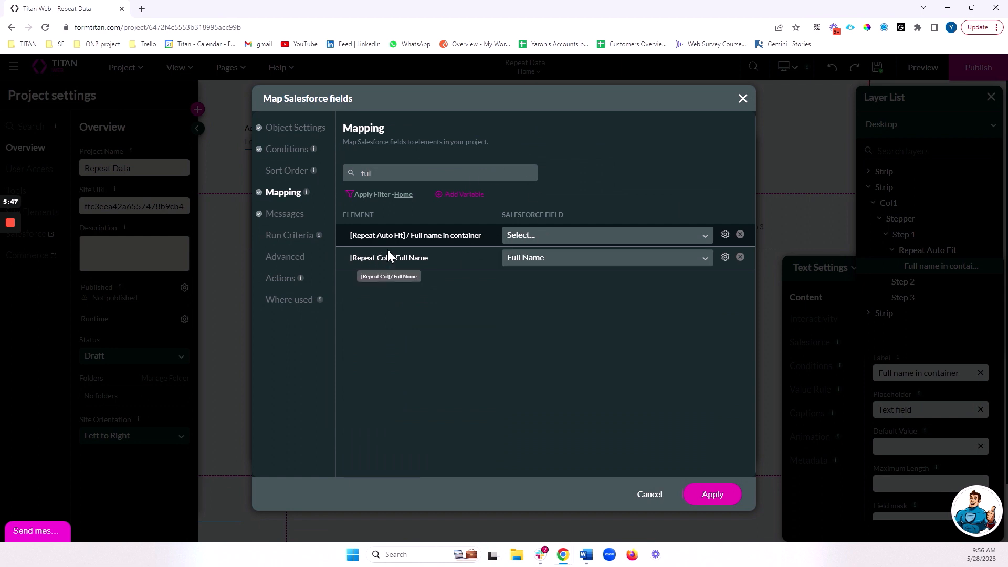
click(603, 234)
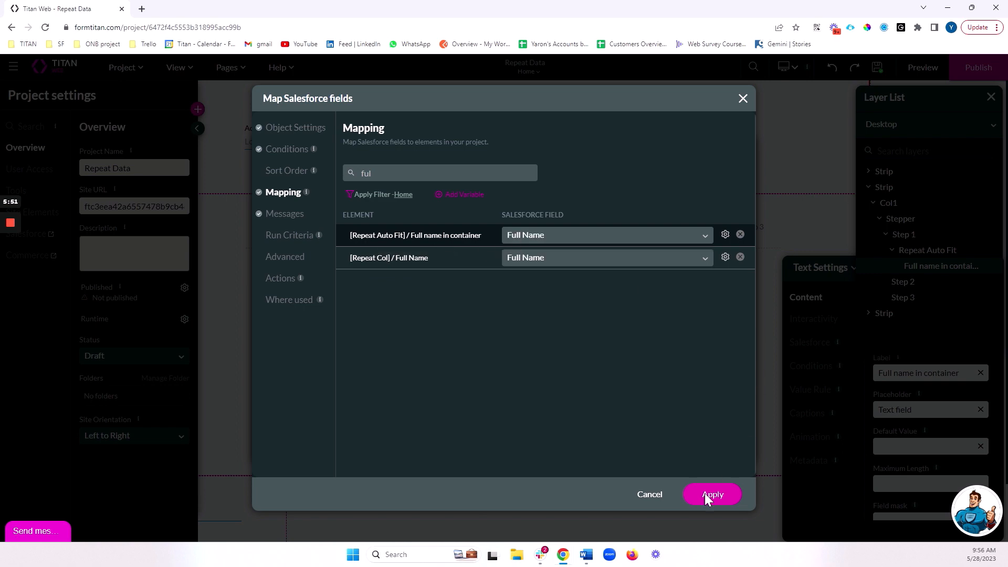
click(712, 495)
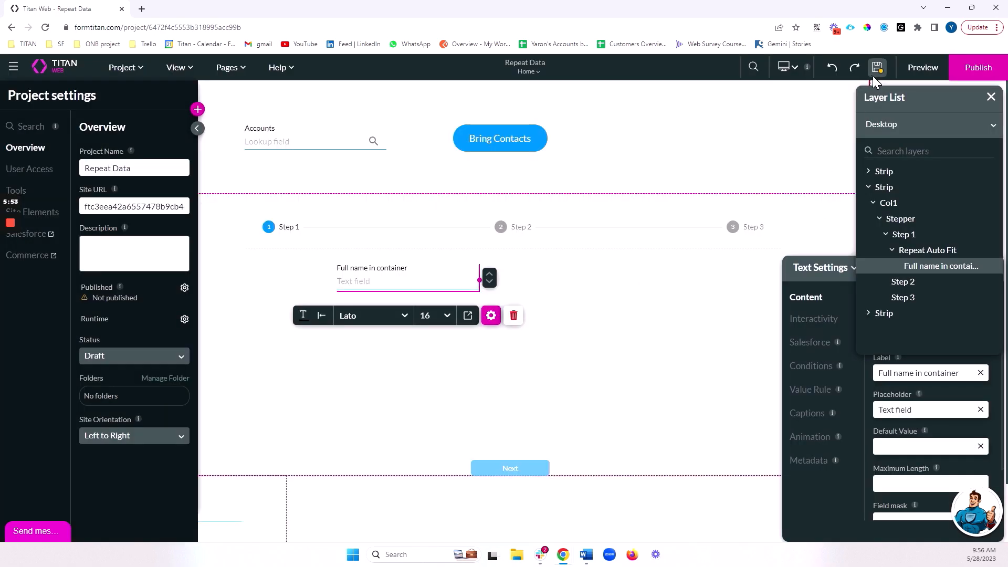
click(877, 67)
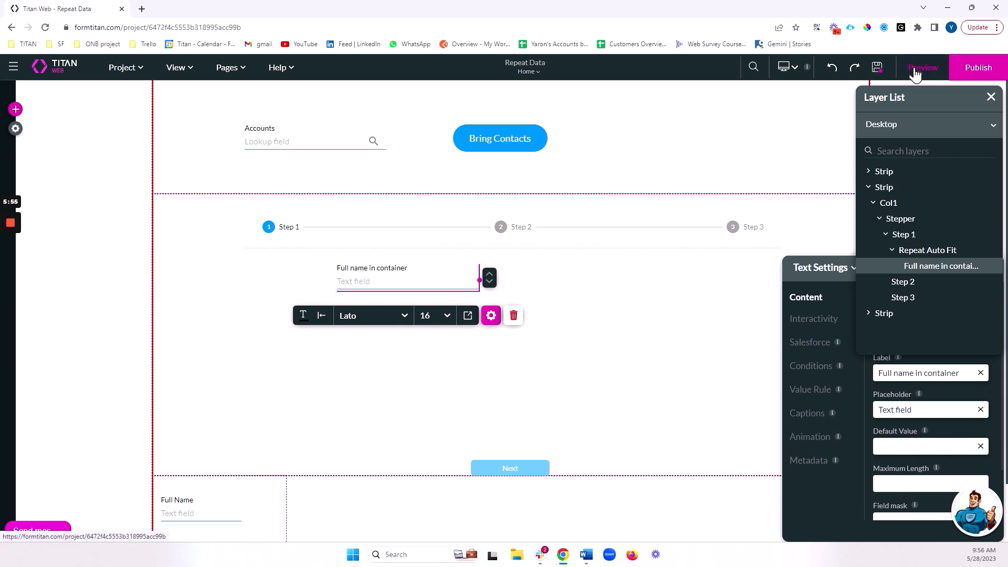
Preview the page, pick United Oil & Gas Corp., Bring Contacts into Step 1, go to the next step, then return to the editor
click(922, 67)
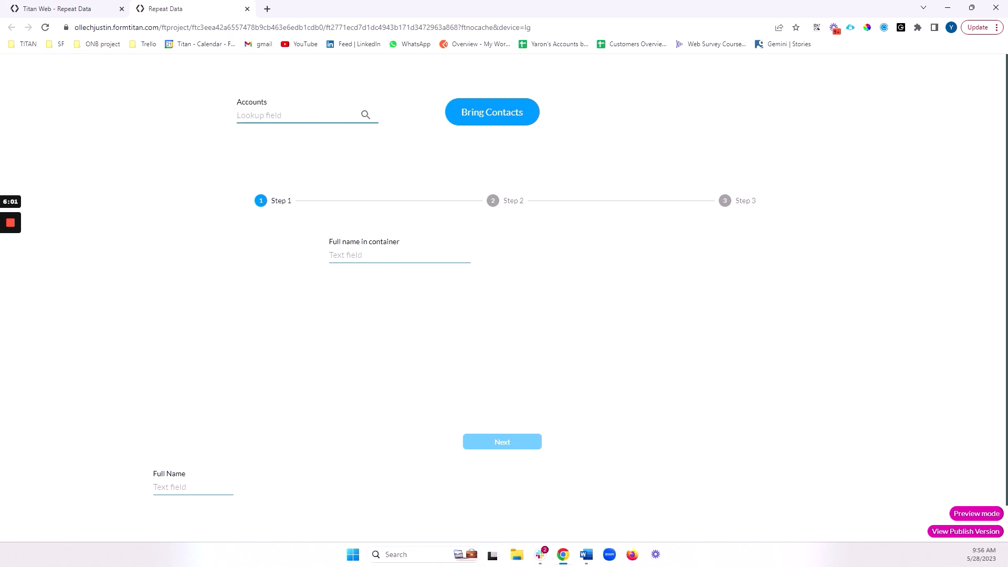
text(uni)
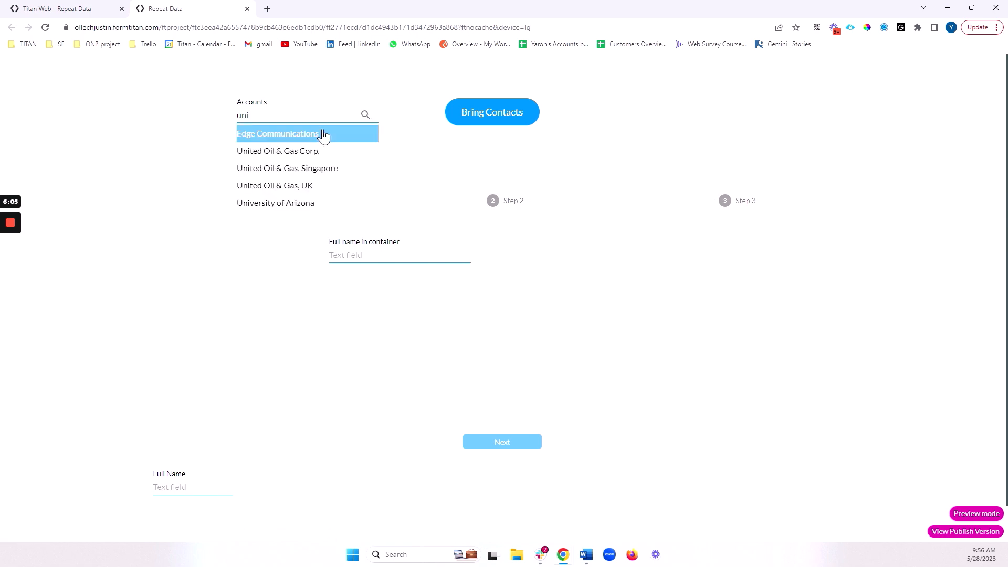
click(277, 150)
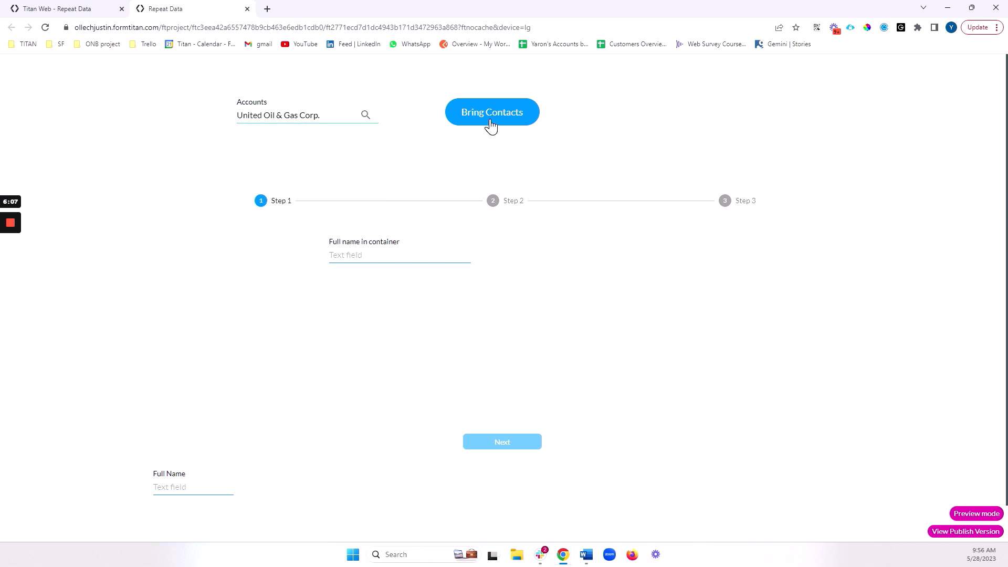
click(491, 112)
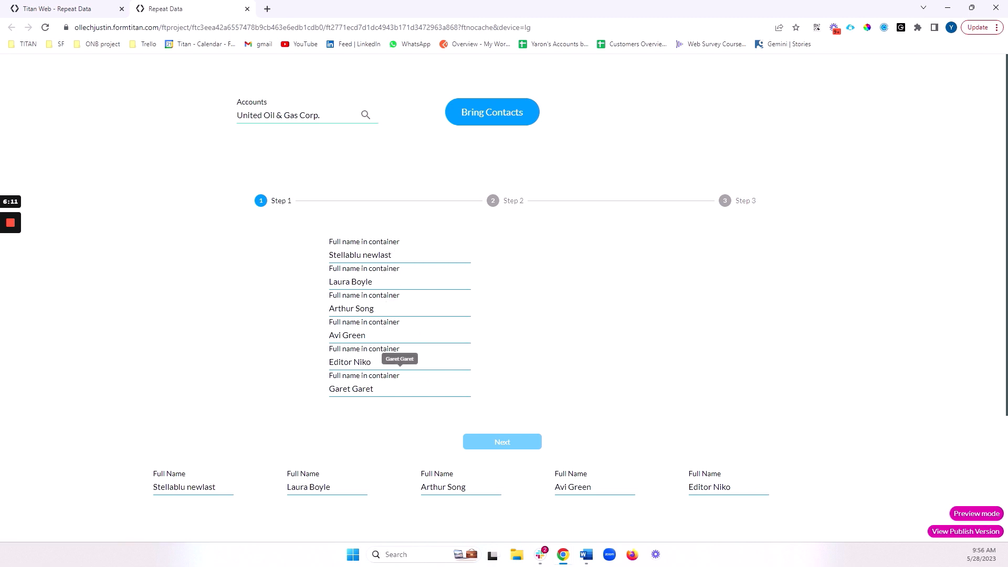
click(502, 442)
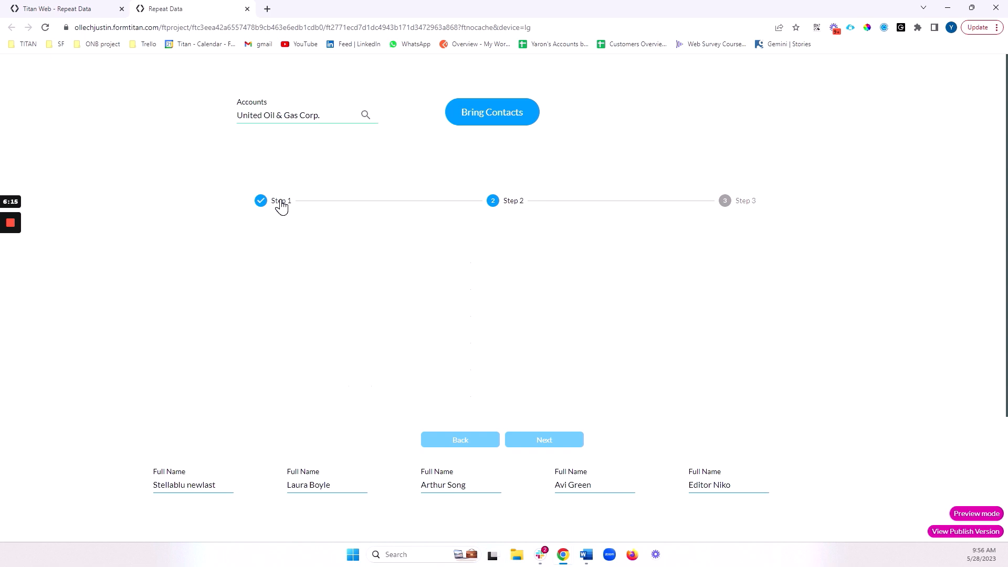
click(491, 112)
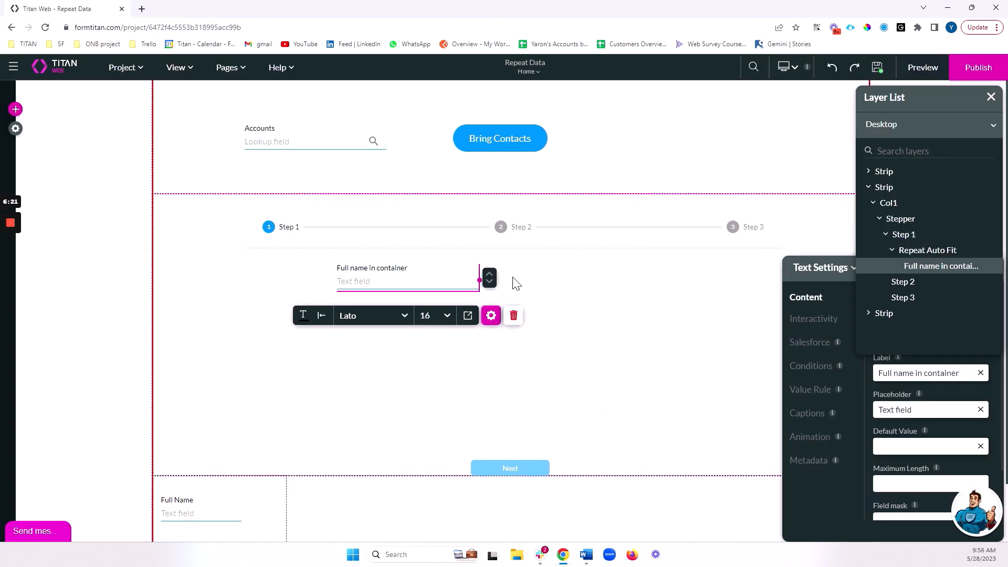
Select the Repeat Auto Fit container, remove the stepper strip and select the remaining Full Name strip
scroll(down, 3)
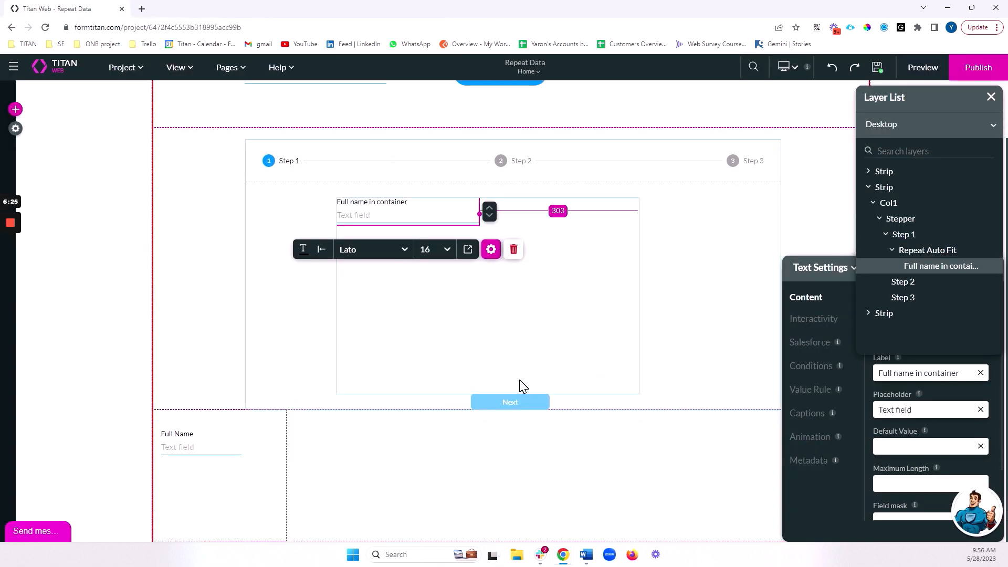
click(927, 250)
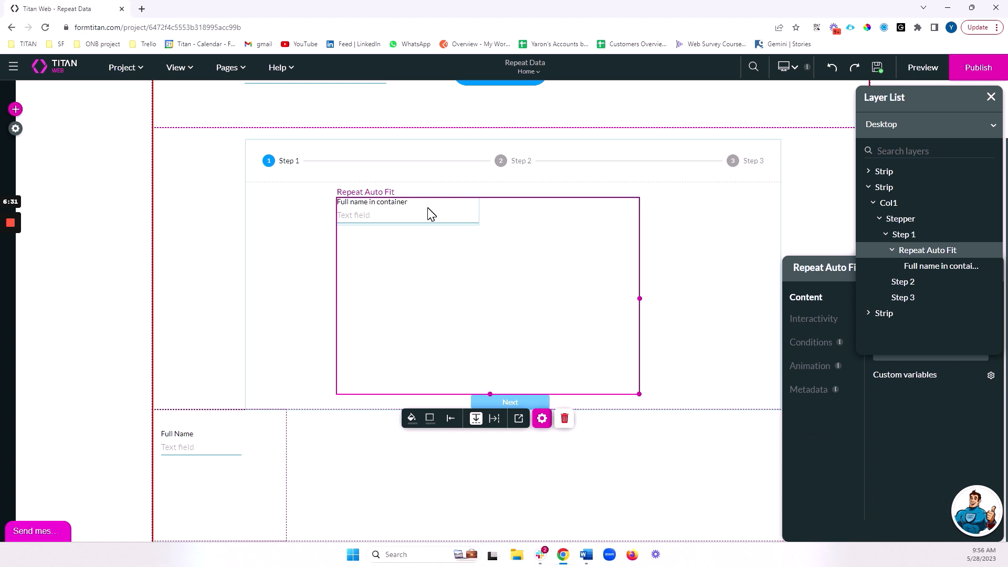
mouse_move(855, 300)
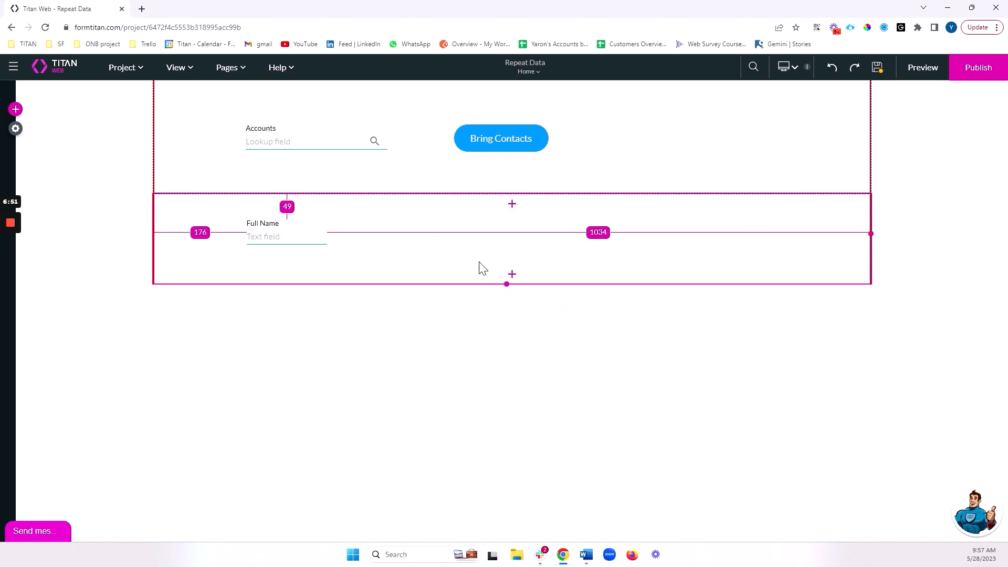
click(568, 308)
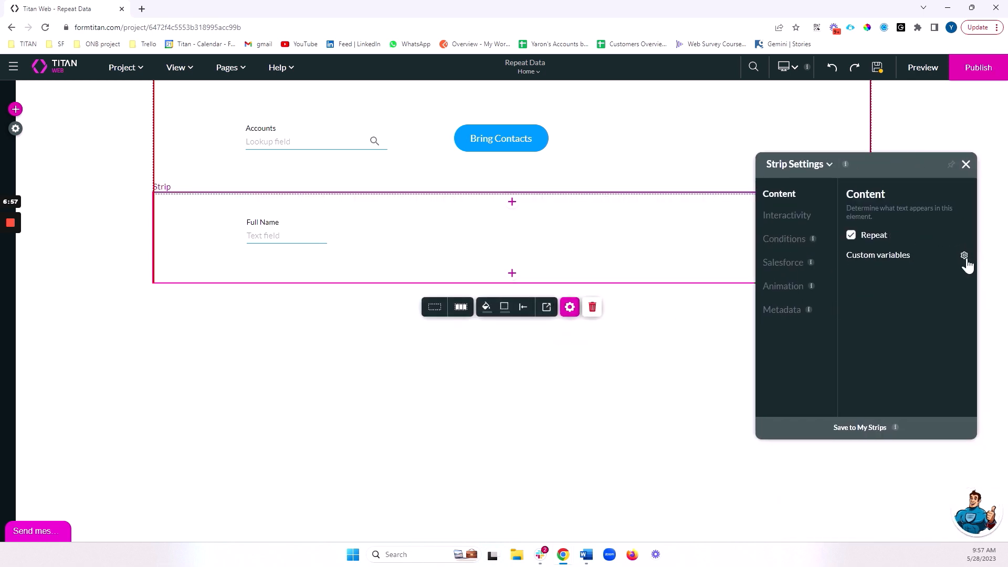
Add two static custom variables to the strip, contact_id and email, and apply them
click(964, 255)
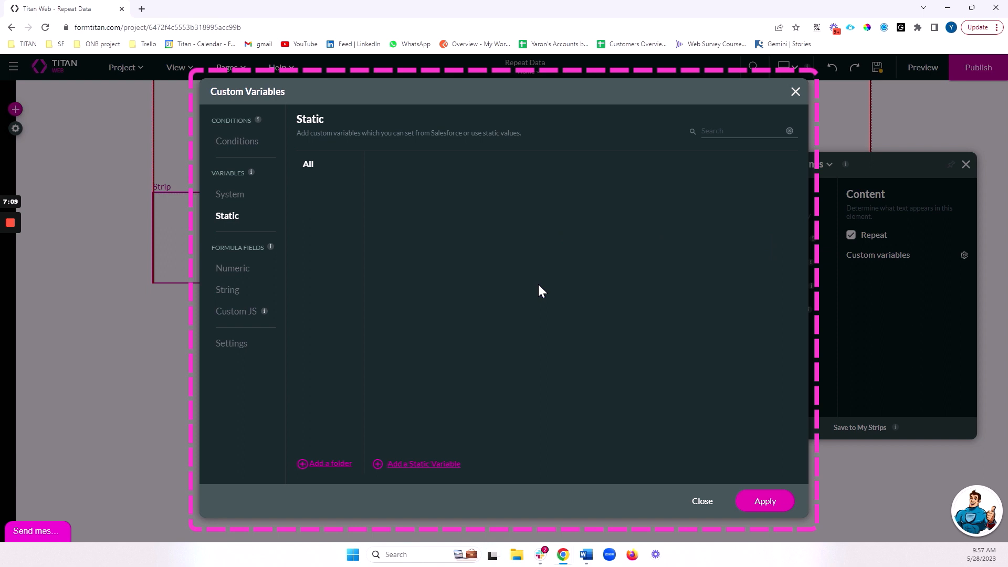
mouse_move(545, 300)
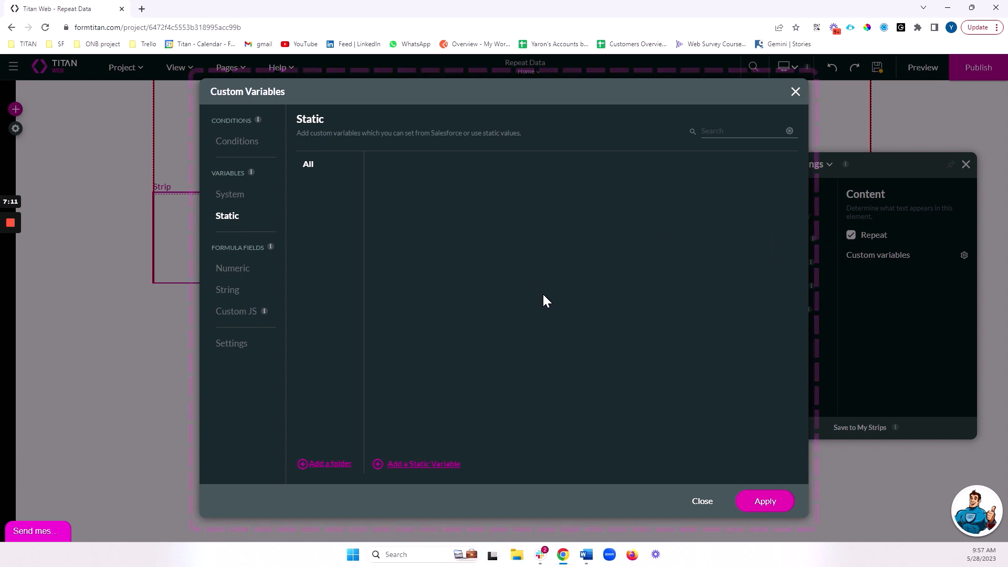
click(422, 463)
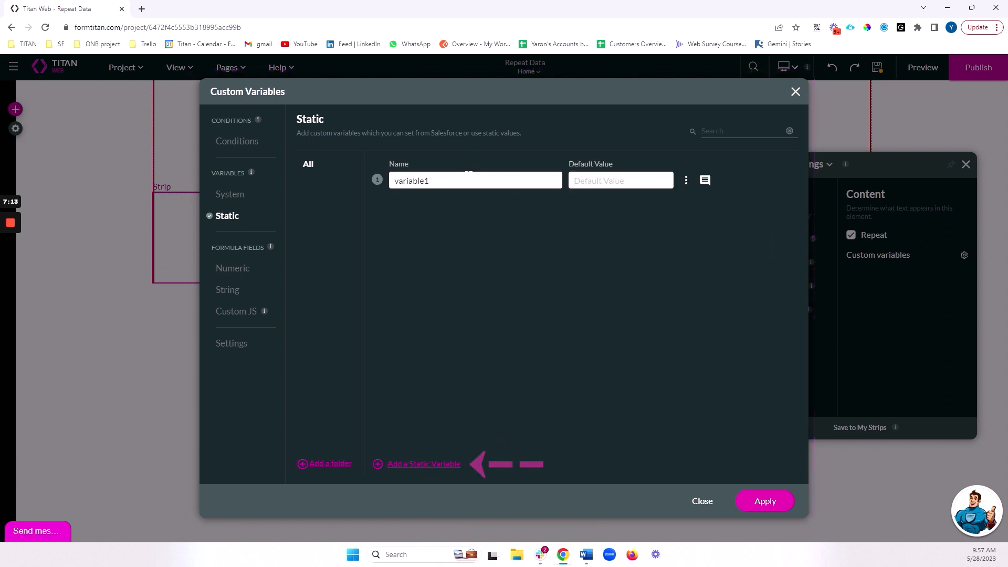
text(contact_id)
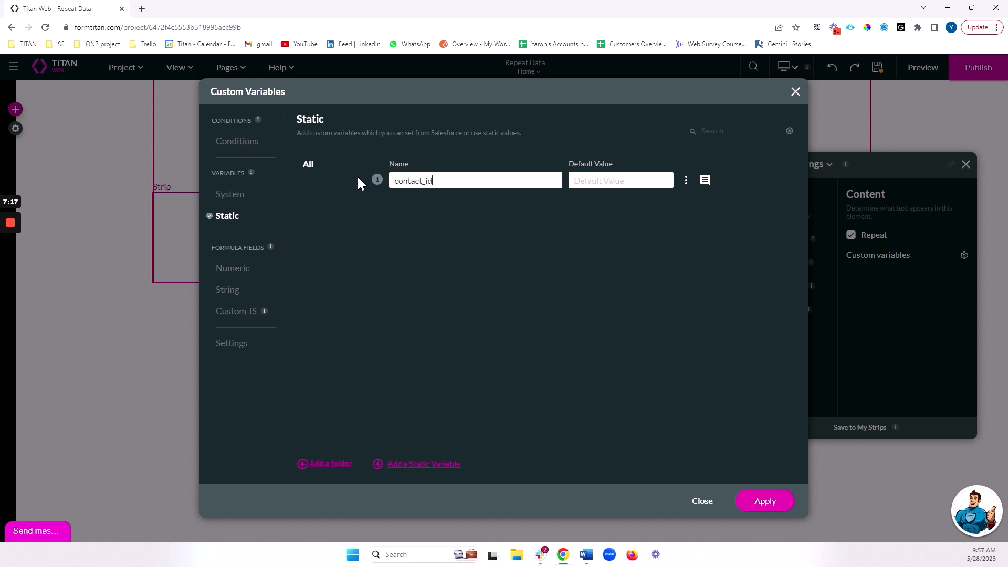
mouse_move(443, 206)
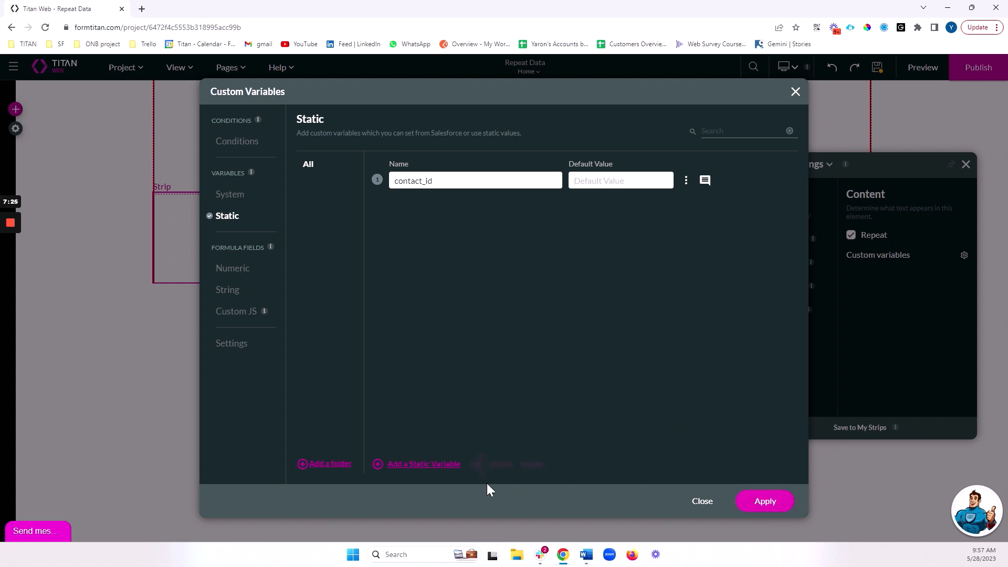
click(423, 463)
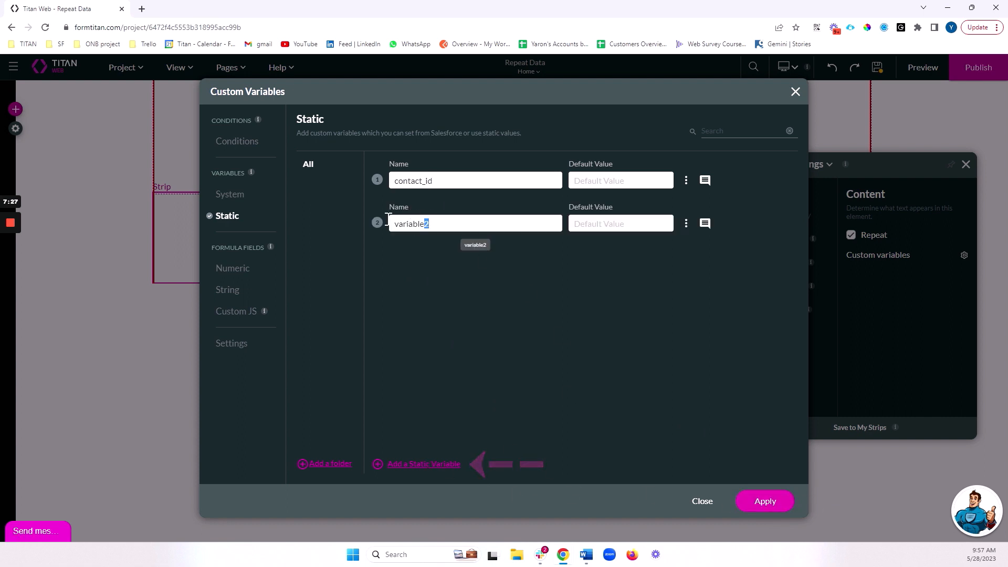
text(email)
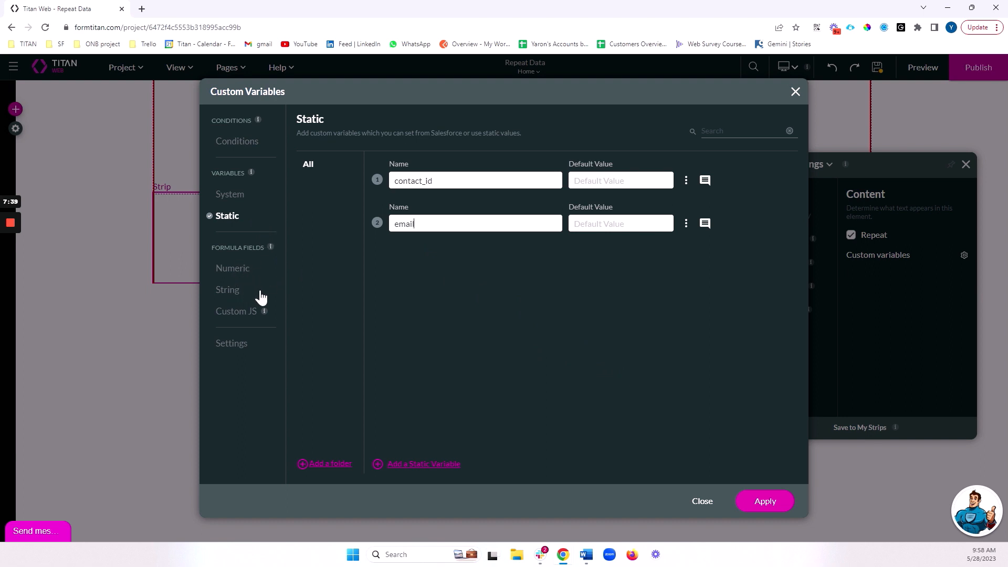
mouse_move(252, 213)
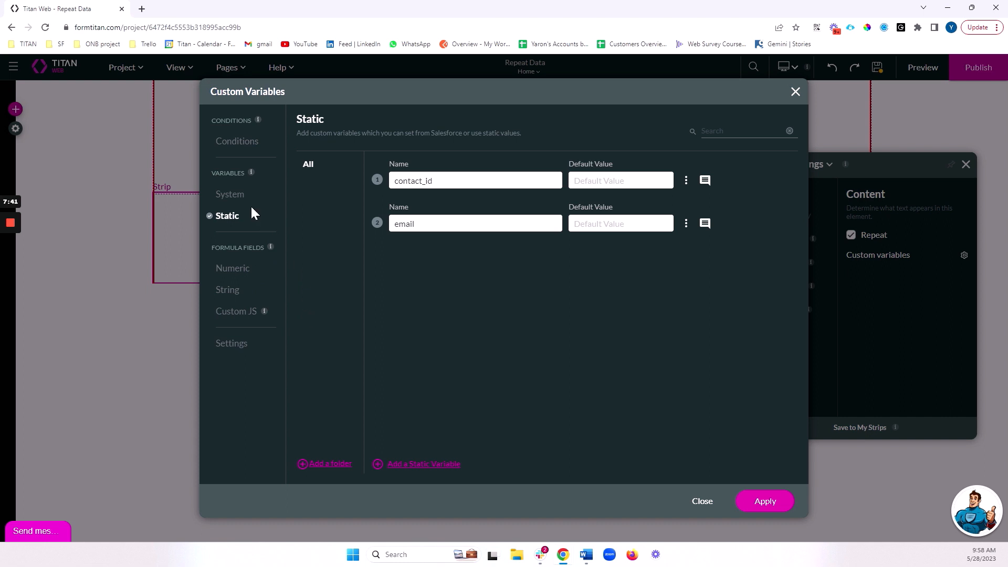
mouse_move(274, 247)
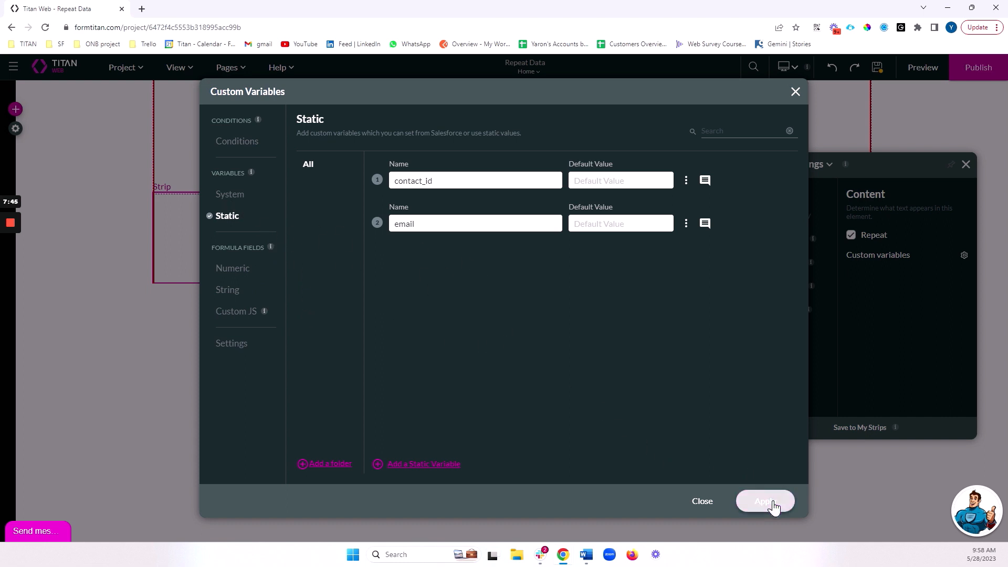
click(764, 501)
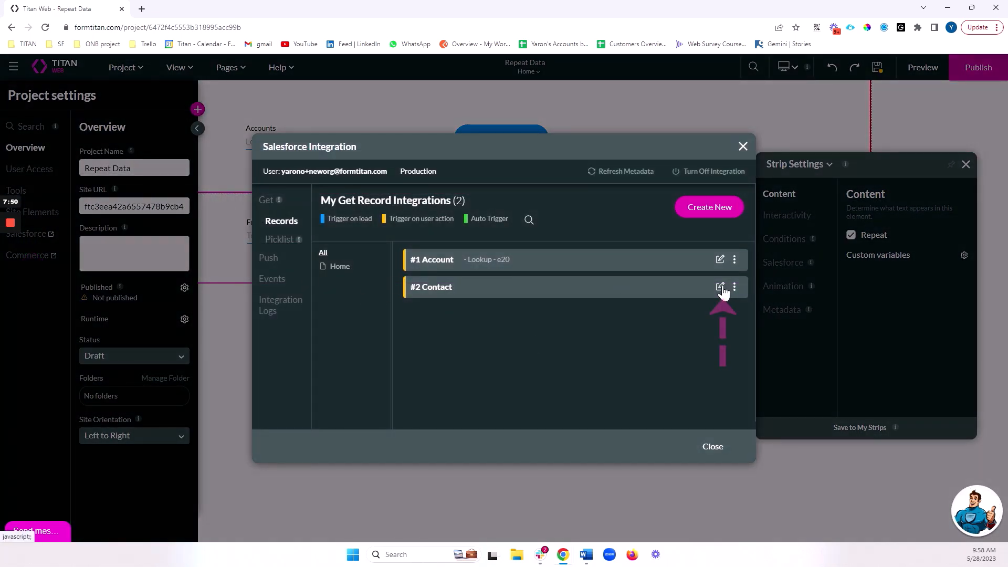
In the Contact Get integration mapping, set contact_id to Contact ID and email to Email, apply and close Project settings
click(721, 286)
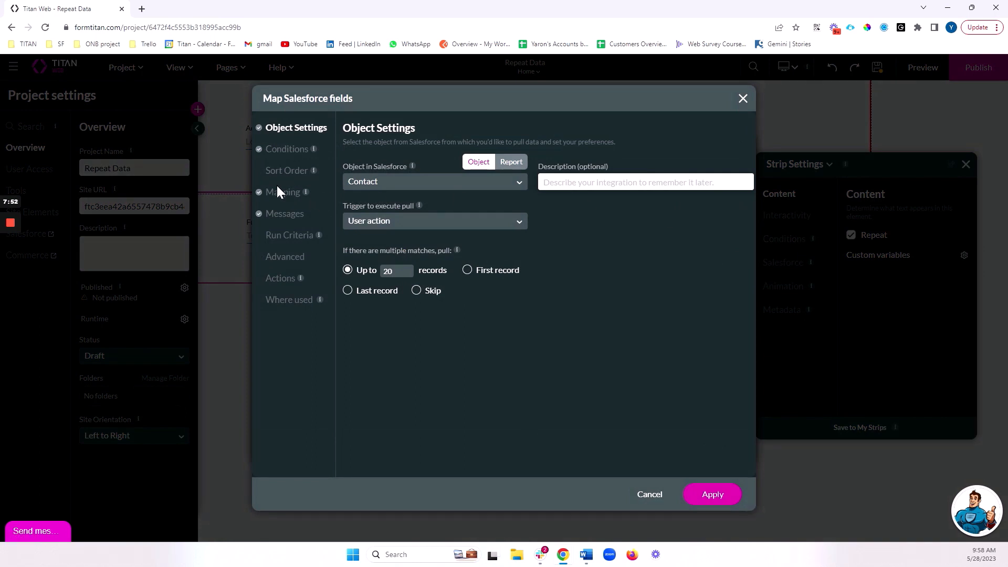
click(283, 191)
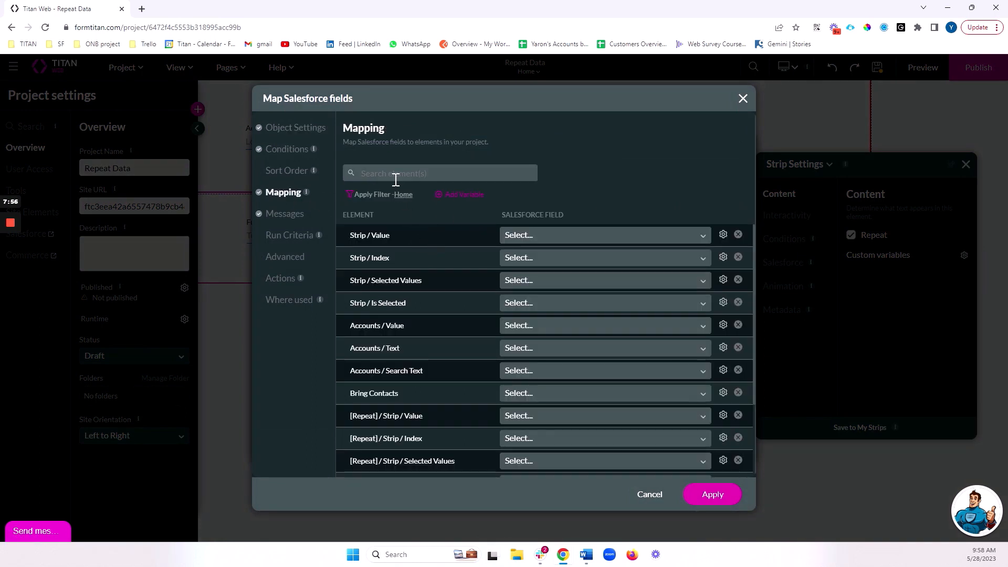
text(re)
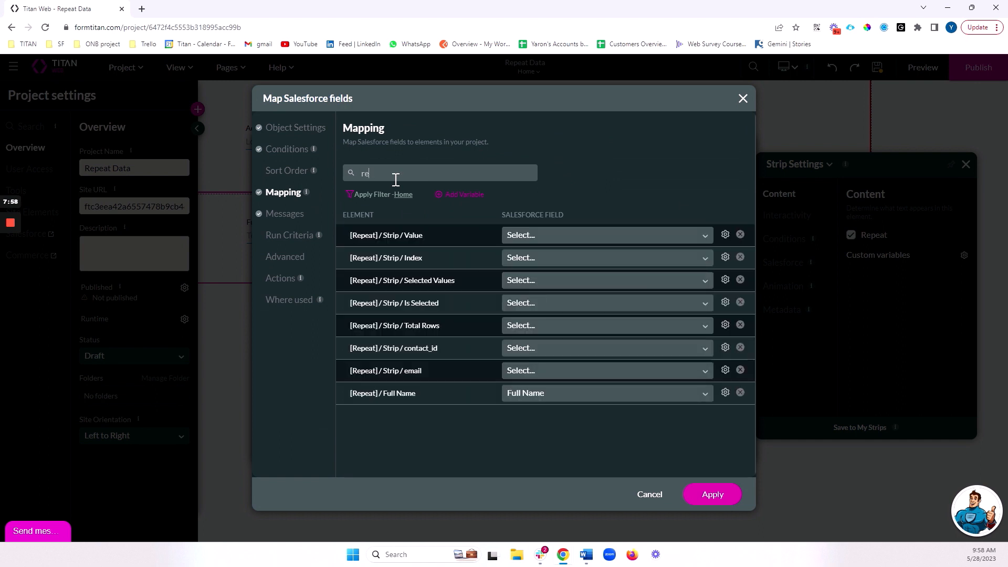
double_click(417, 348)
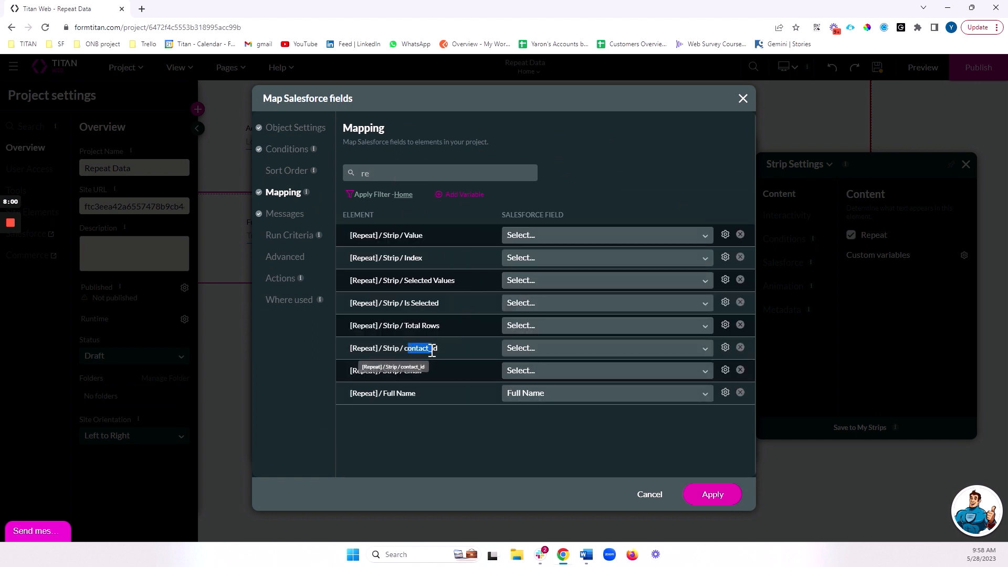
click(605, 347)
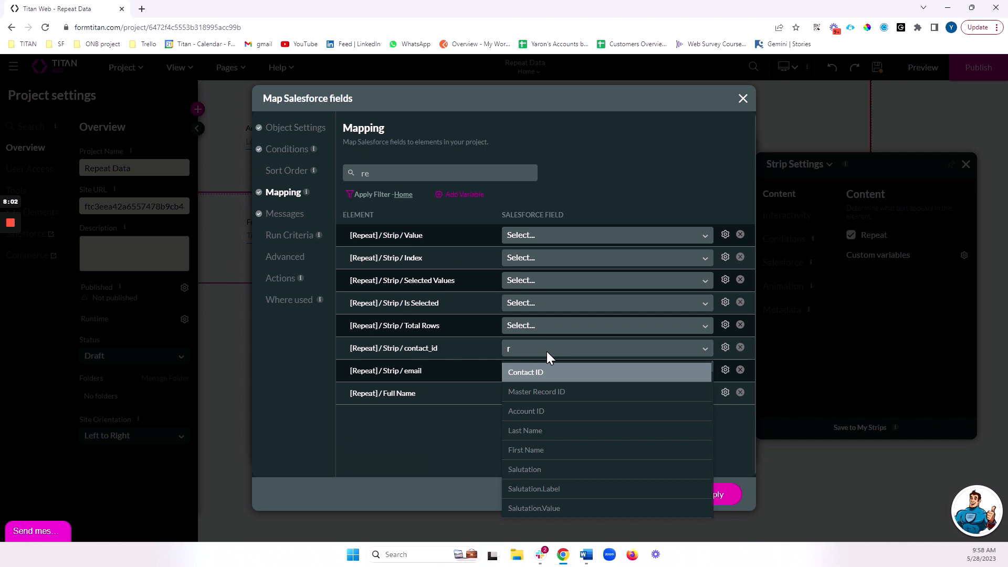
click(525, 372)
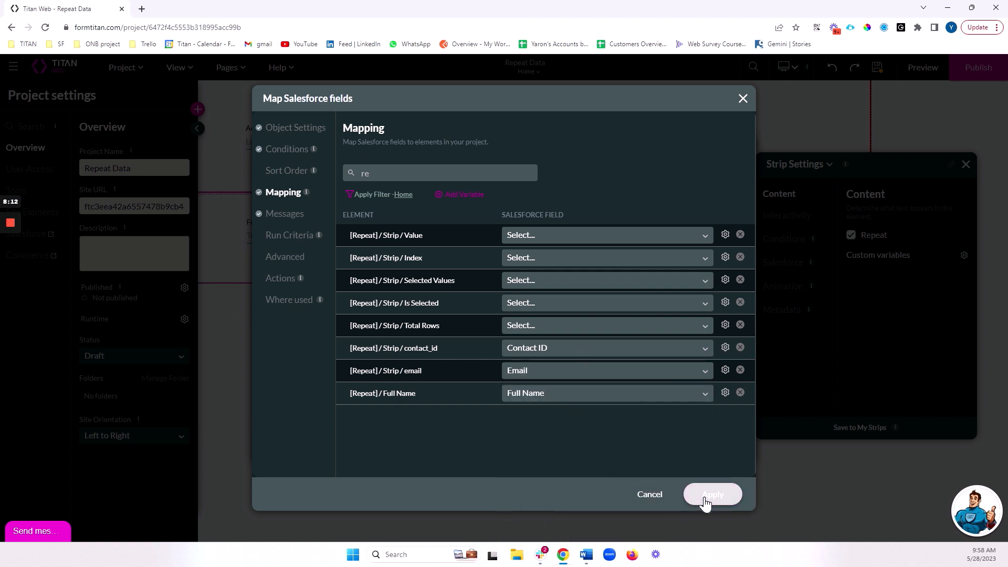
click(712, 494)
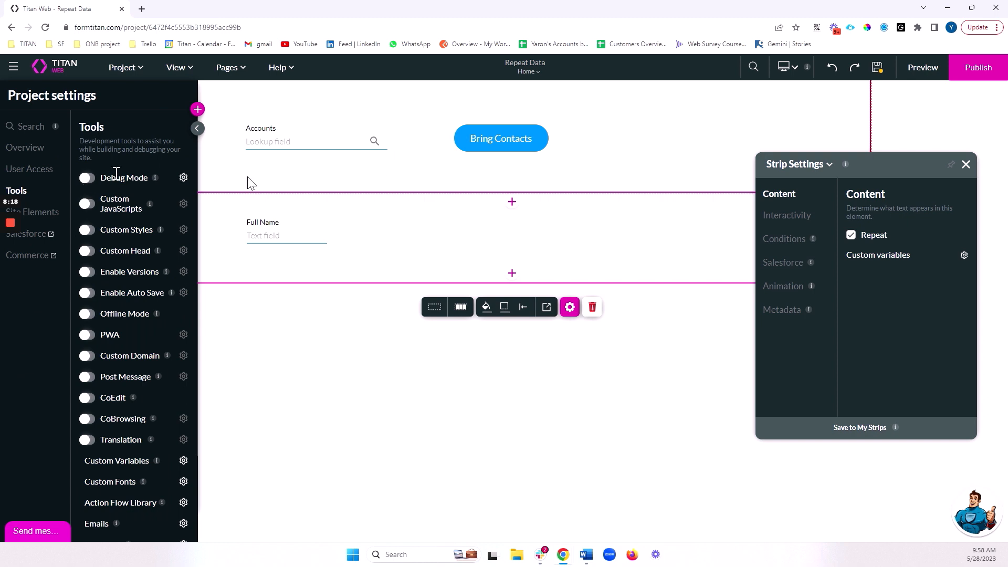
click(198, 129)
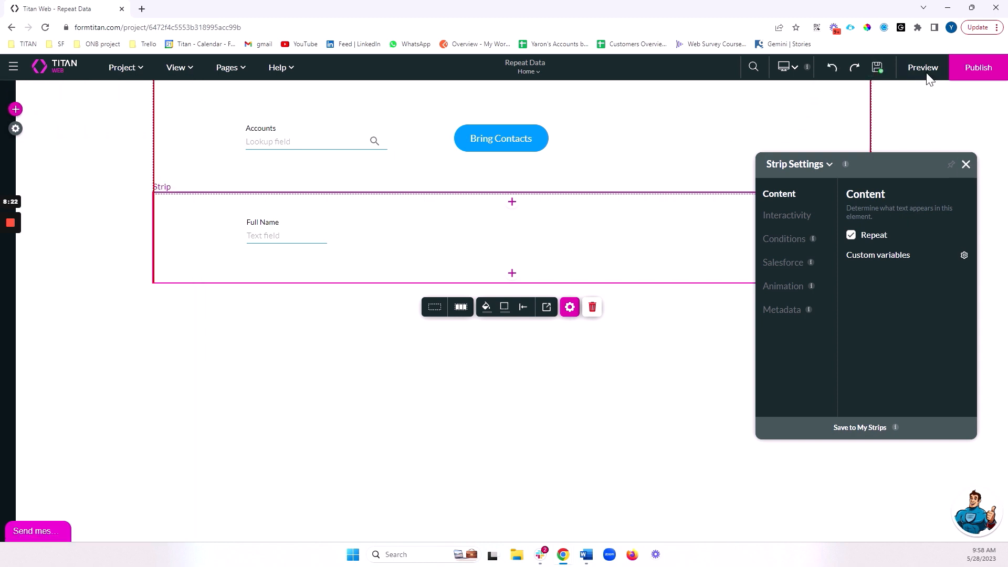
Preview the page, search 'unite' to pick United Oil & Gas Corp. and Bring Contacts into the repeating Full Name fields
click(923, 67)
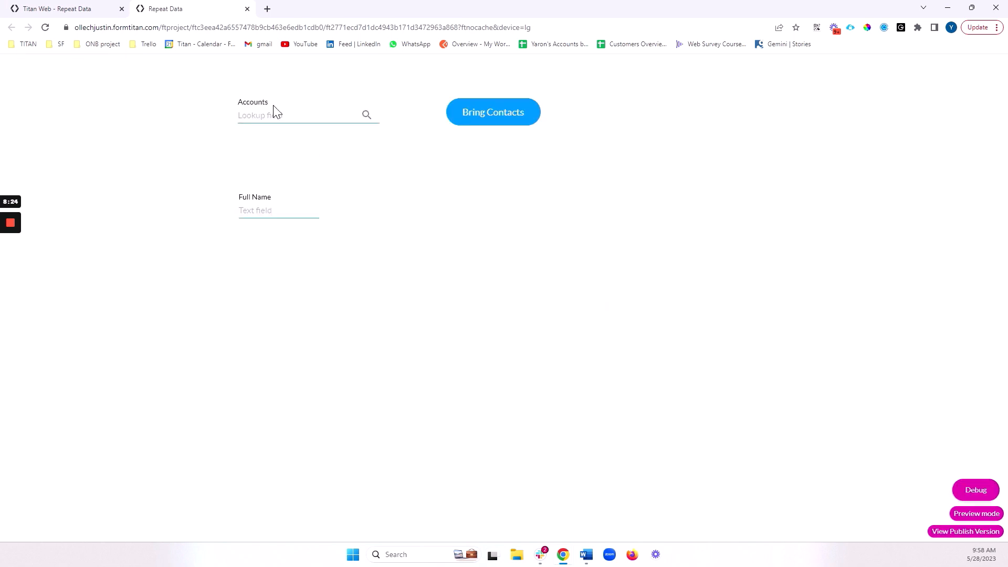
text(united Oil & Gas Corp.)
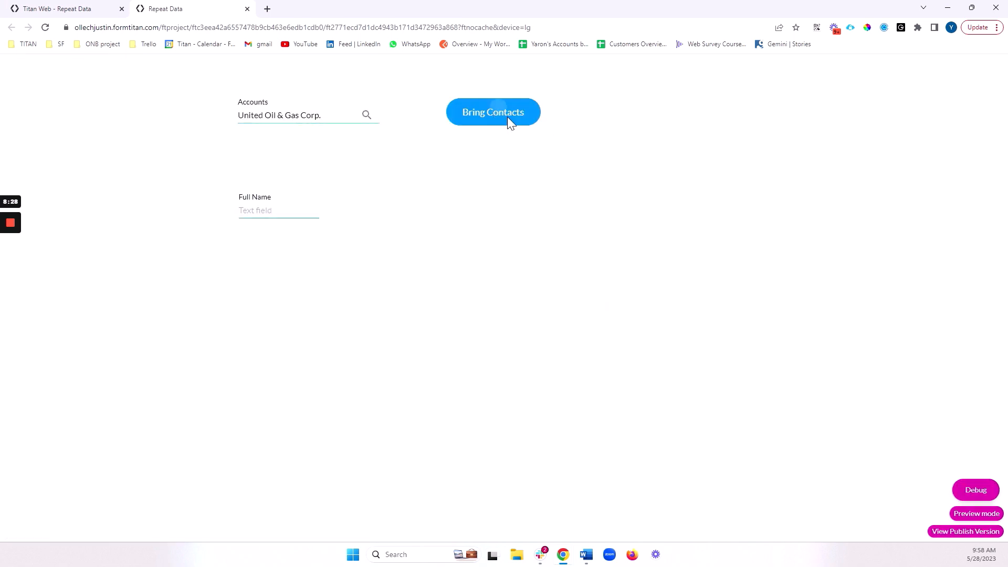
click(491, 113)
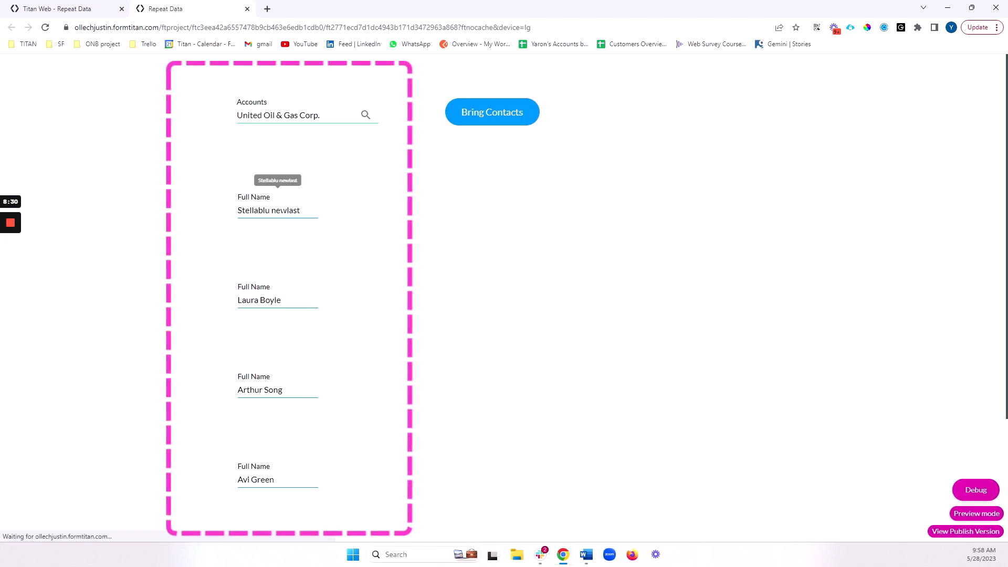
scroll(down, 3)
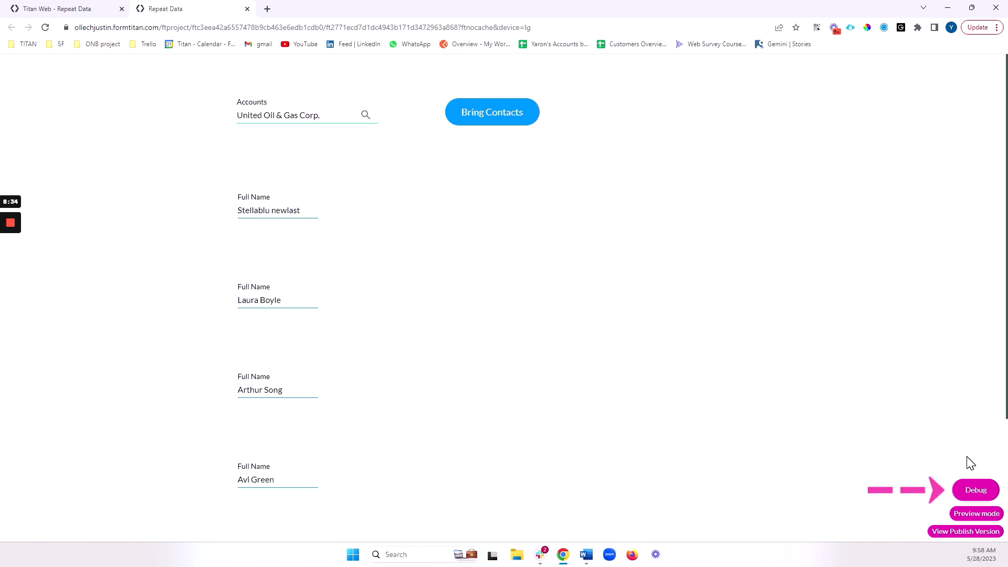
click(974, 490)
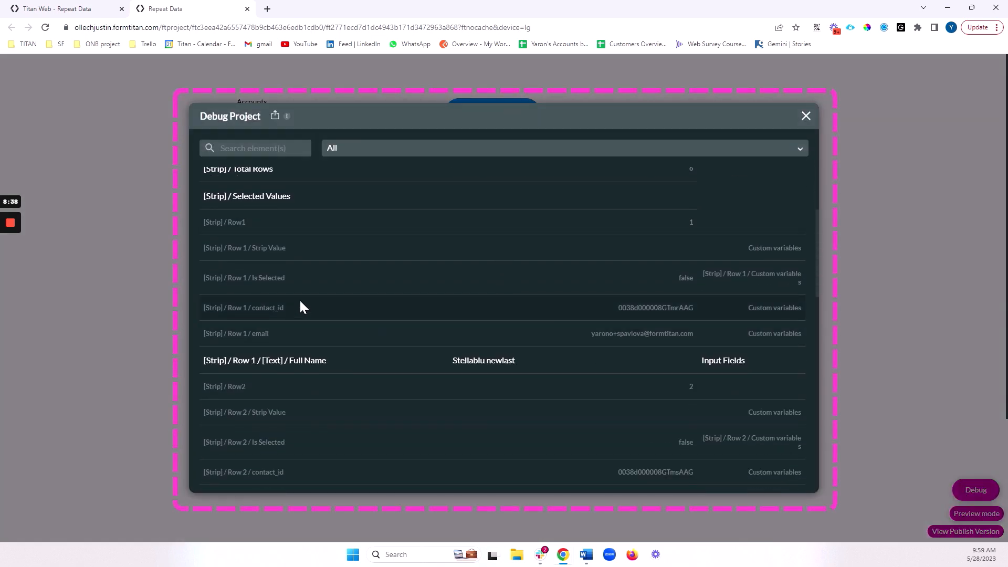
double_click(263, 307)
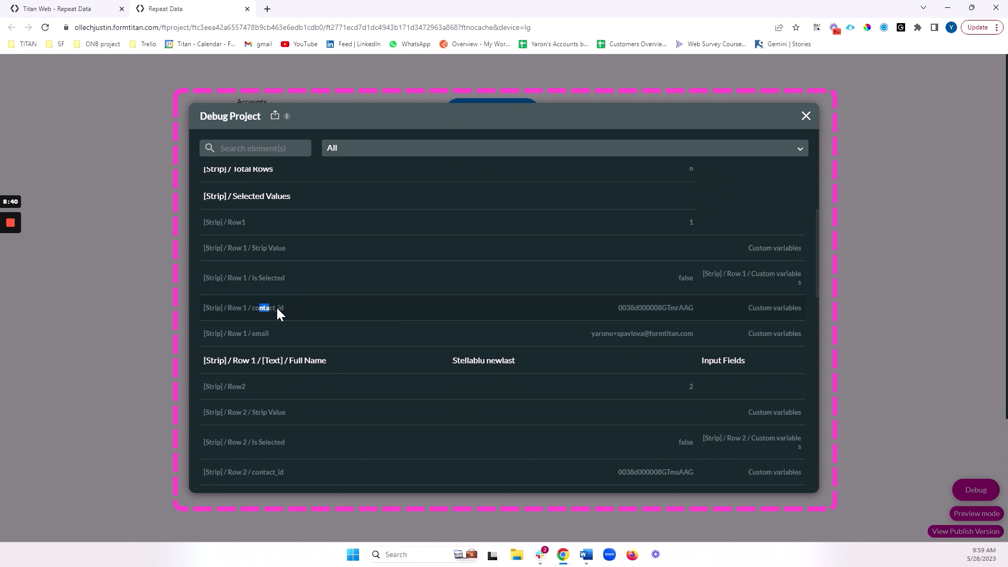
double_click(654, 308)
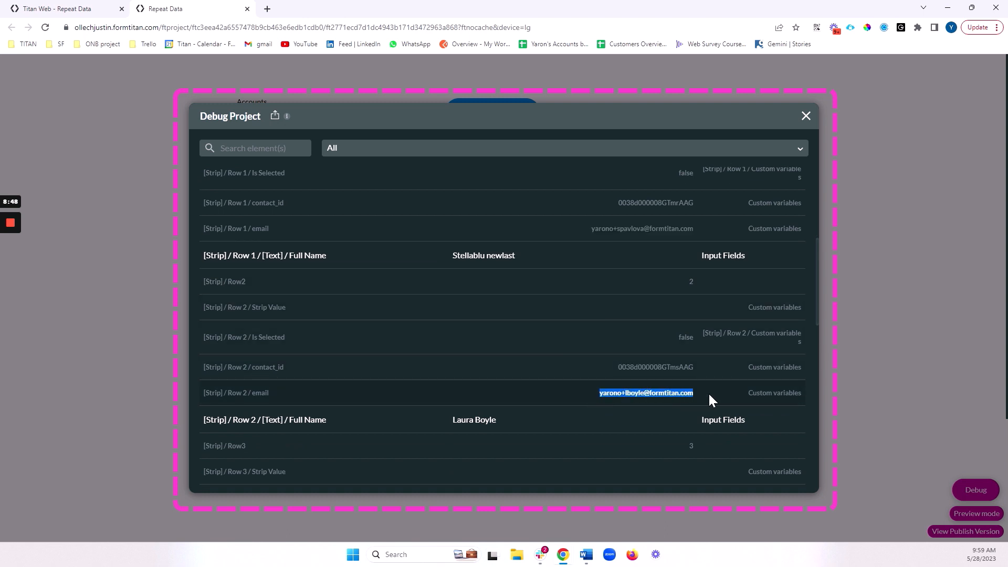
scroll(down, 3)
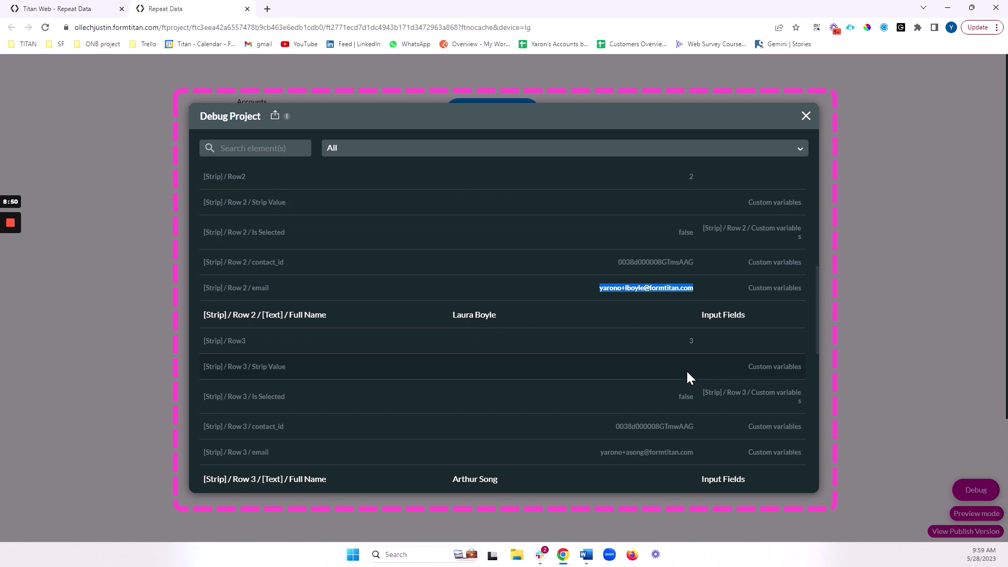
scroll(down, 3)
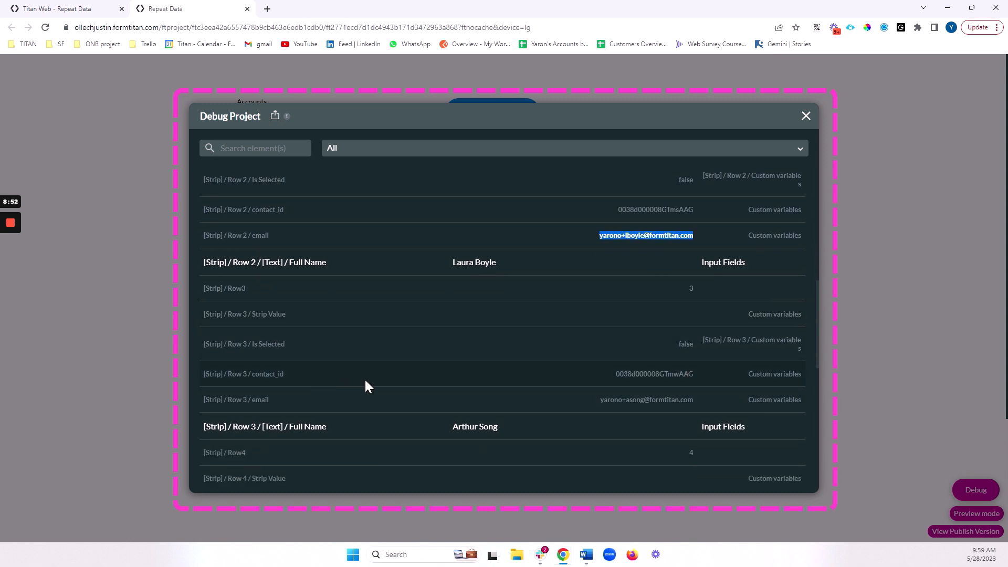
mouse_move(386, 394)
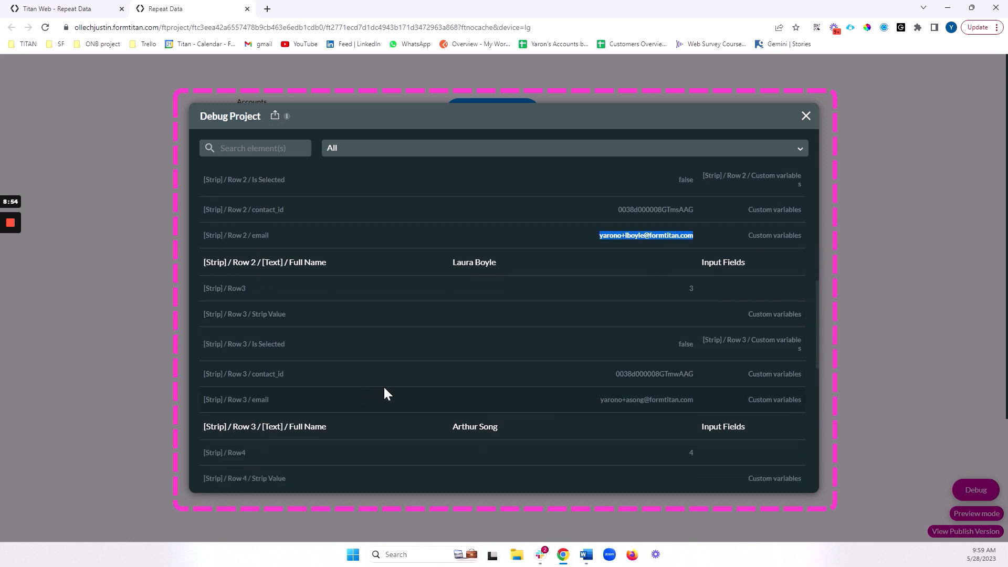
mouse_move(687, 394)
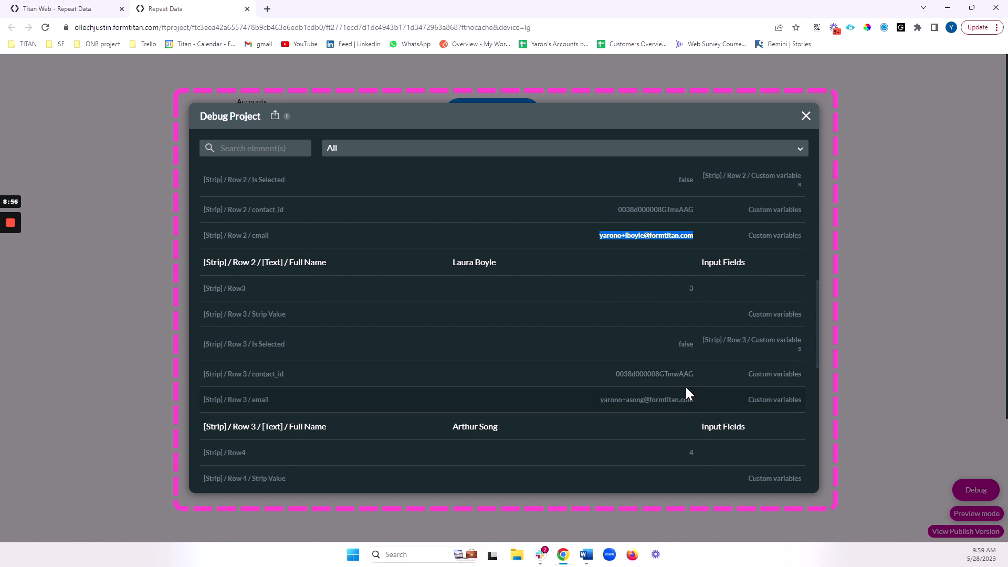
mouse_move(683, 411)
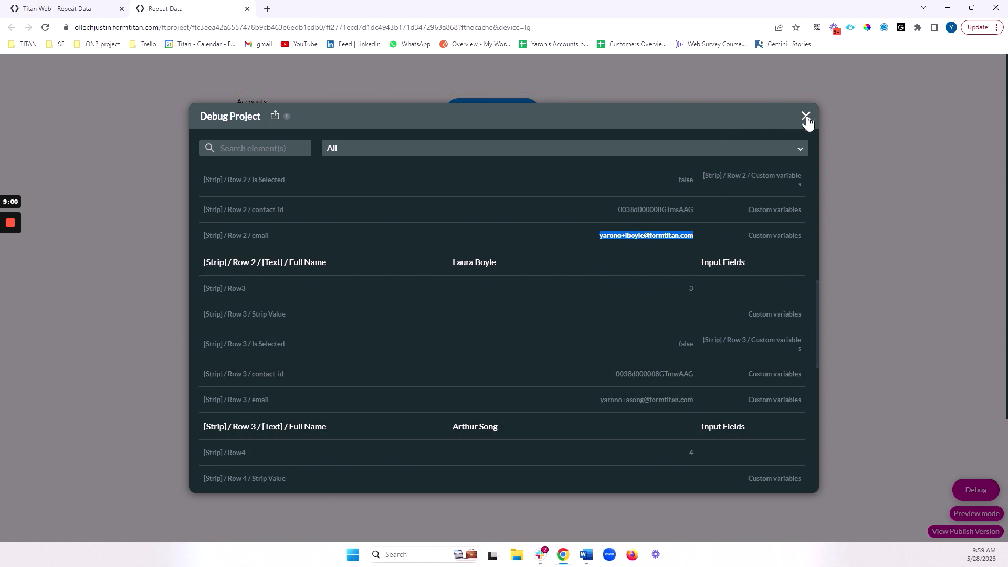
Close the Debug Project panel, select the strip's Full Name field and delete it
click(806, 118)
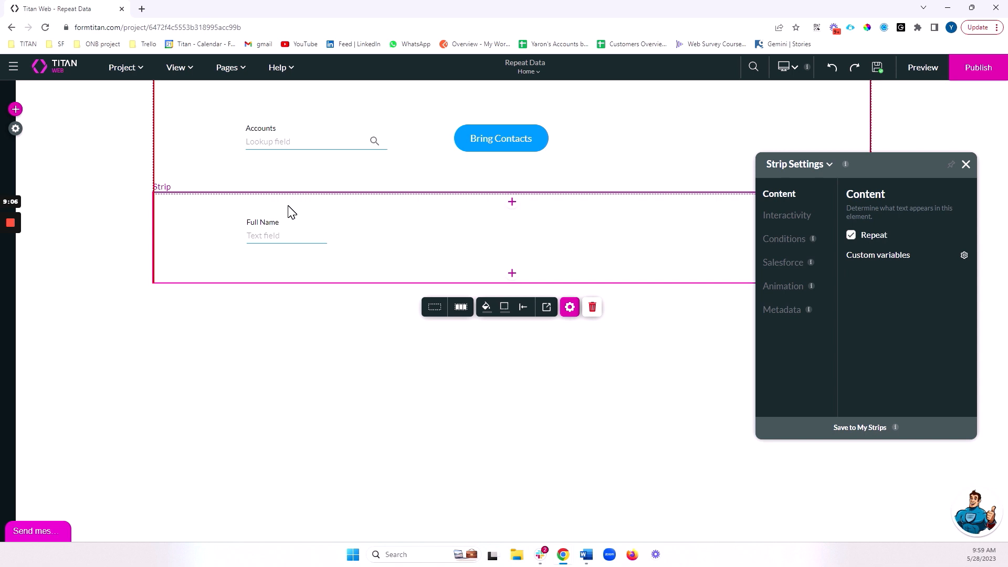
click(285, 231)
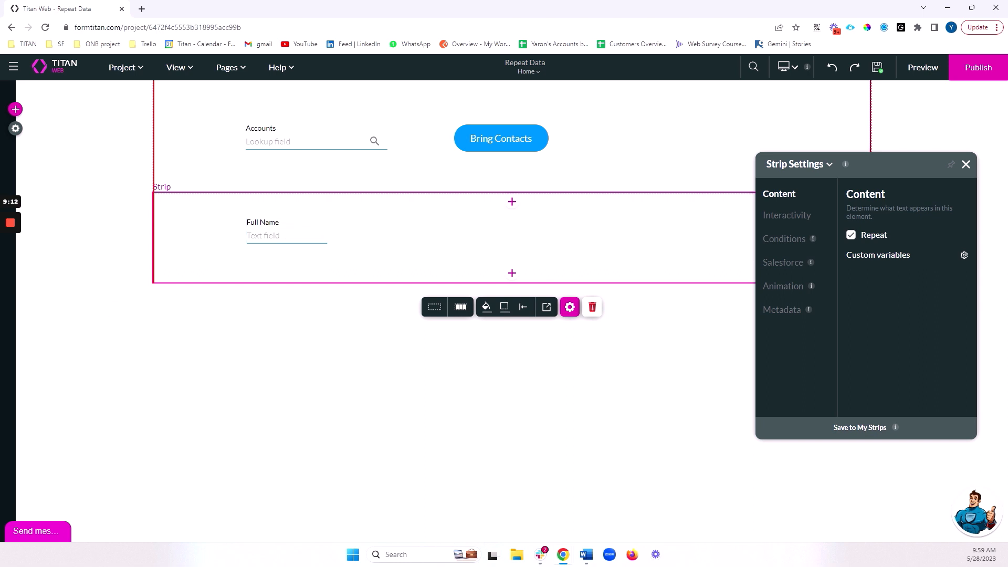
mouse_move(291, 251)
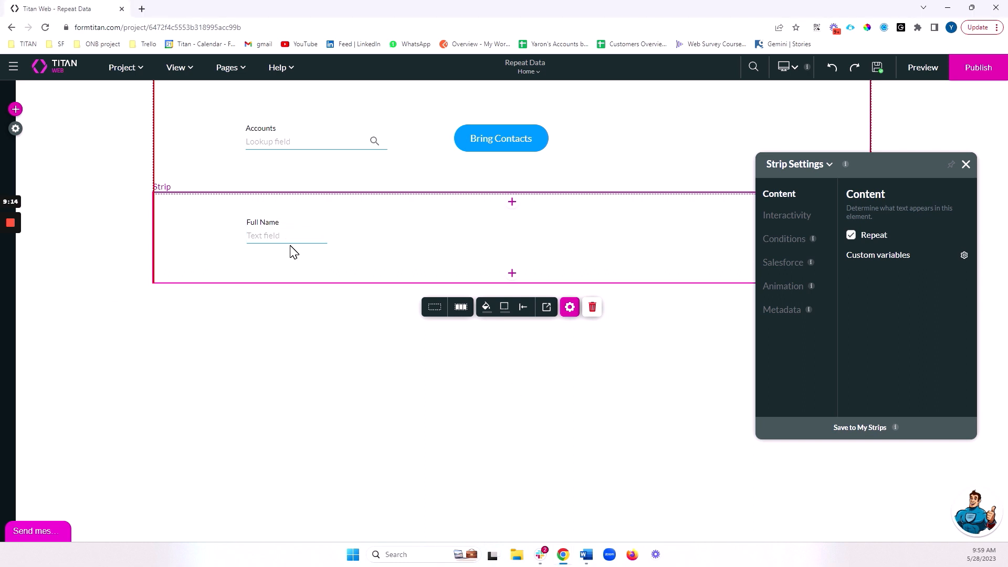
click(286, 234)
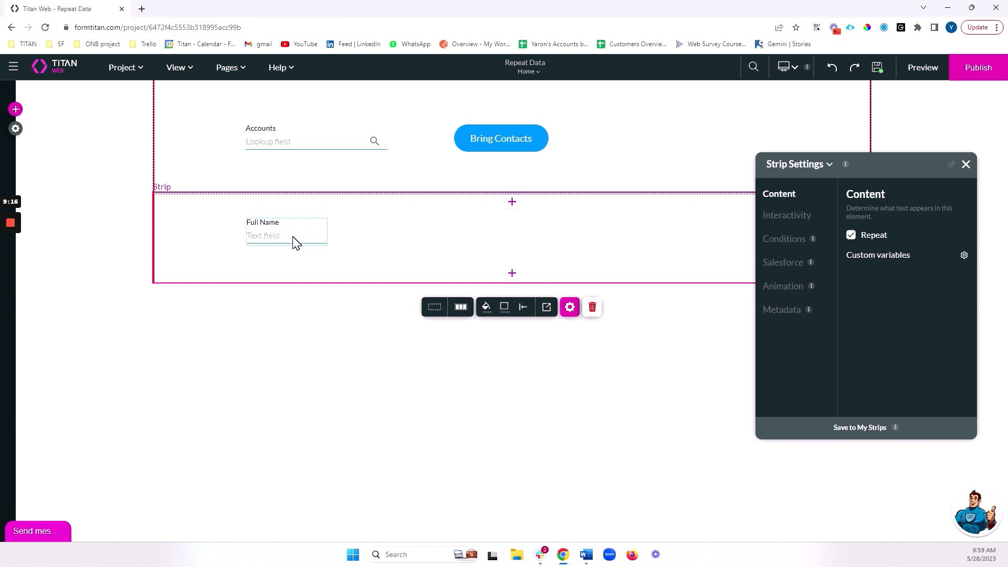
click(286, 230)
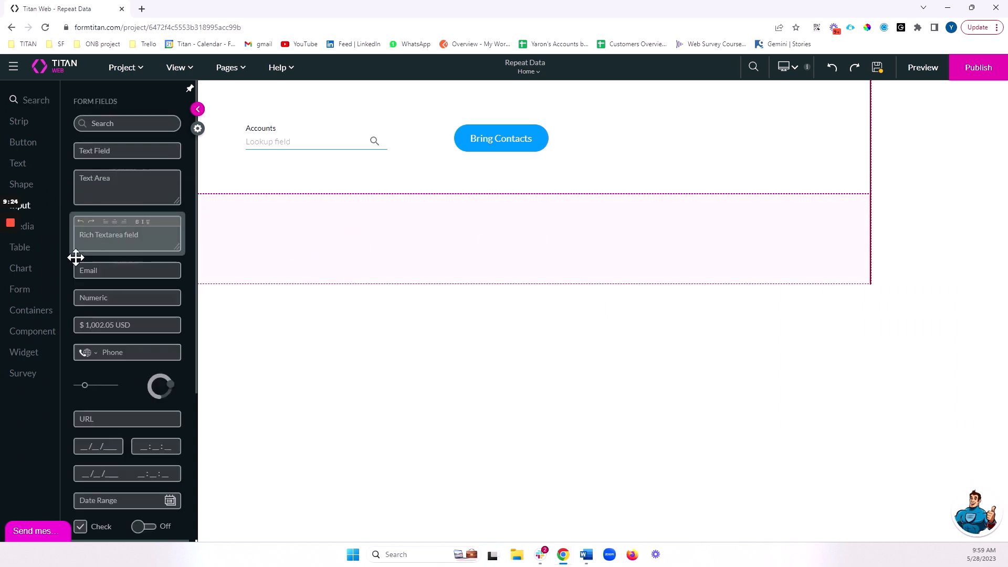
Insert a form of text fields with 2 columns and 1 row into the repeating strip
click(19, 289)
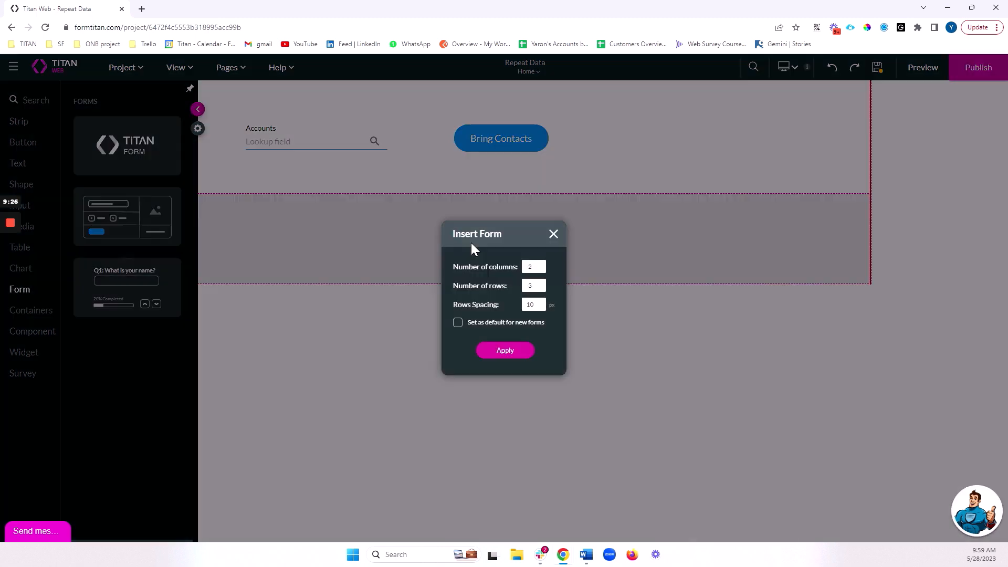
click(530, 266)
text(3)
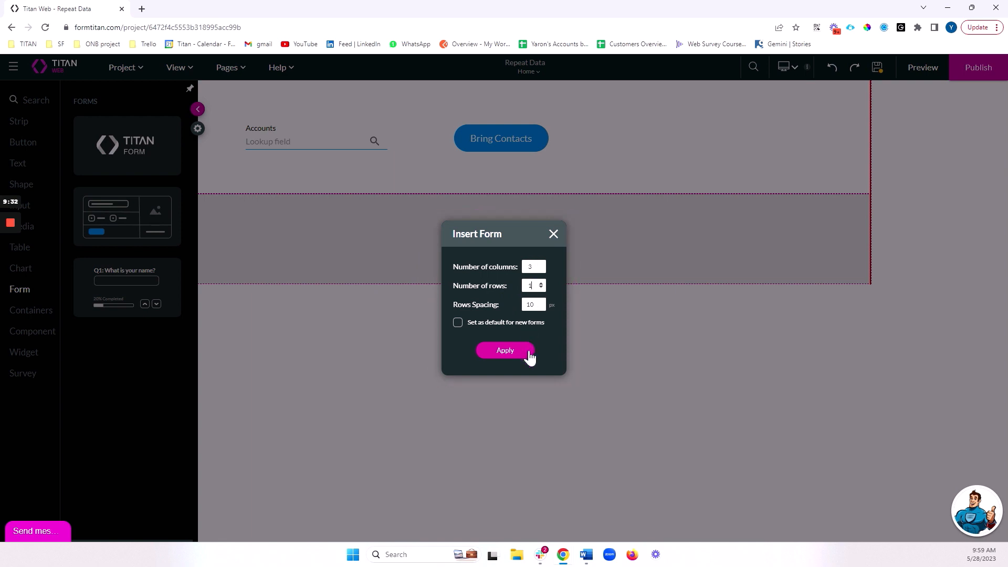
click(505, 351)
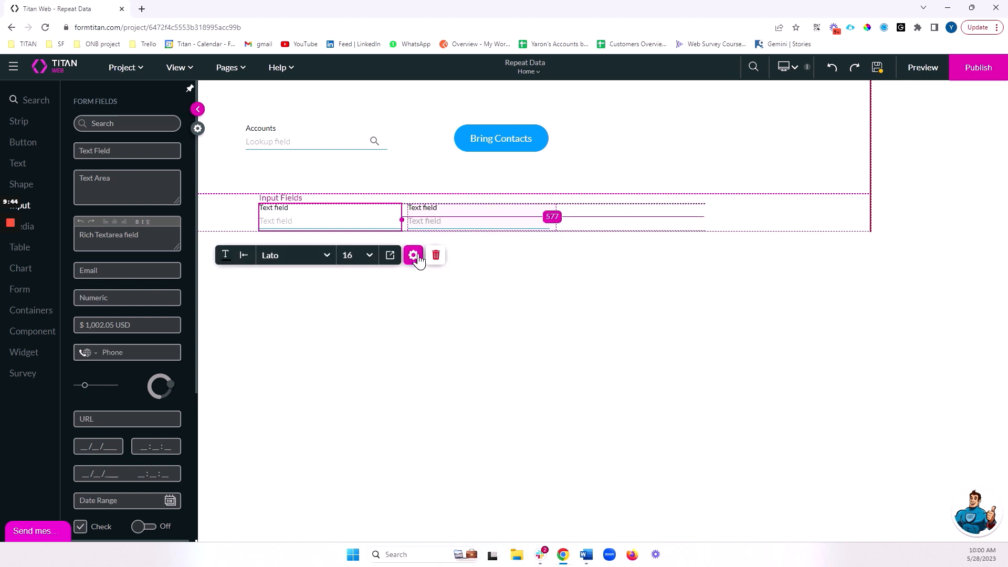
Label the strip's two text fields First Name and Last Name
click(412, 254)
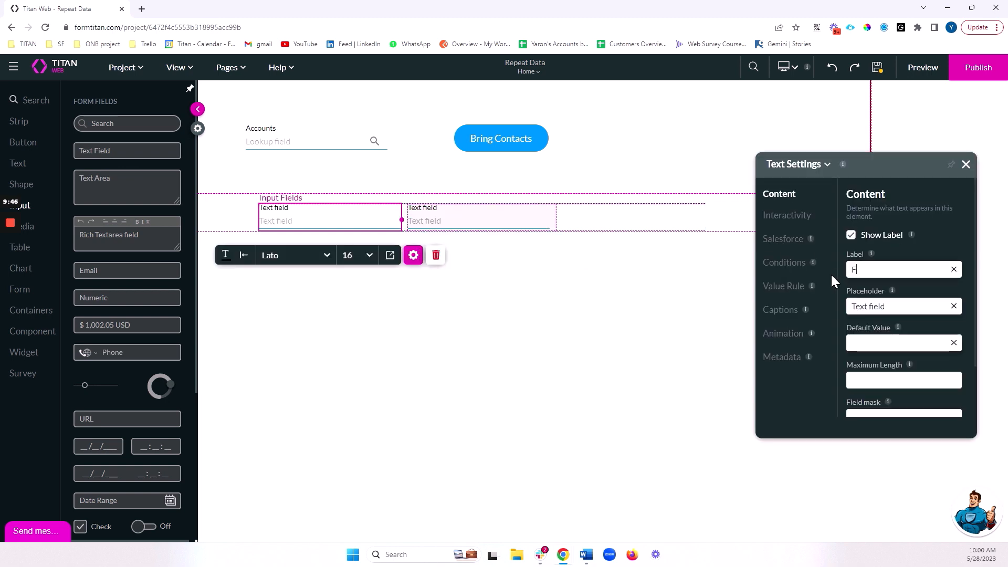
text(ist Name)
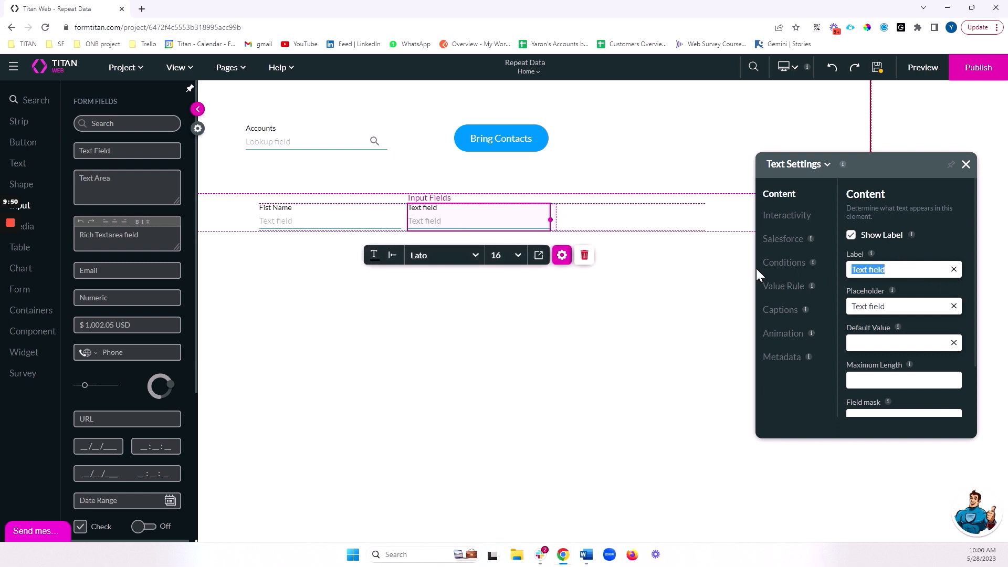
text(Last Name)
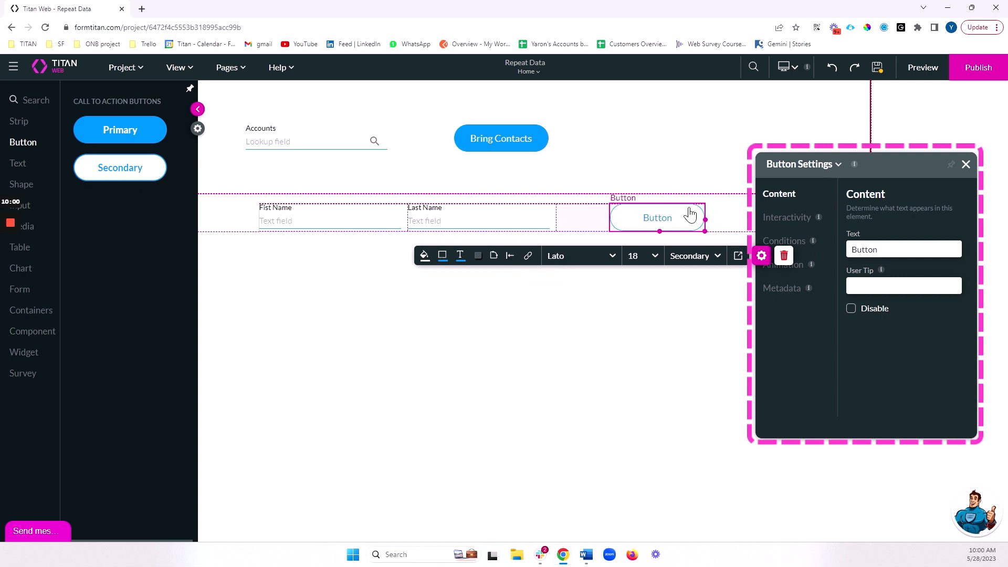
Add buttons labelled Del inside the strip, plus Add Strip and Push To SF below it
text(D)
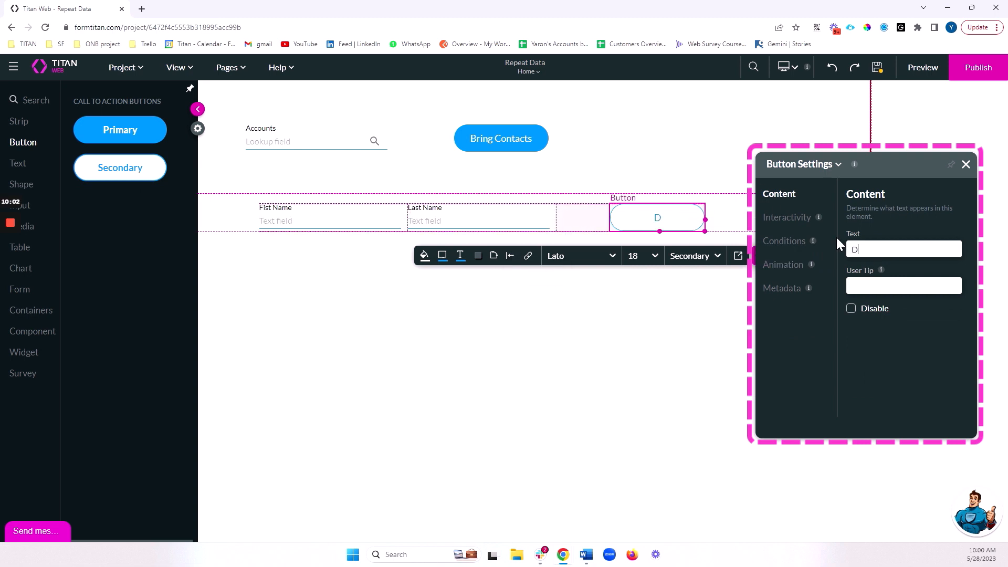
text(el)
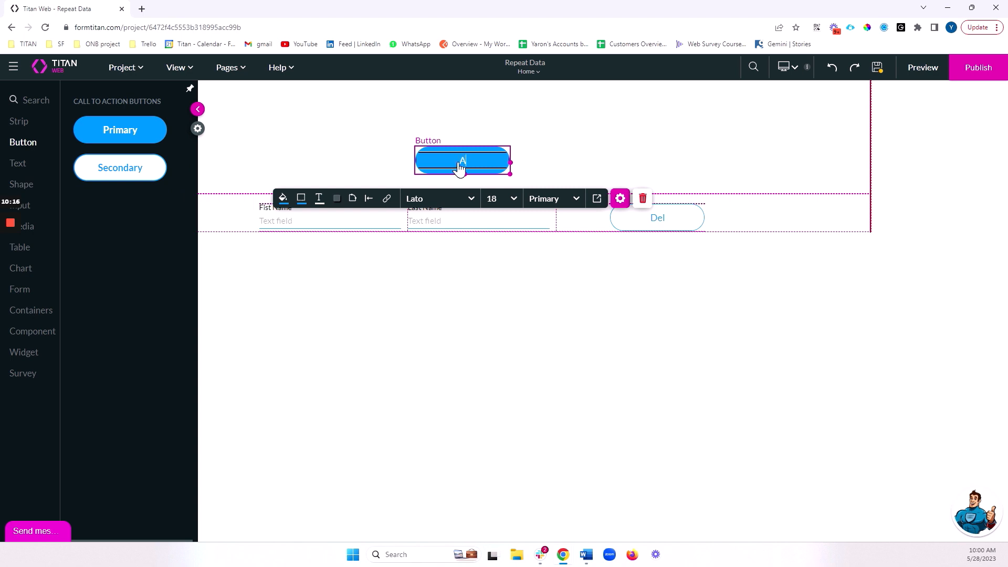
text(dd Strip)
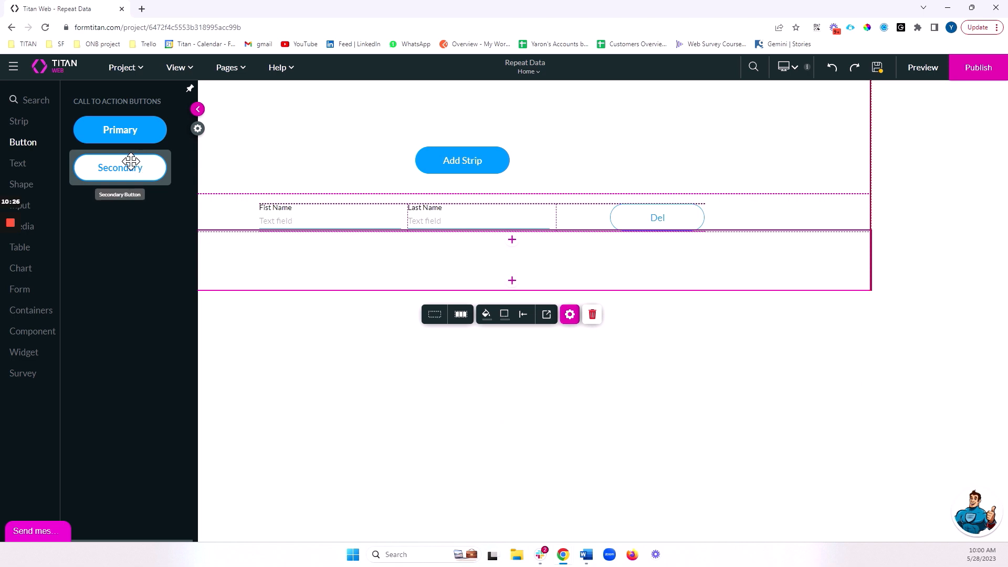
drag(119, 167, 457, 262)
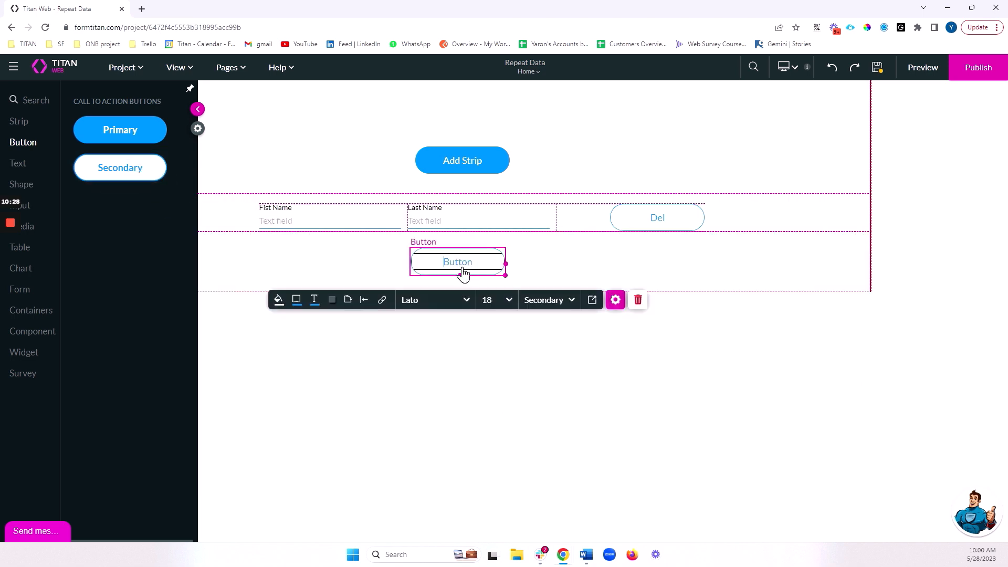
text(Push To SF)
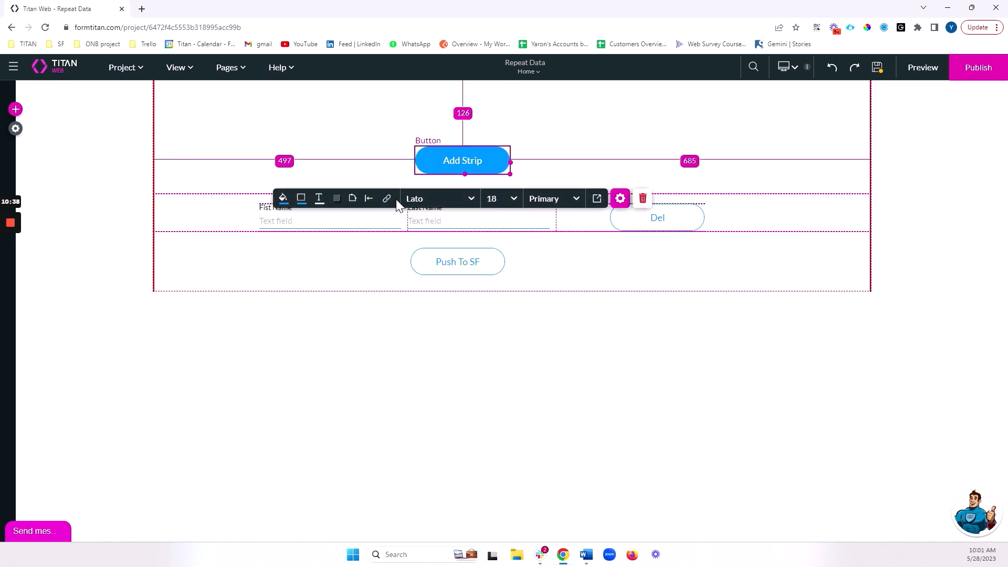
Add a Strip Interactivity node to Add Strip's click flow that inserts a row into Repeat Strip
click(596, 199)
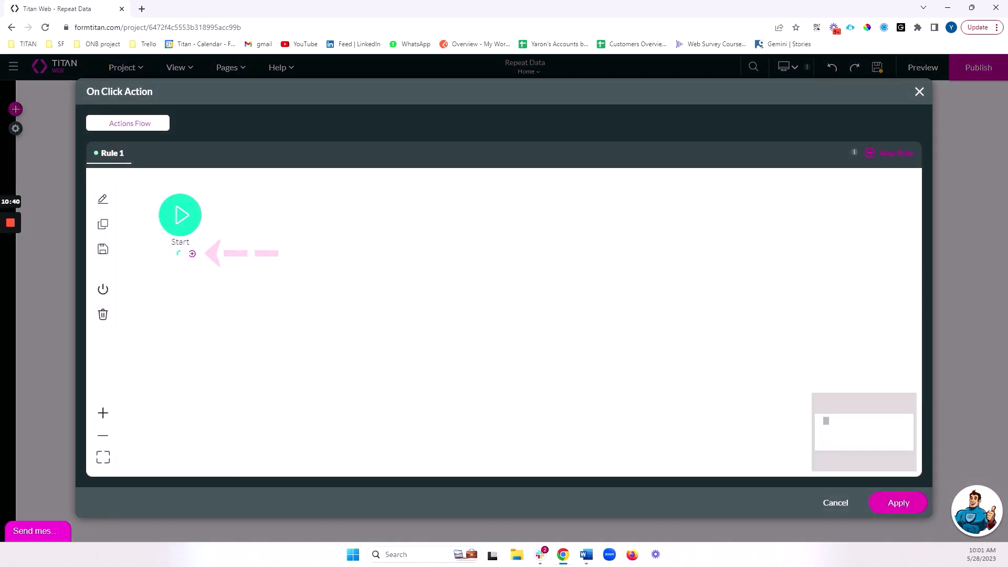
click(191, 253)
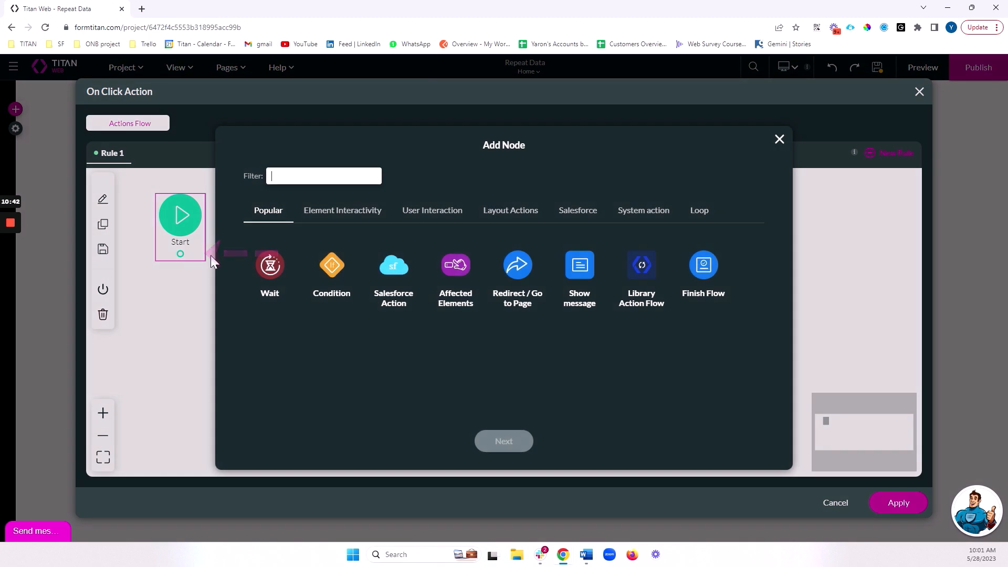
click(342, 210)
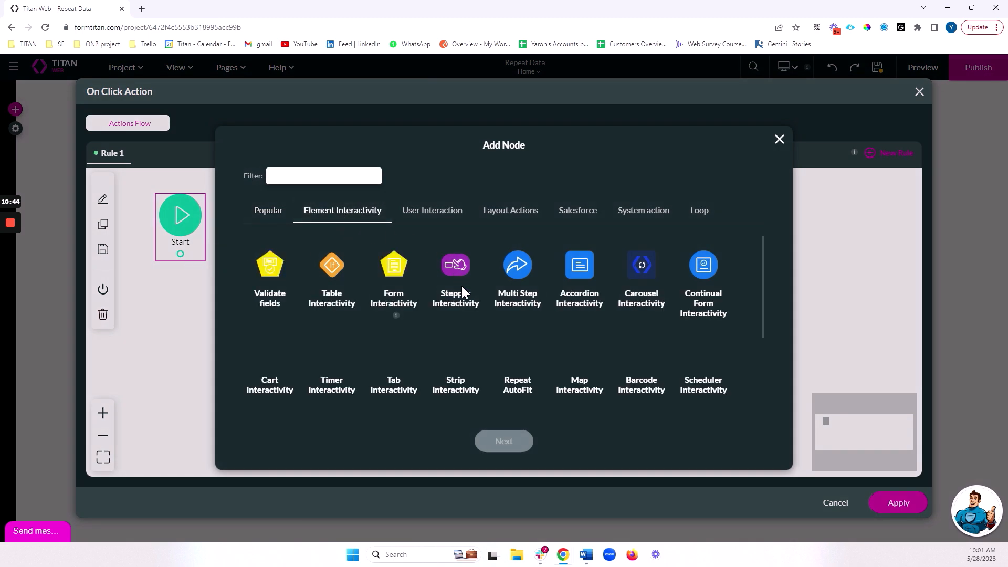
click(455, 352)
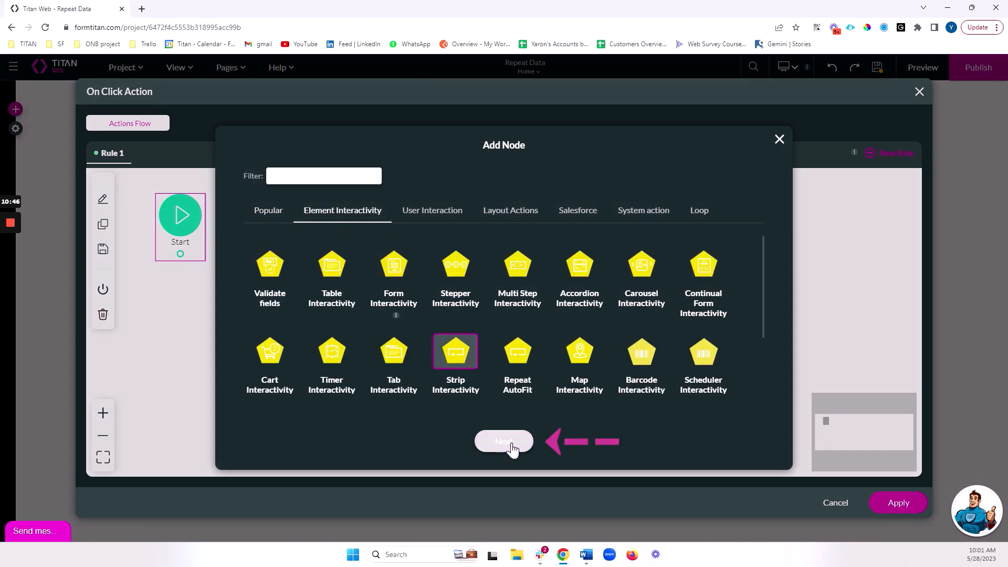
click(503, 443)
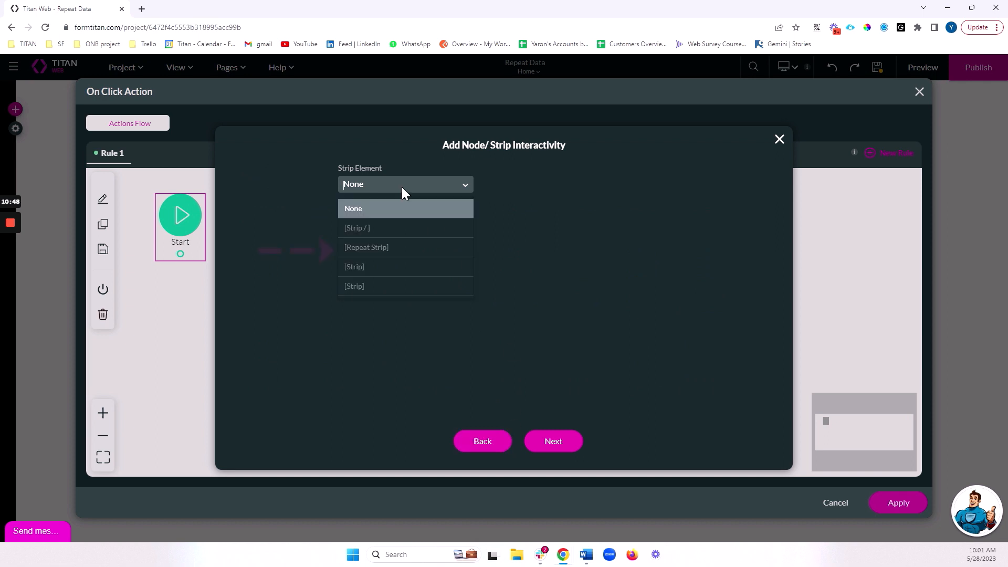
click(366, 247)
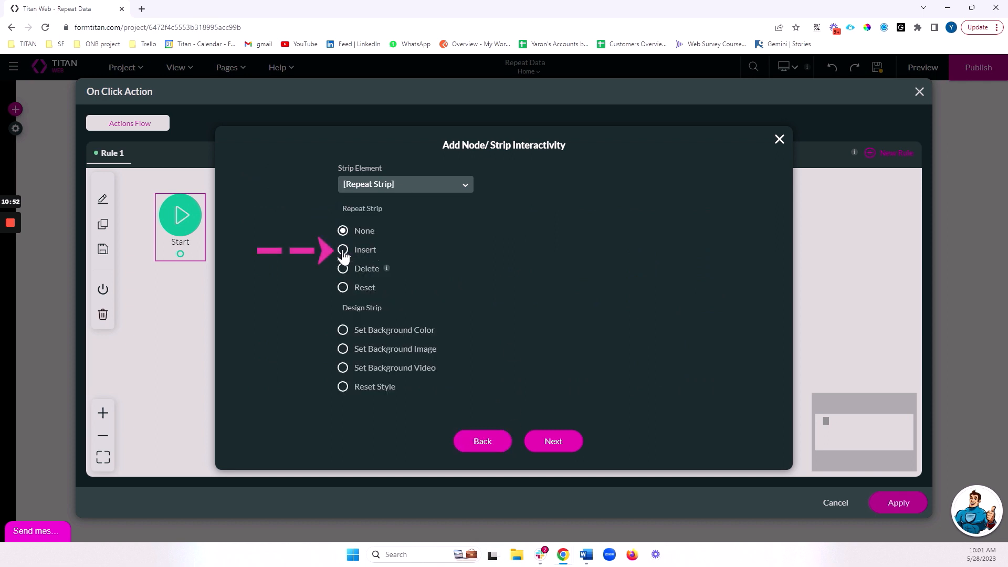
click(342, 250)
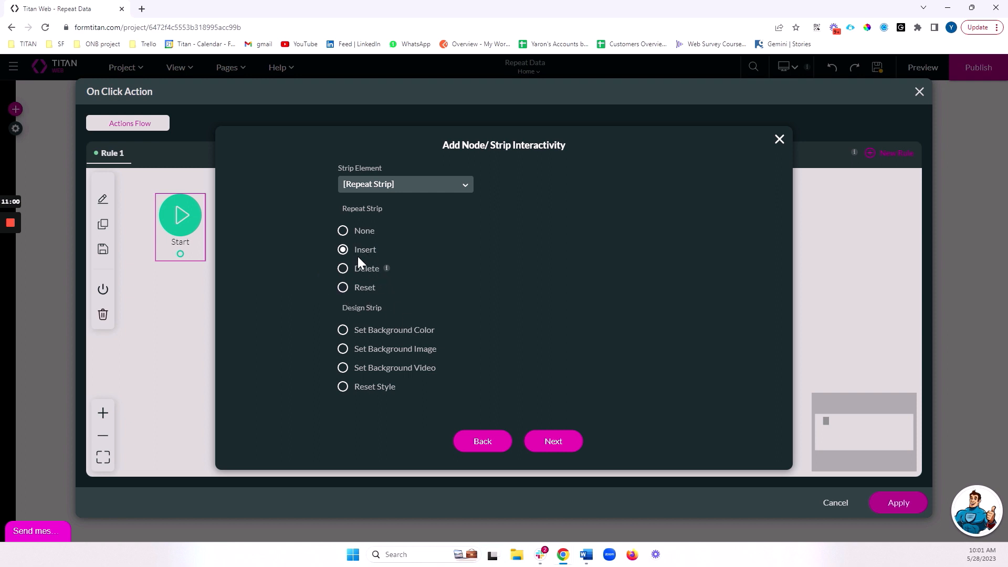
Tag the node 'Add new contact', insert it into the flow and apply the click action
click(551, 441)
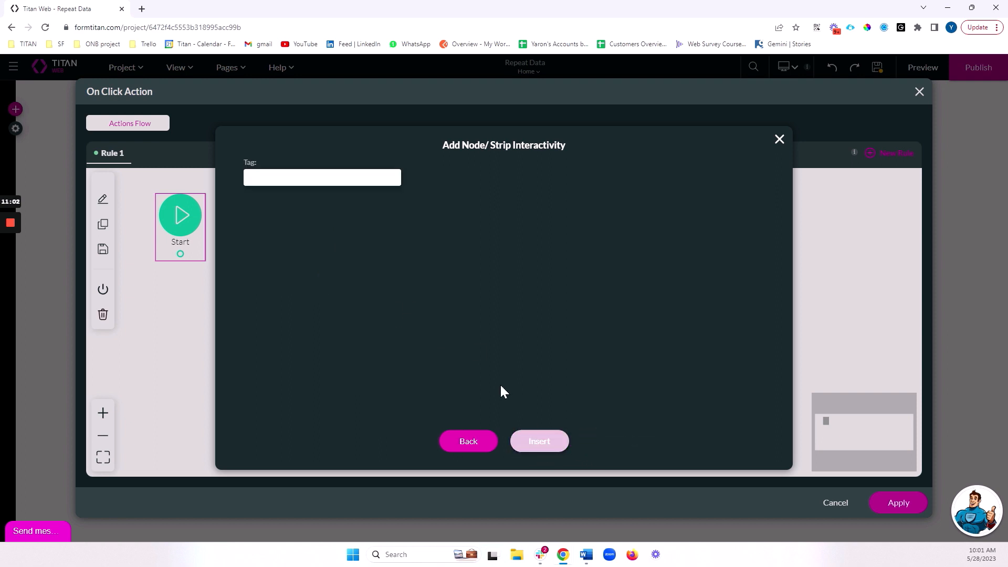
text(Add new conta)
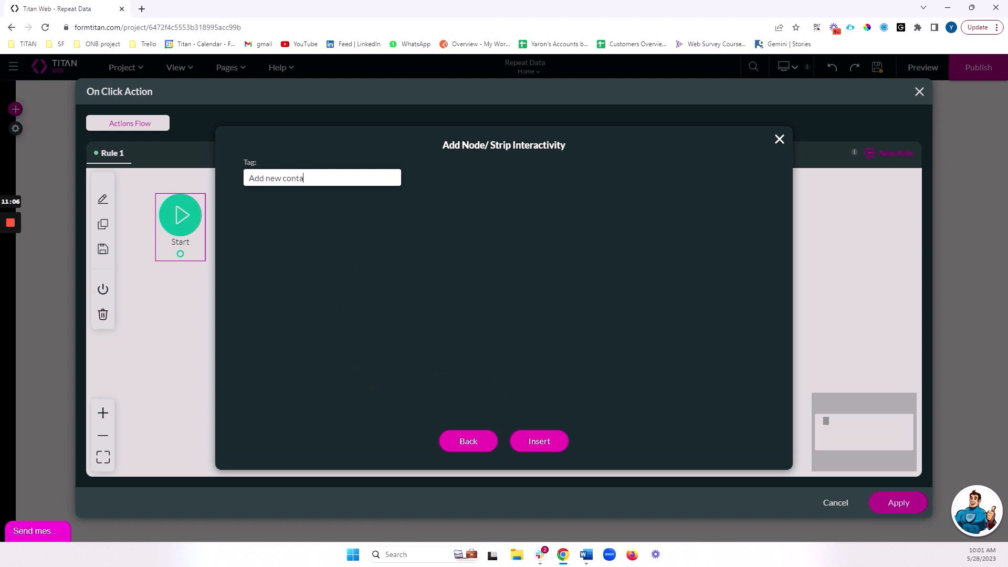
click(538, 441)
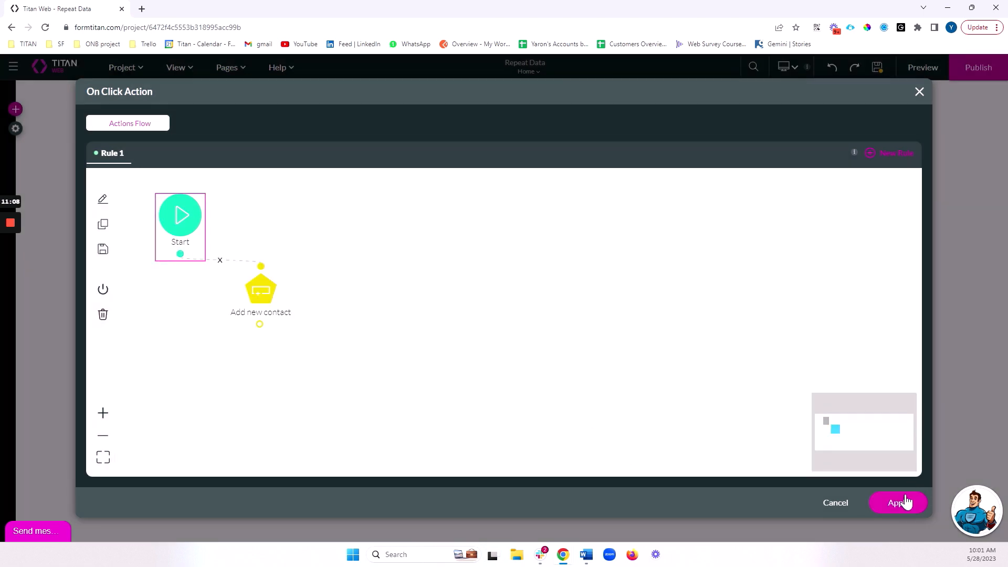
click(898, 502)
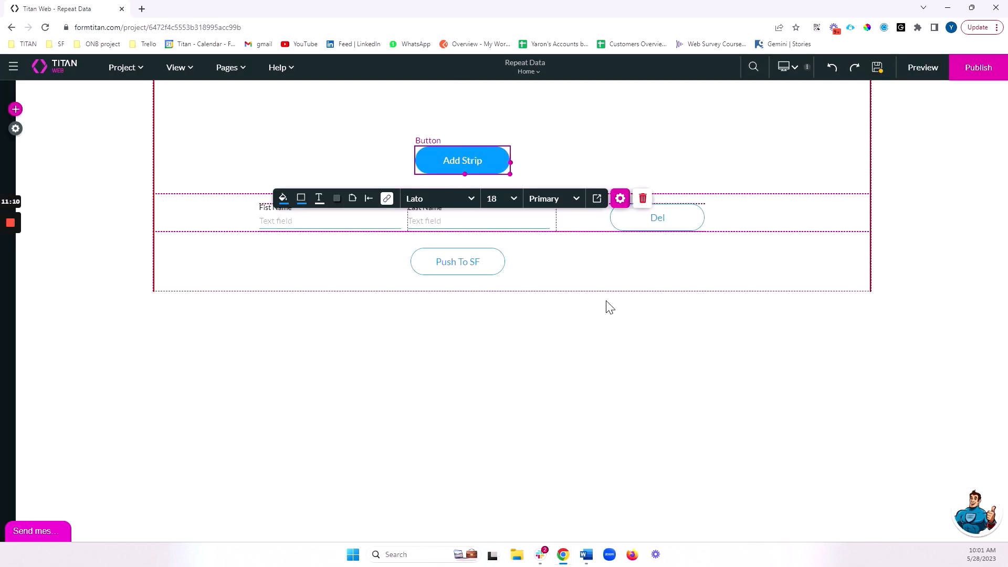
Add a node to Del's click flow deleting Repeat Strip's Current Index row
click(658, 217)
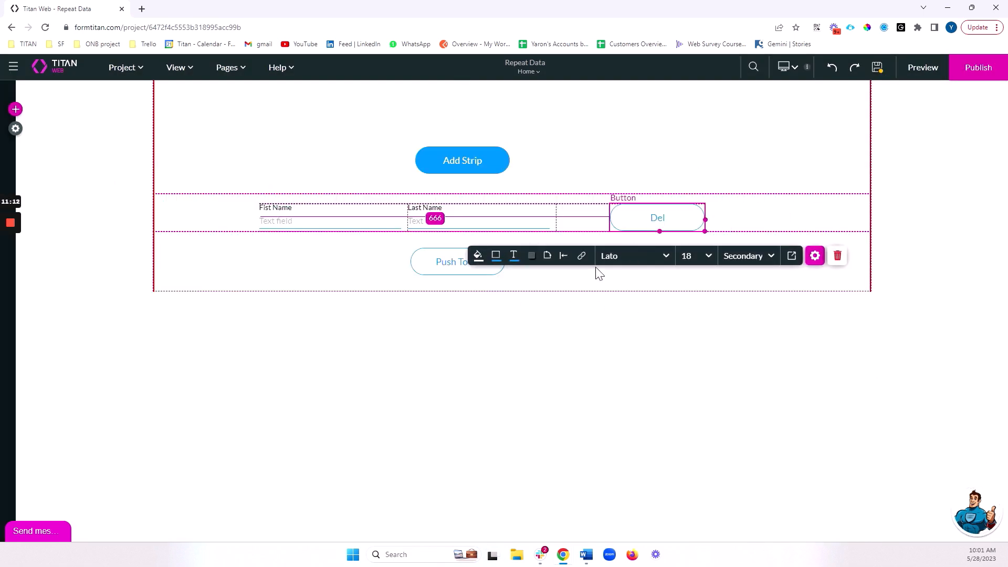
click(814, 255)
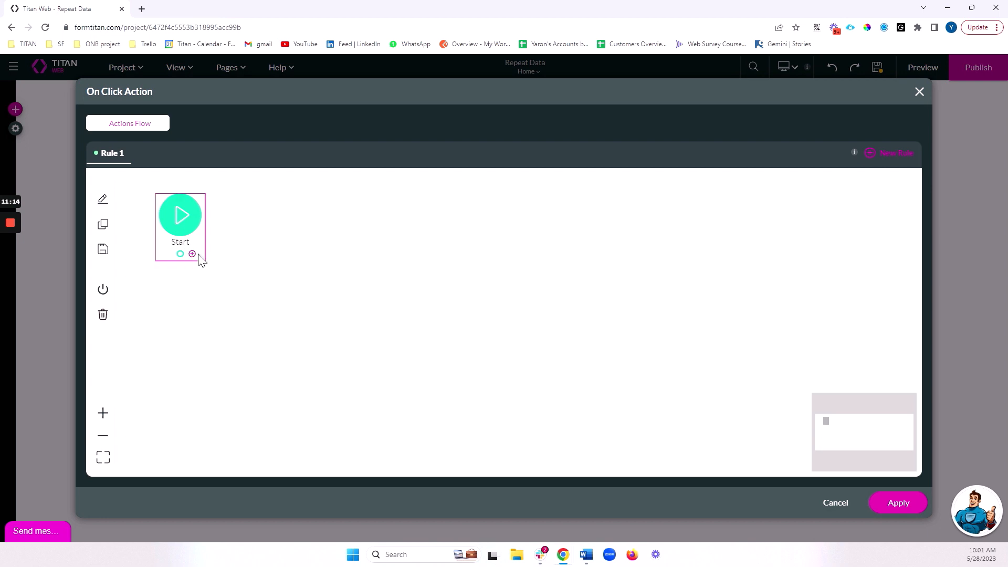
click(191, 253)
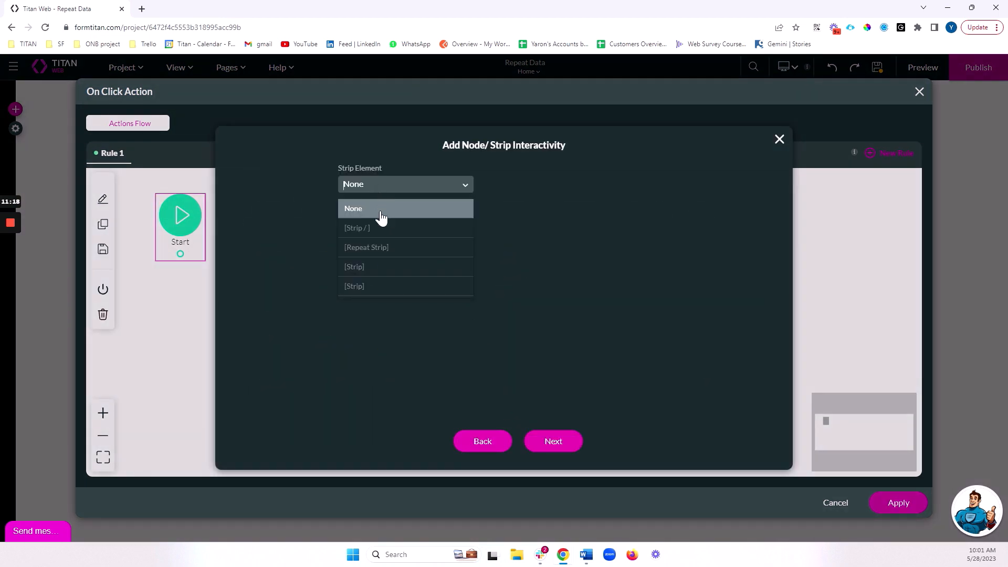
click(366, 250)
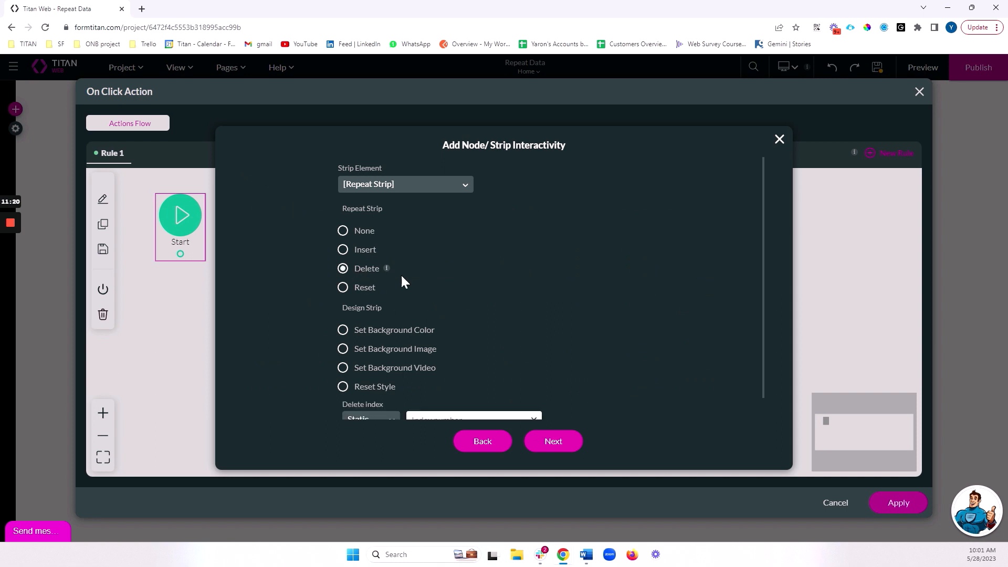
scroll(down, 3)
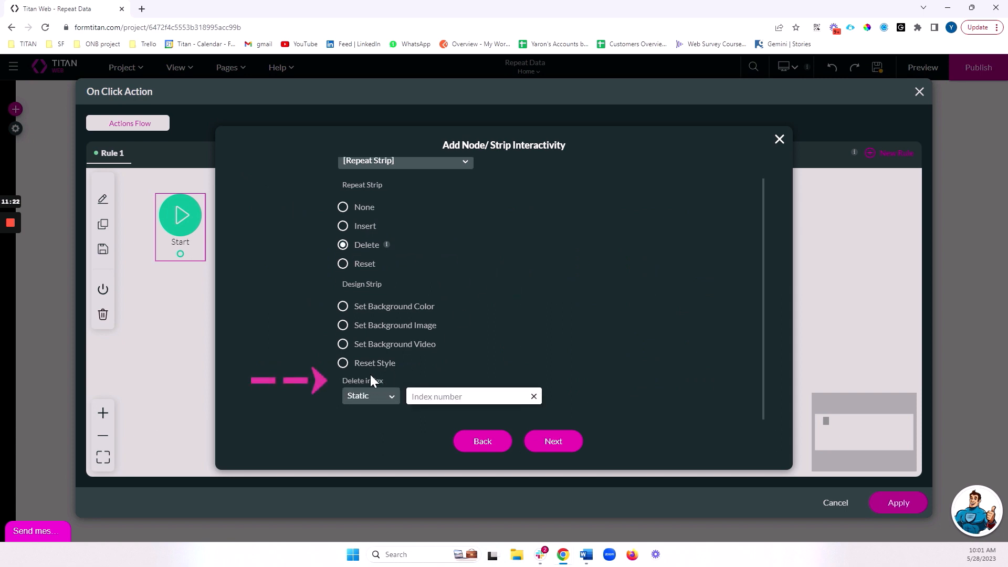
click(369, 396)
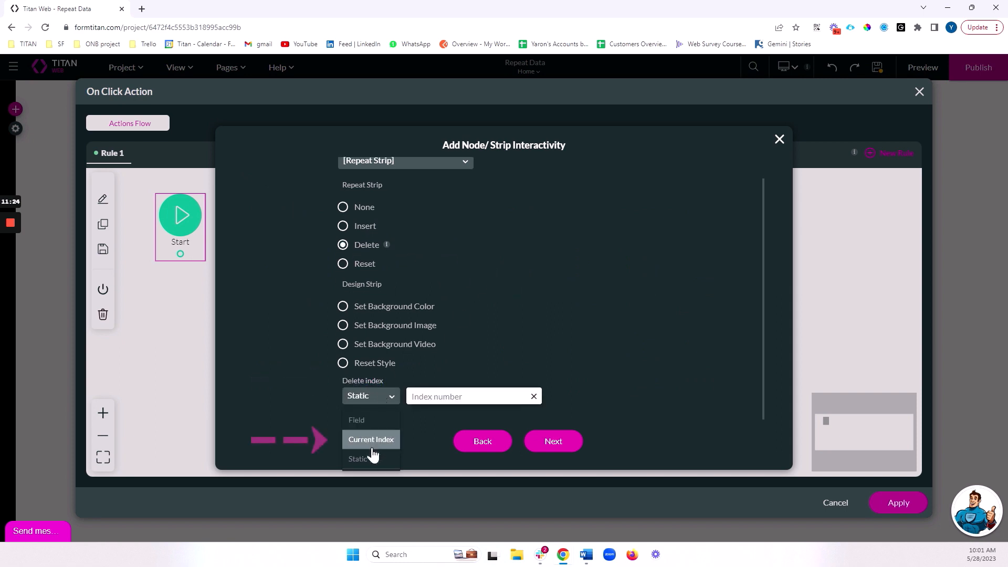
click(371, 439)
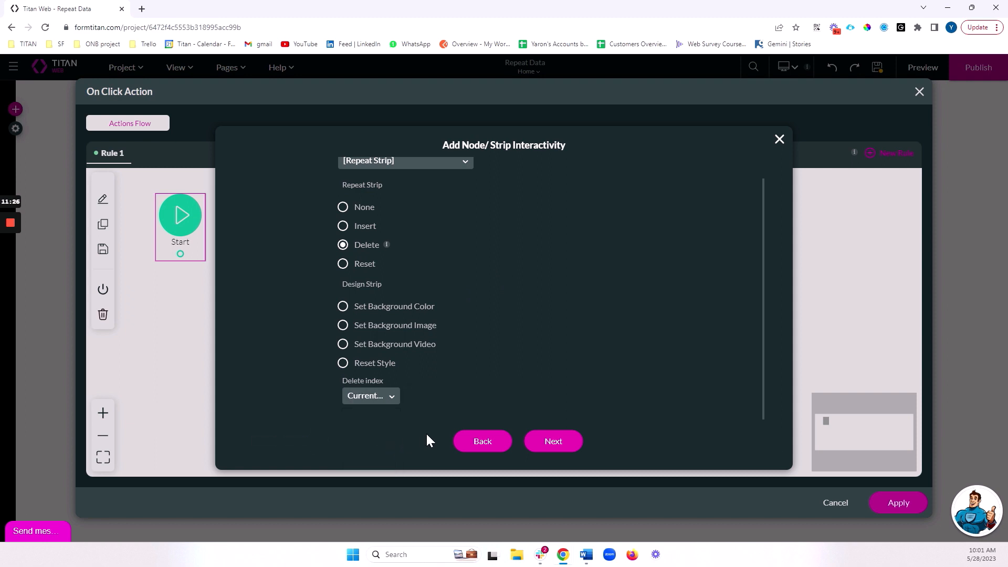
mouse_move(607, 348)
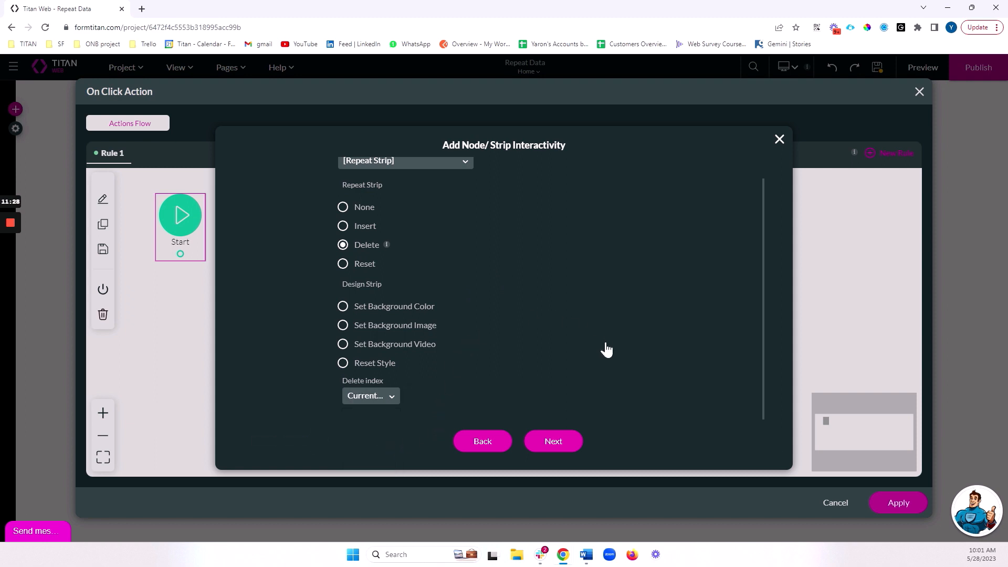
mouse_move(591, 349)
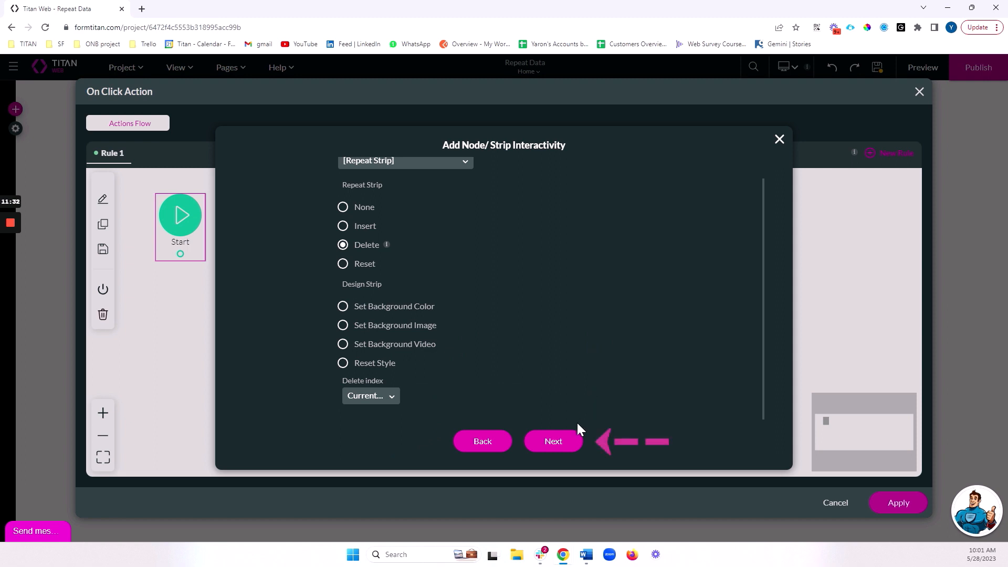
Tag the node 'Del Strip', insert it and apply the flow back on the page
click(552, 441)
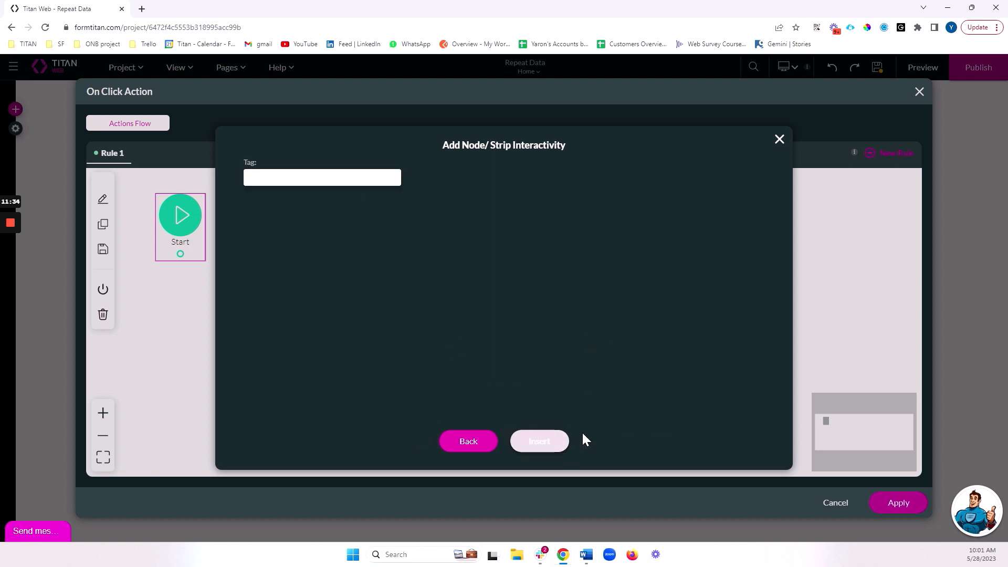
text(D)
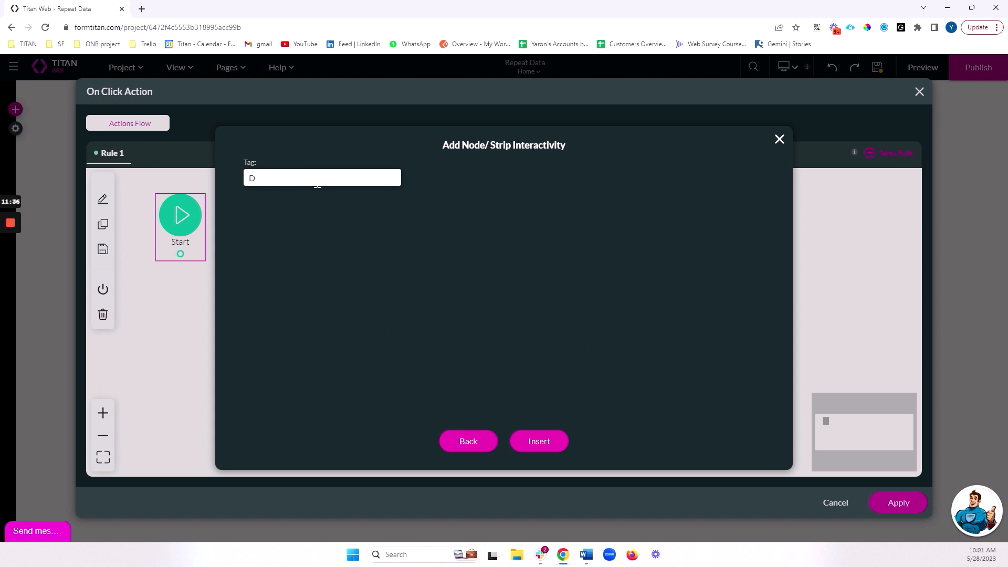
text(el Strip)
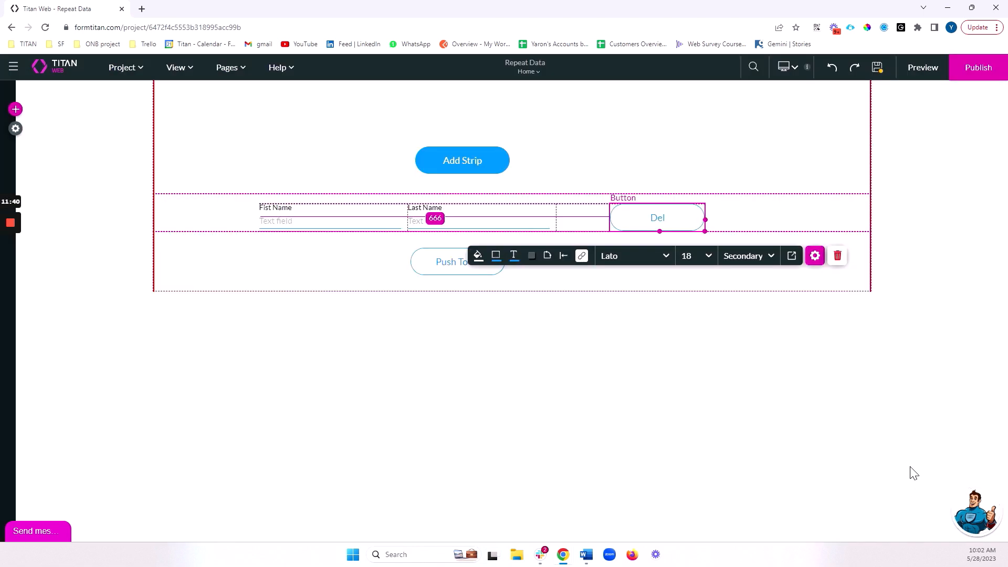
click(428, 392)
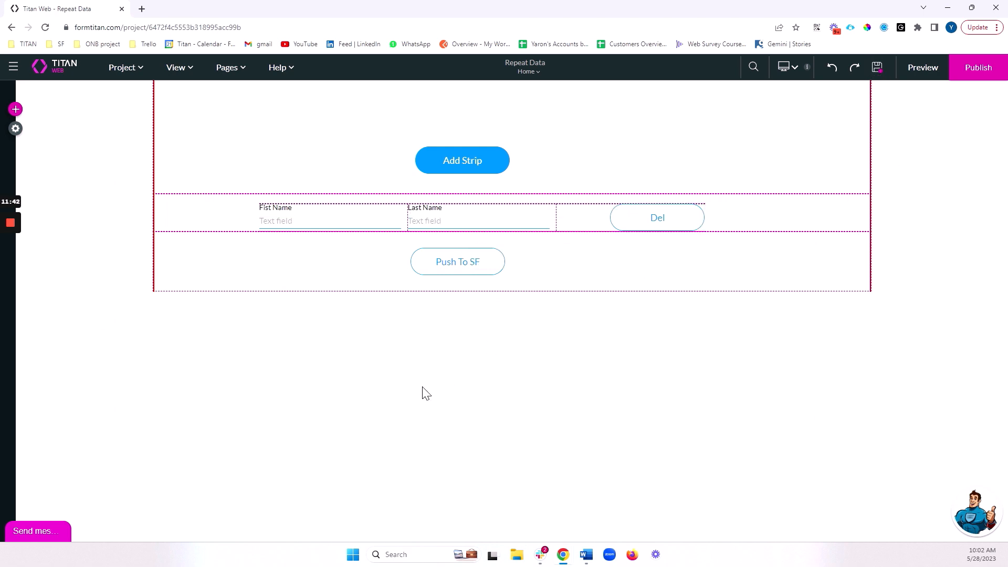
Add a Salesforce Action node to Push To SF's click flow and start a new Contact Create integration
click(456, 262)
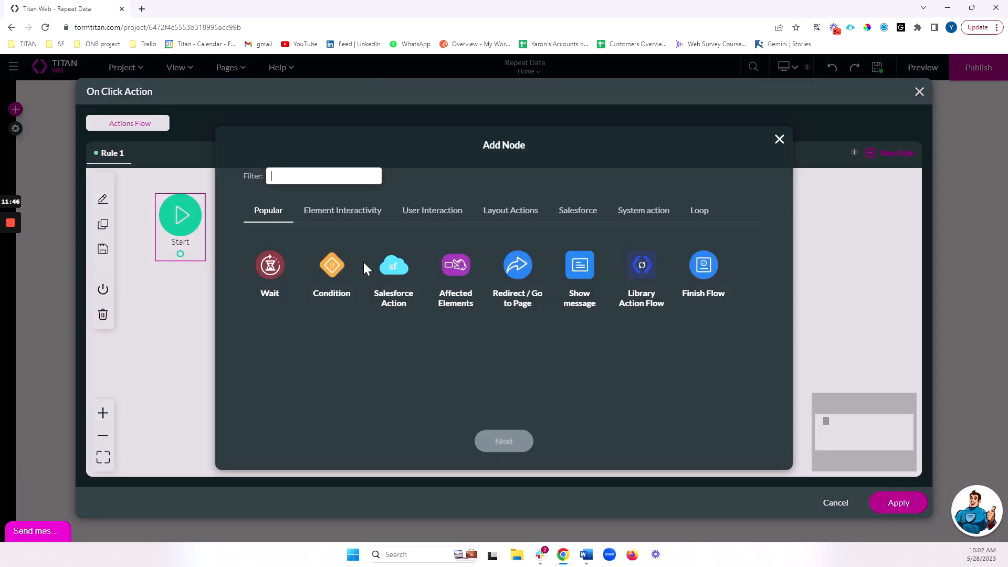
click(393, 265)
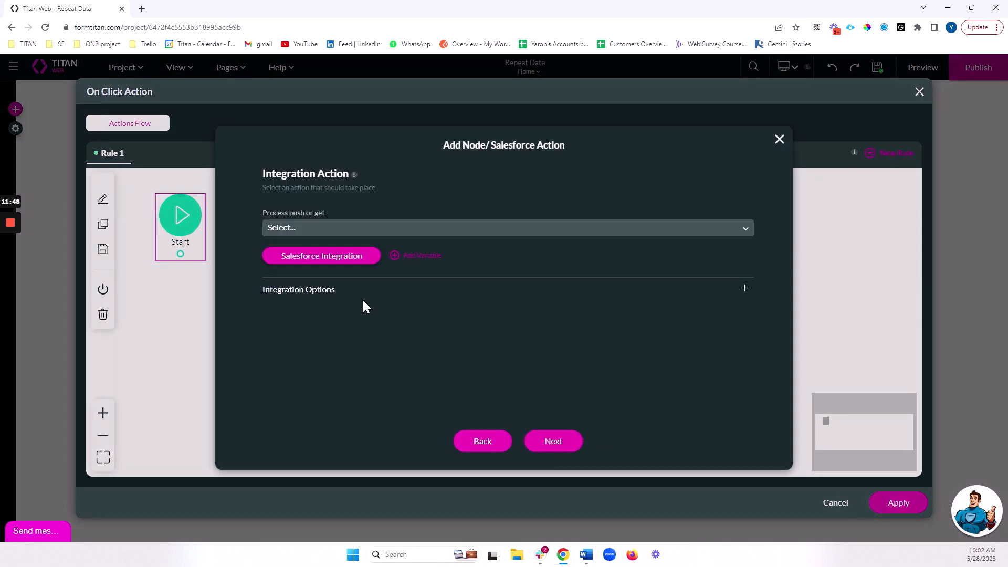
click(322, 255)
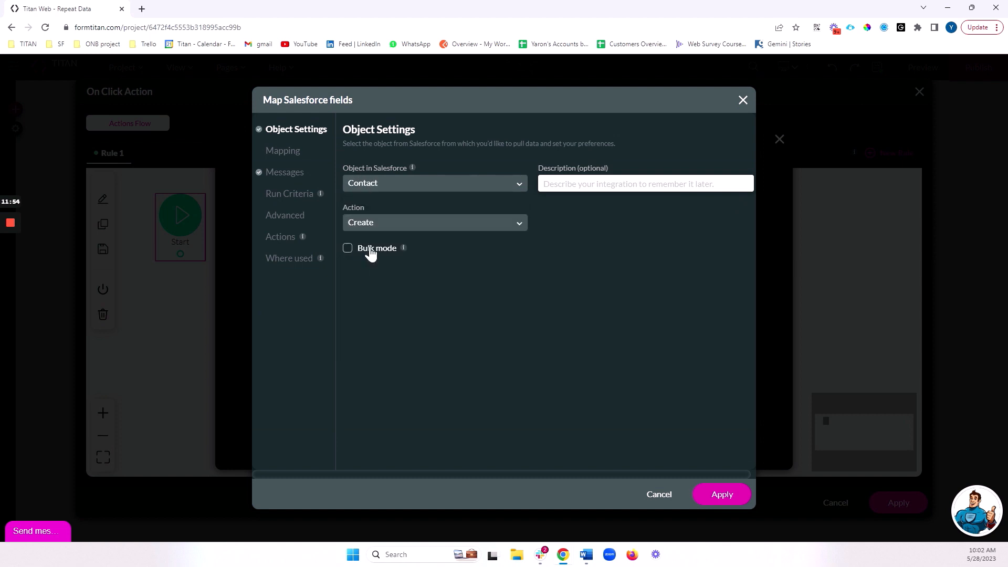
mouse_move(384, 230)
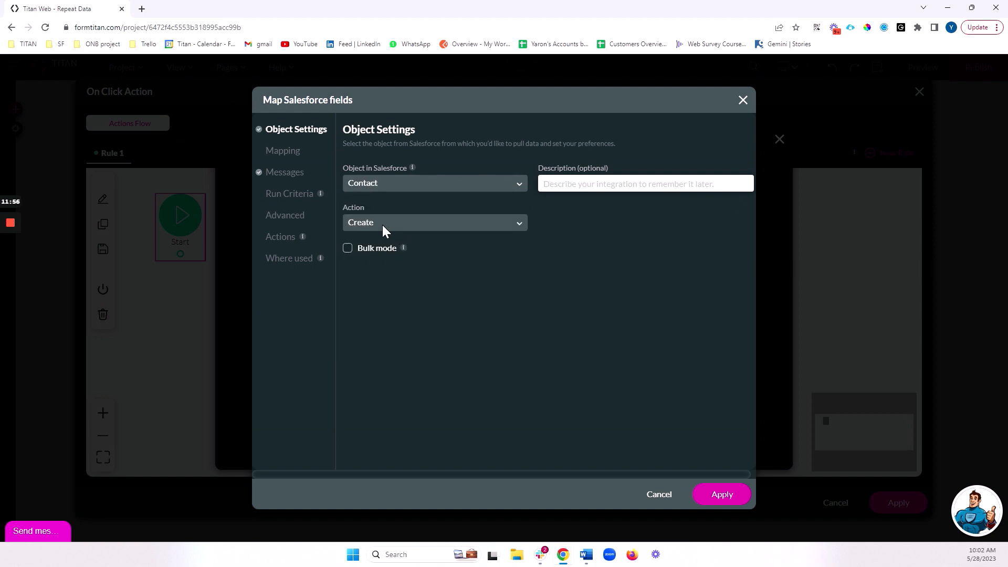
mouse_move(379, 233)
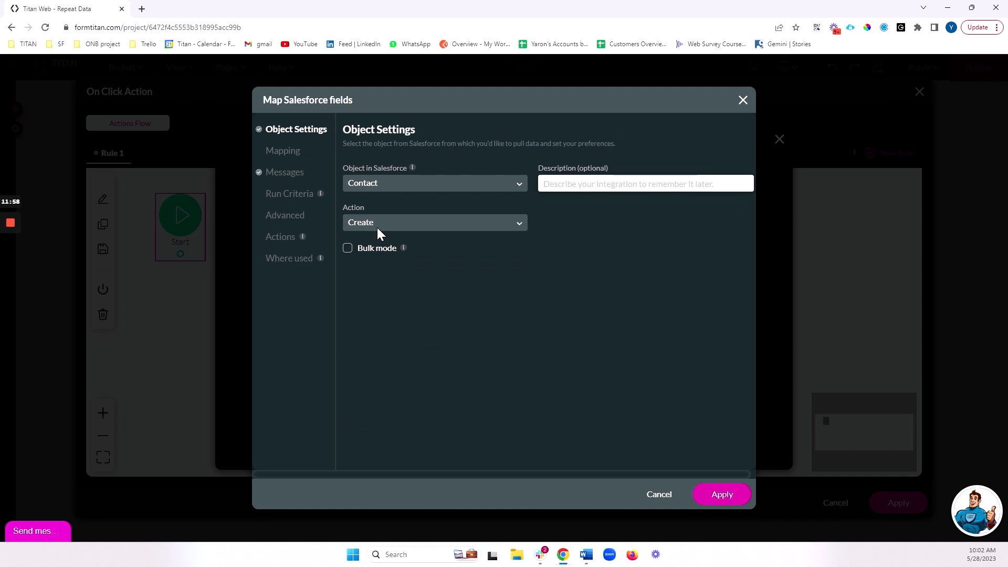
mouse_move(446, 238)
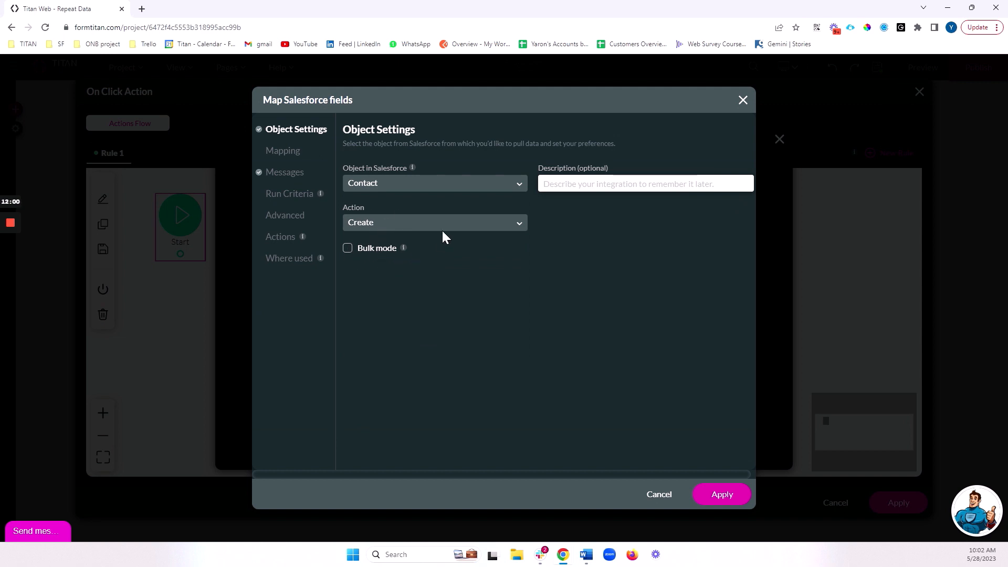
mouse_move(428, 243)
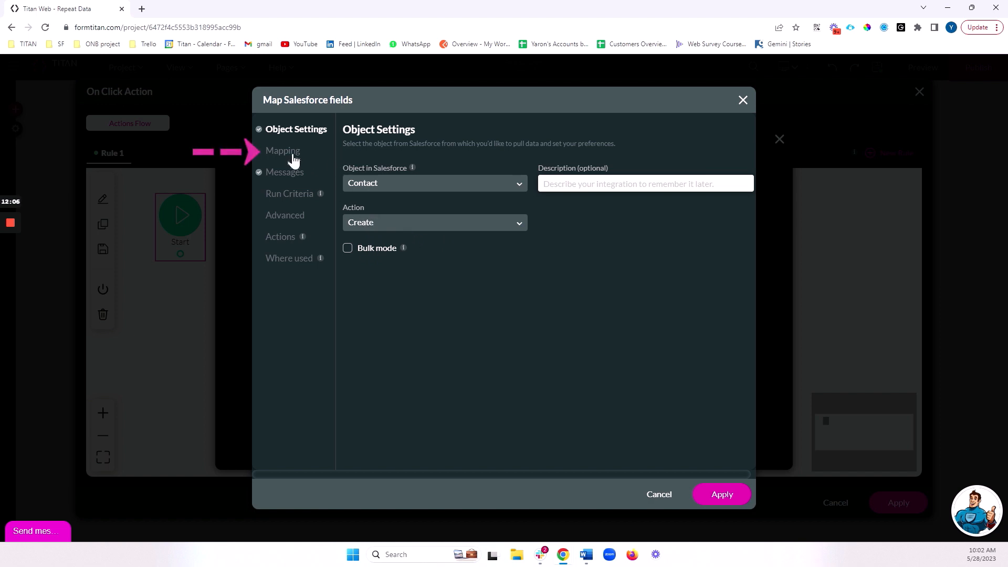
Map First Name and Last Name to the repeat strip's name fields and apply the mapping
click(282, 150)
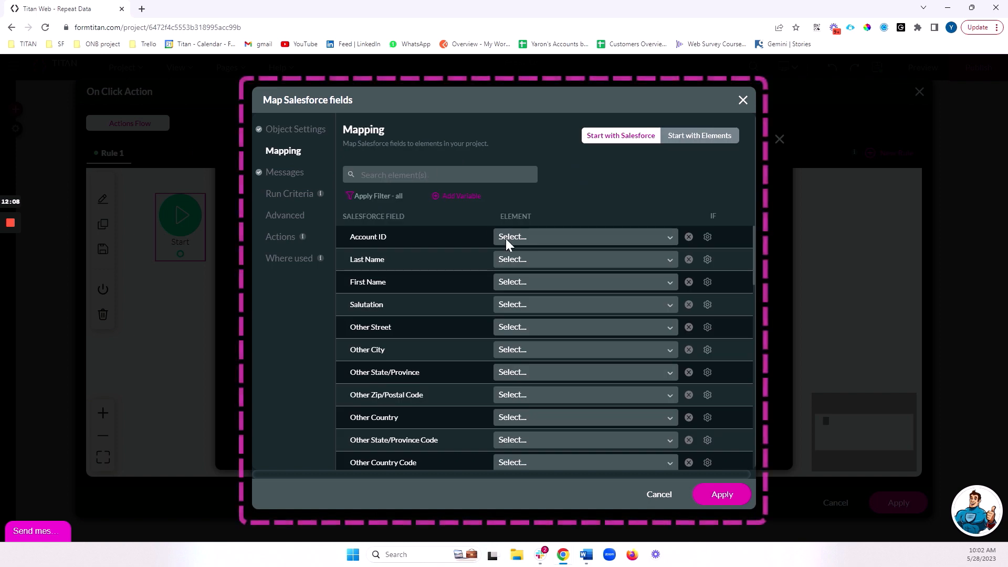
text(fiur)
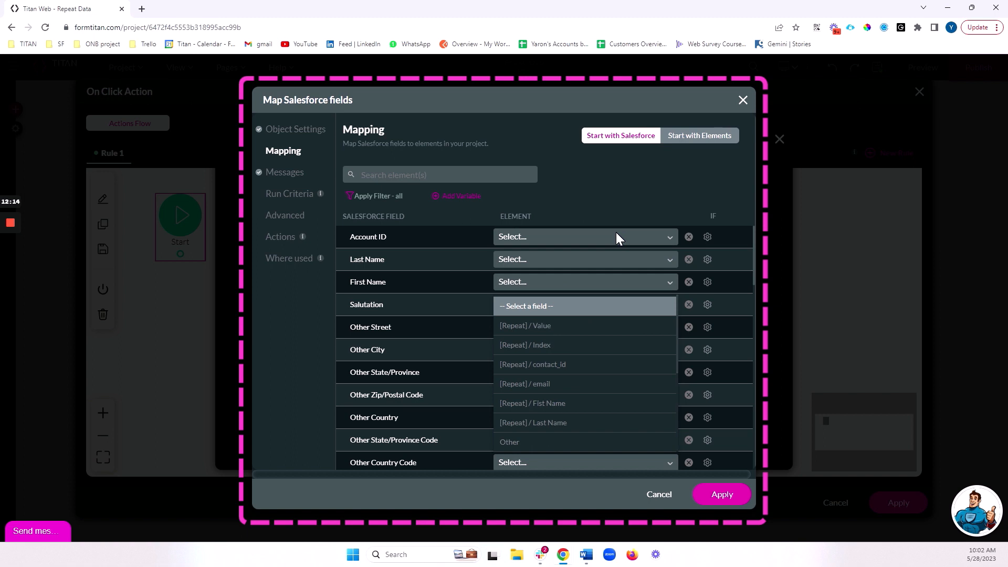
click(584, 259)
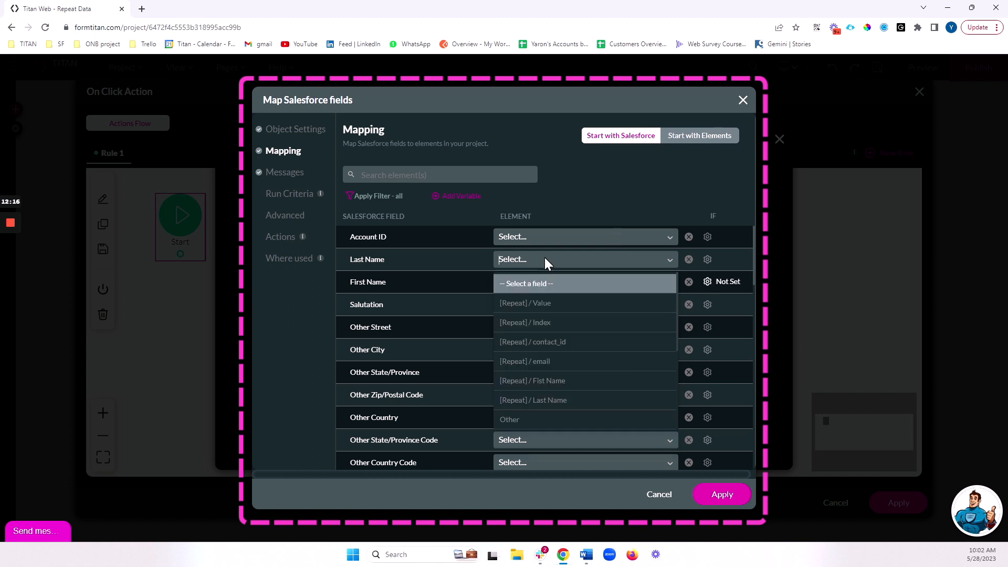
click(533, 399)
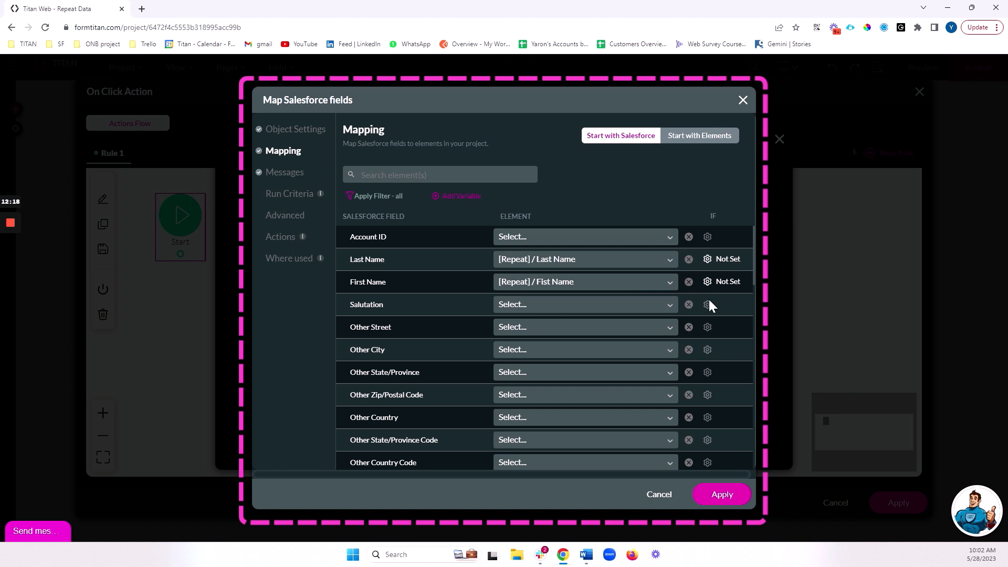
mouse_move(516, 267)
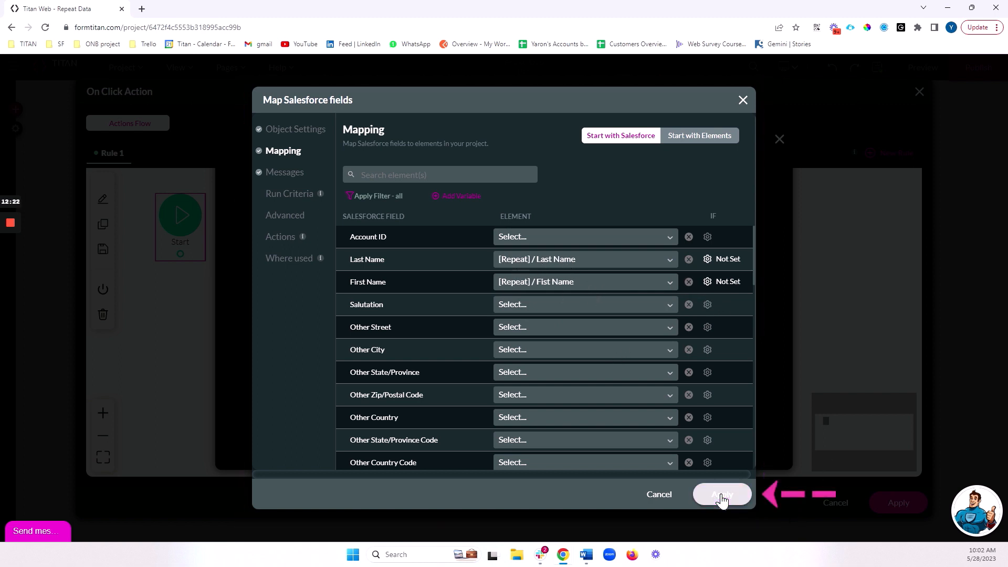
click(721, 494)
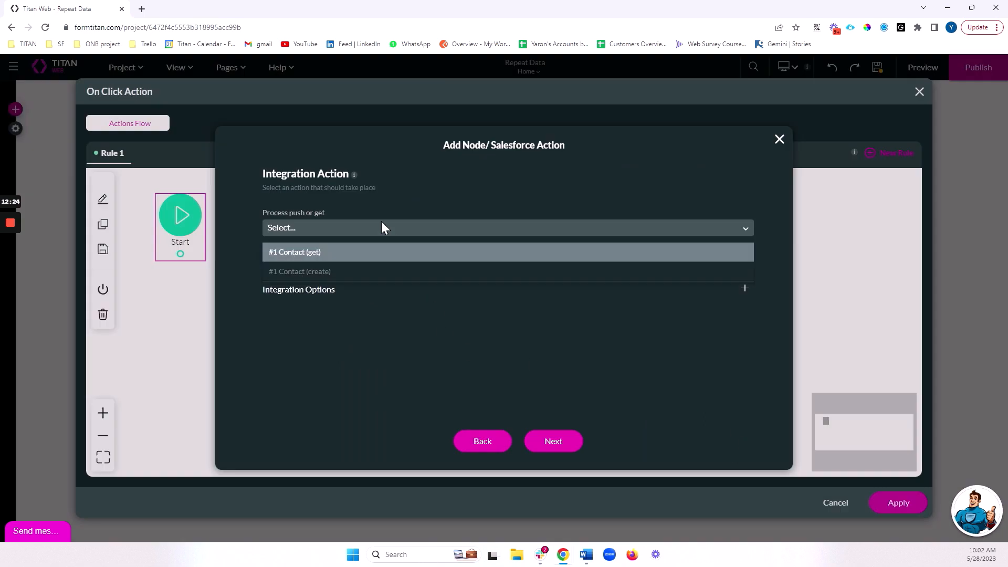
Tag the Salesforce node 'Create multiple contacts', apply the flow and open the page preview
click(299, 271)
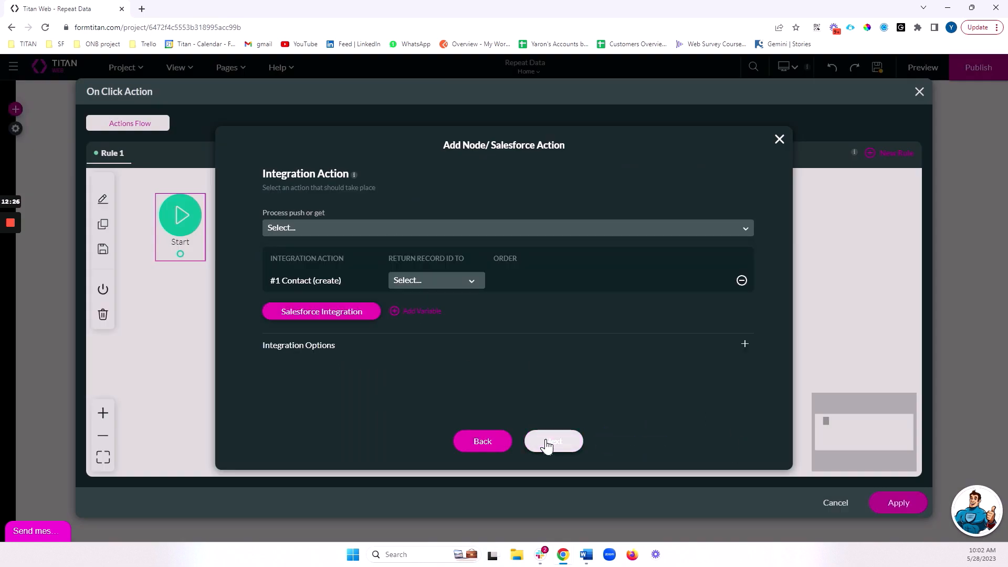
click(553, 441)
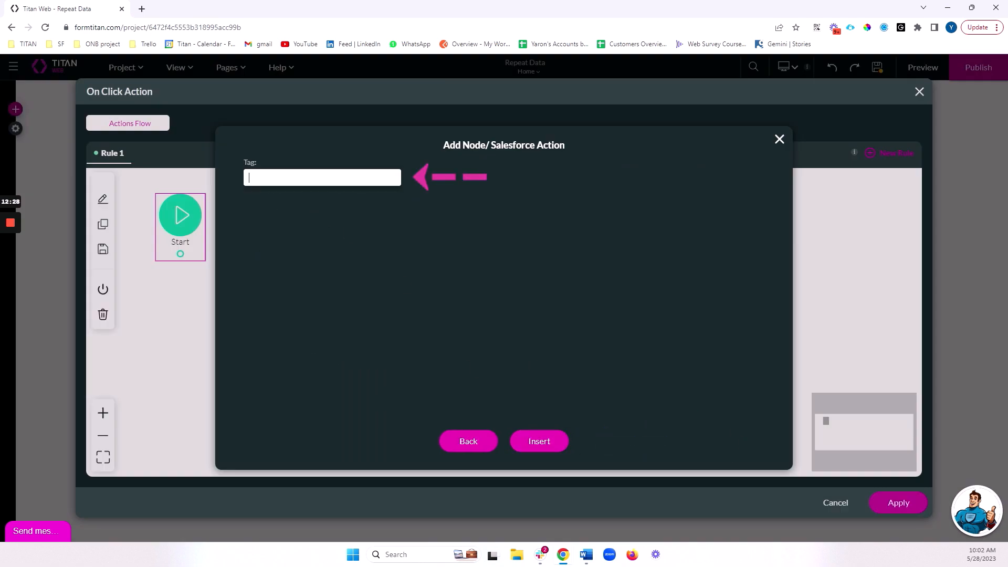
text(Create multiple contacts)
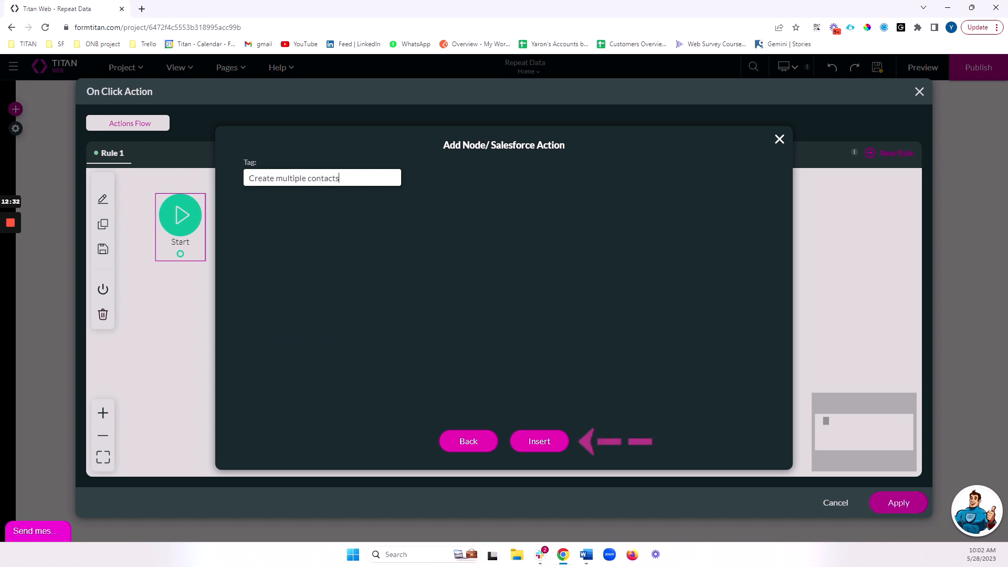
click(538, 441)
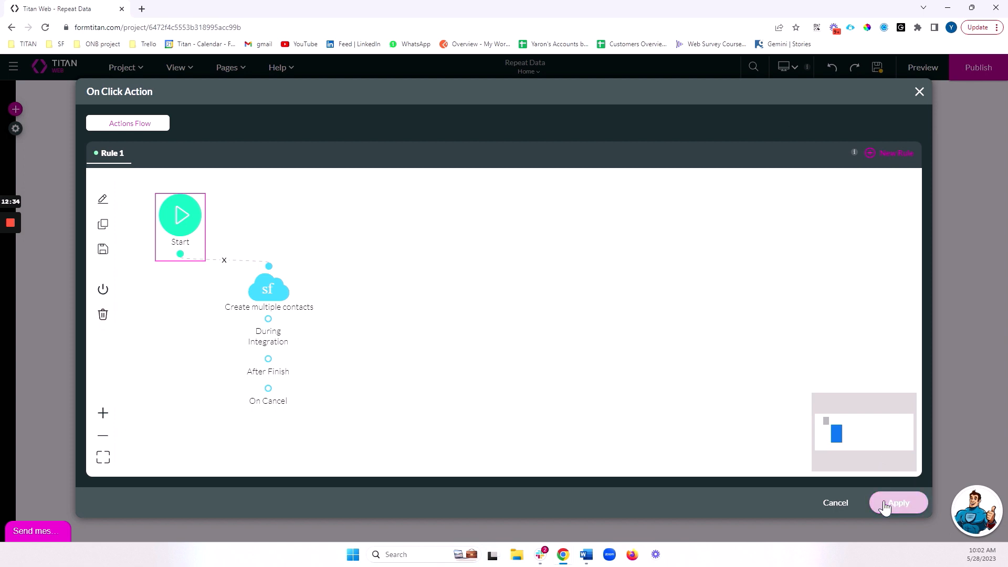
click(898, 503)
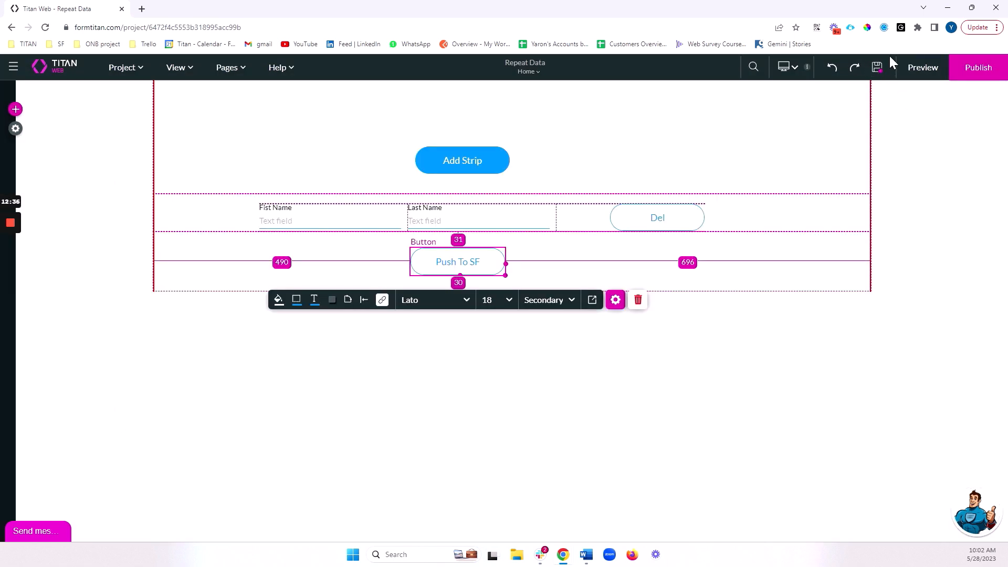
click(922, 67)
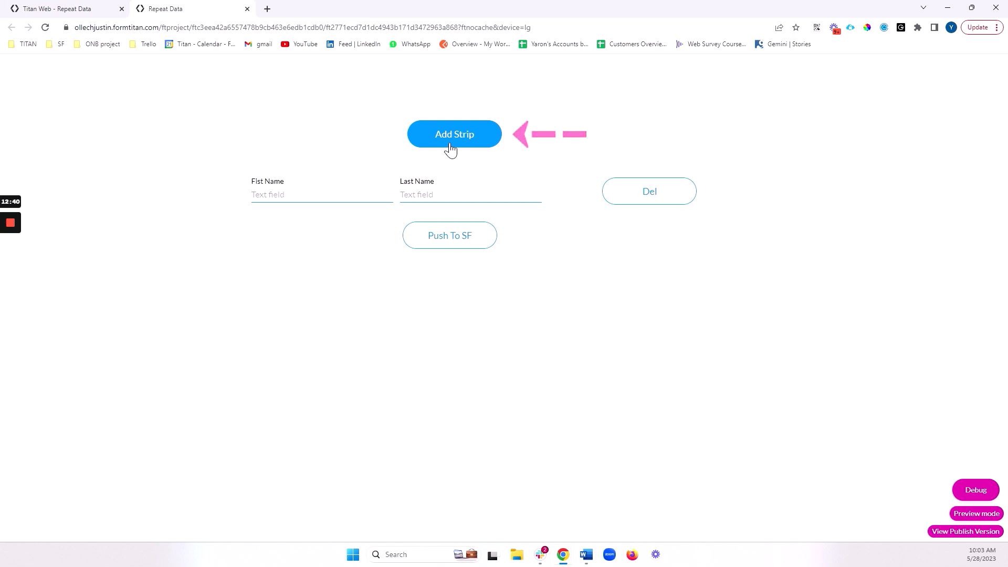
click(454, 133)
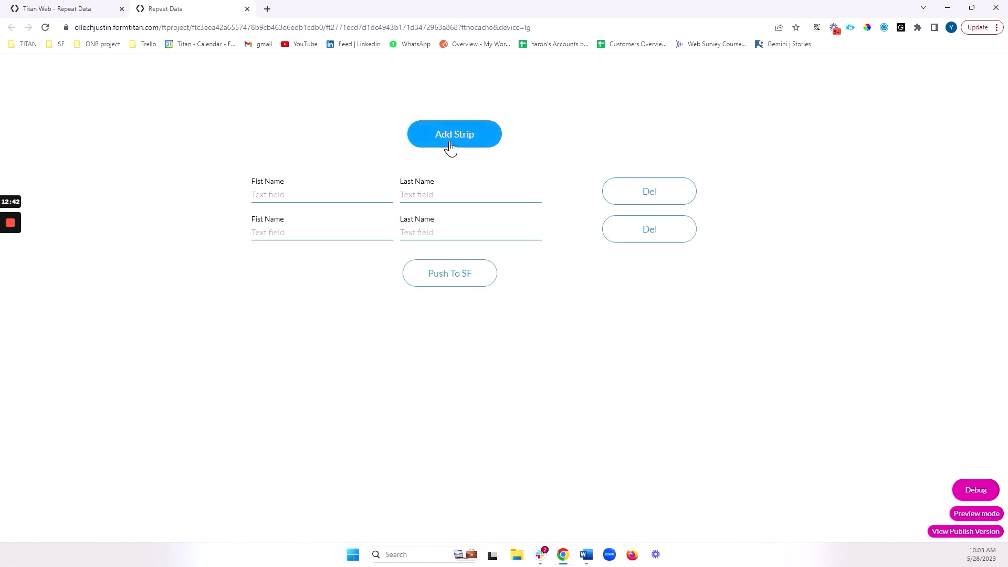
click(454, 133)
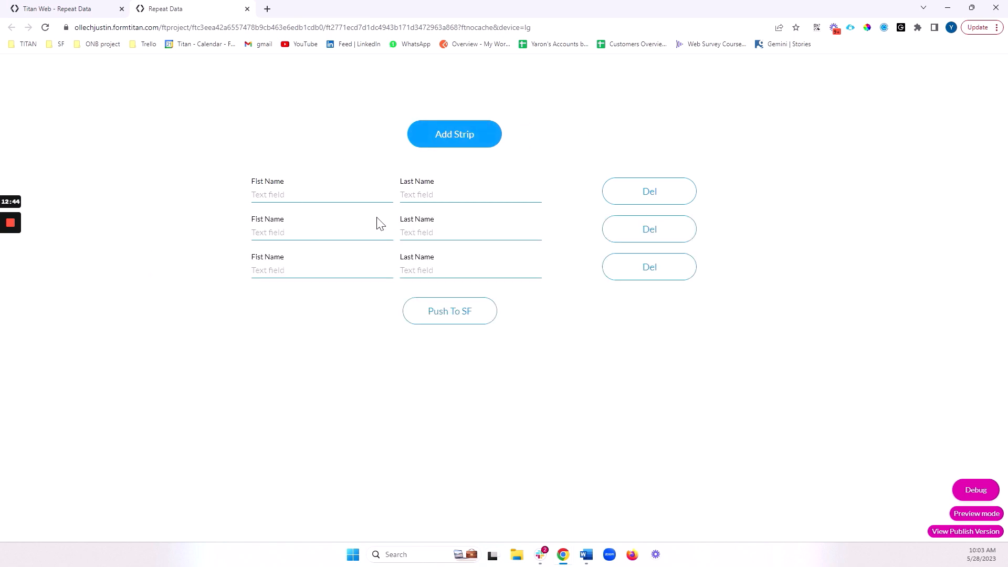
click(454, 133)
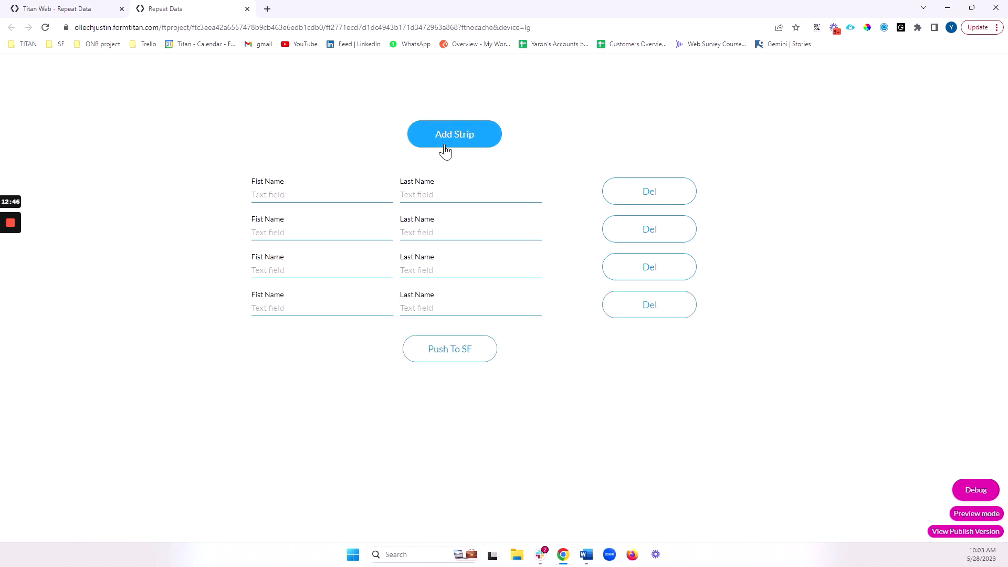
click(649, 305)
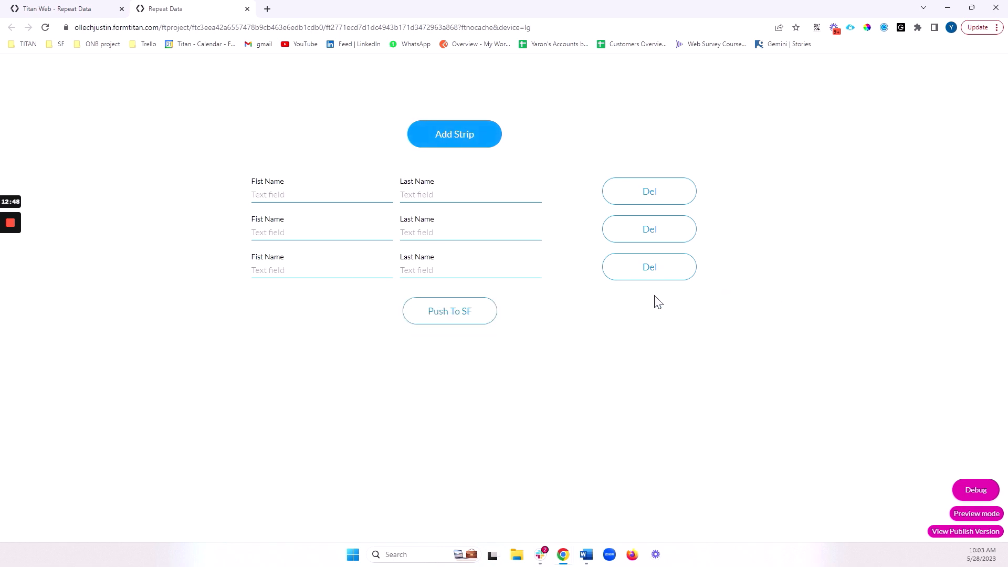
click(649, 267)
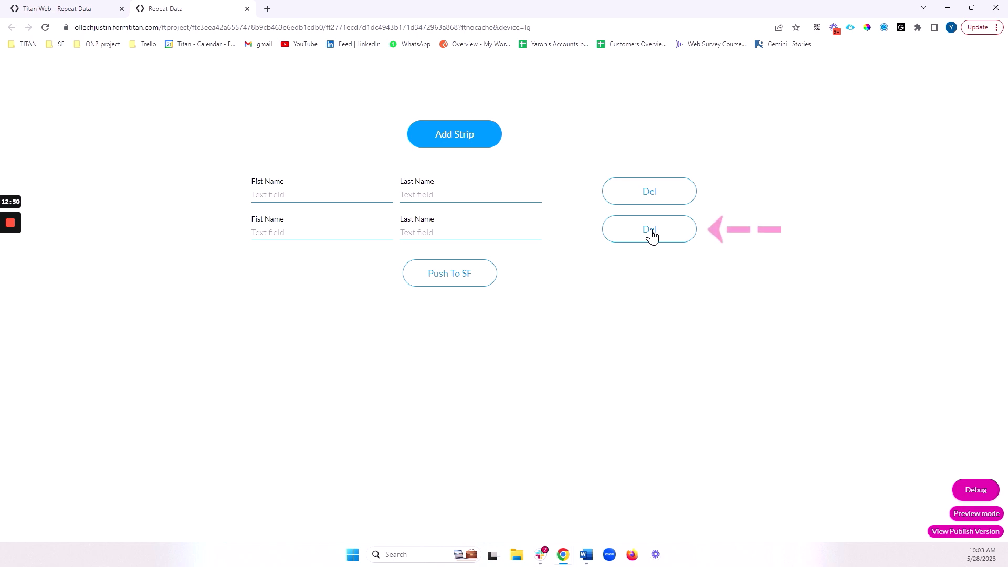
click(649, 229)
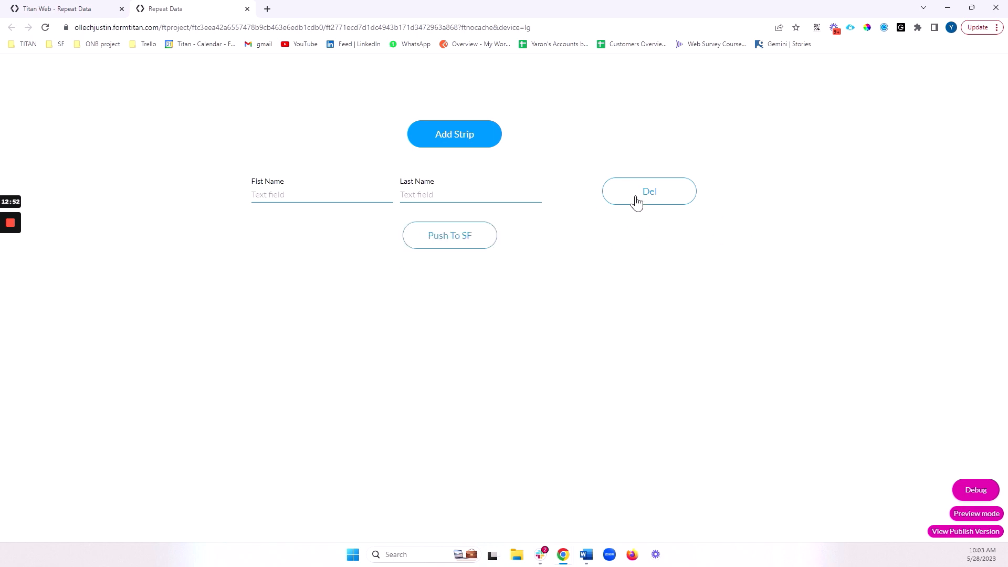
click(321, 195)
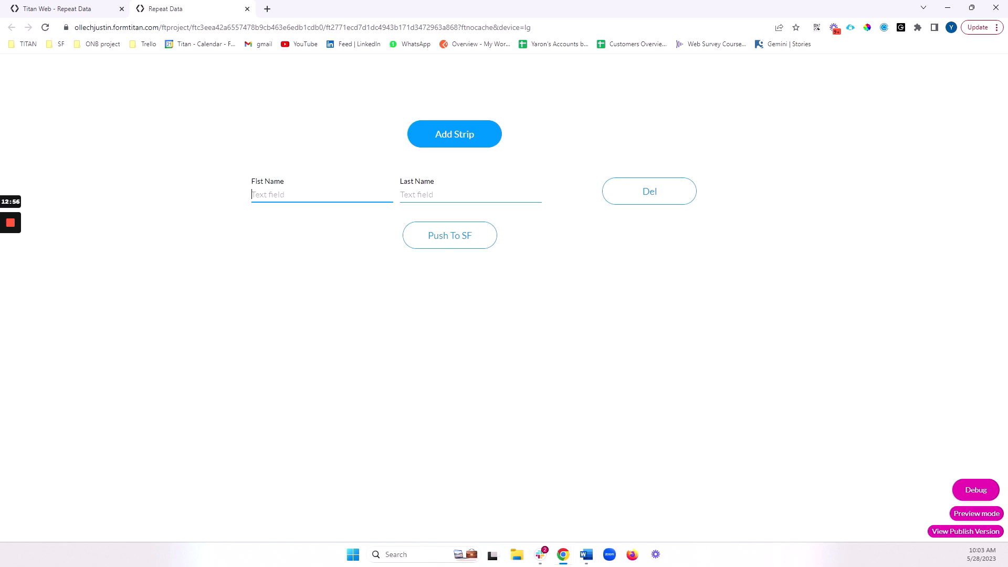
Add strips and fill the first rows with Contact1a aaa and Contact2b bbb
click(455, 134)
text(Co)
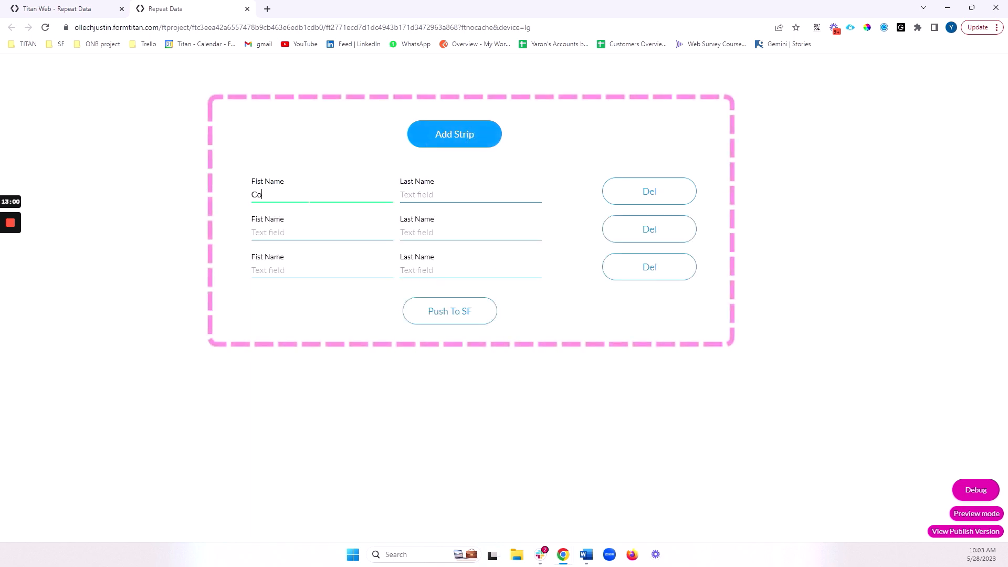
text(ntact1a)
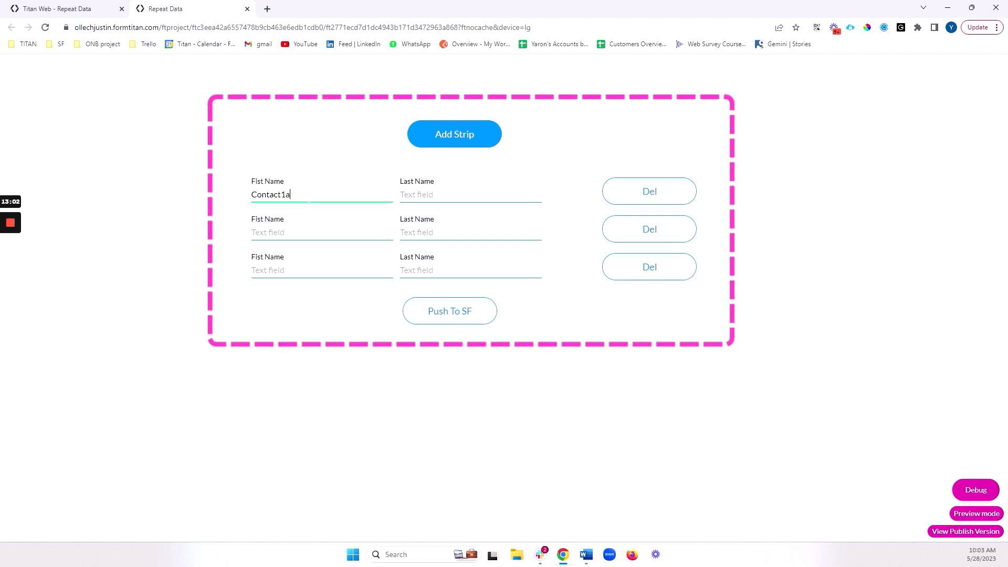
click(469, 194)
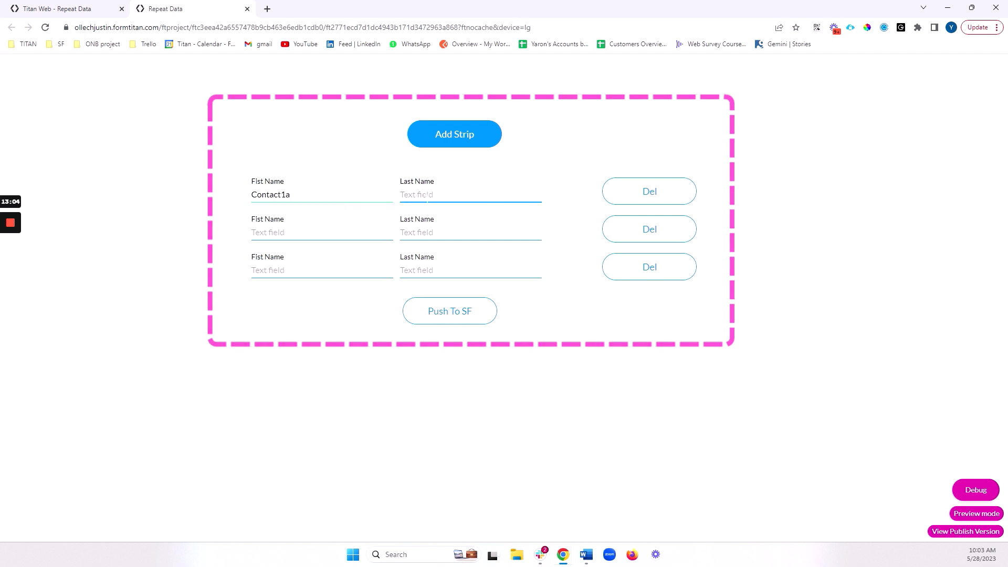
text(aaa)
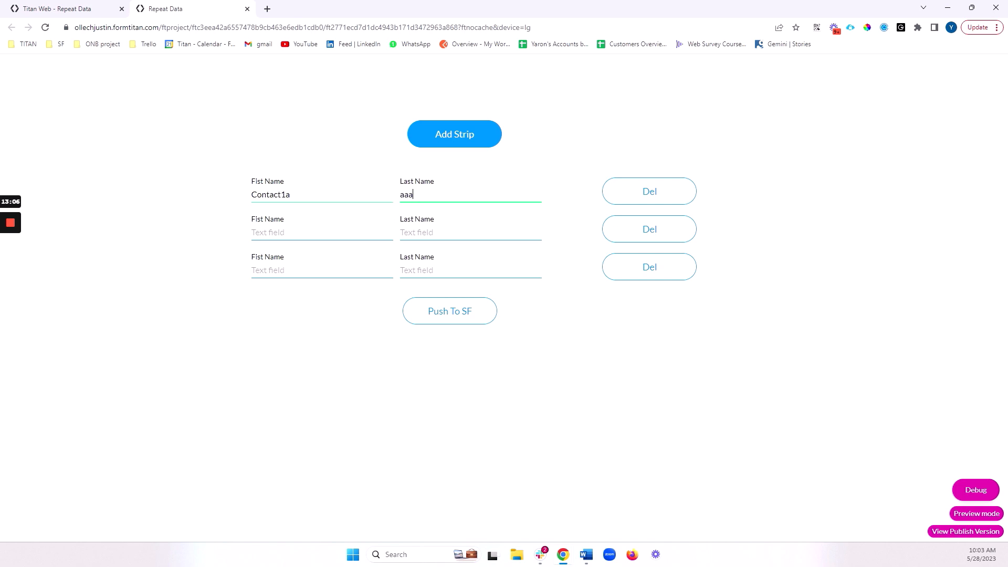
text(Conta)
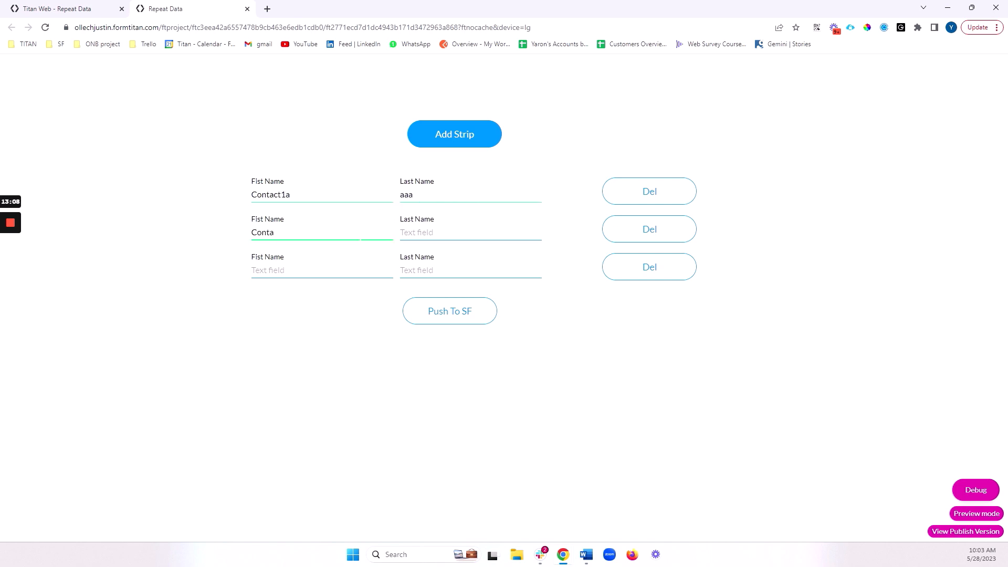
text(cts2b)
click(322, 271)
text(X)
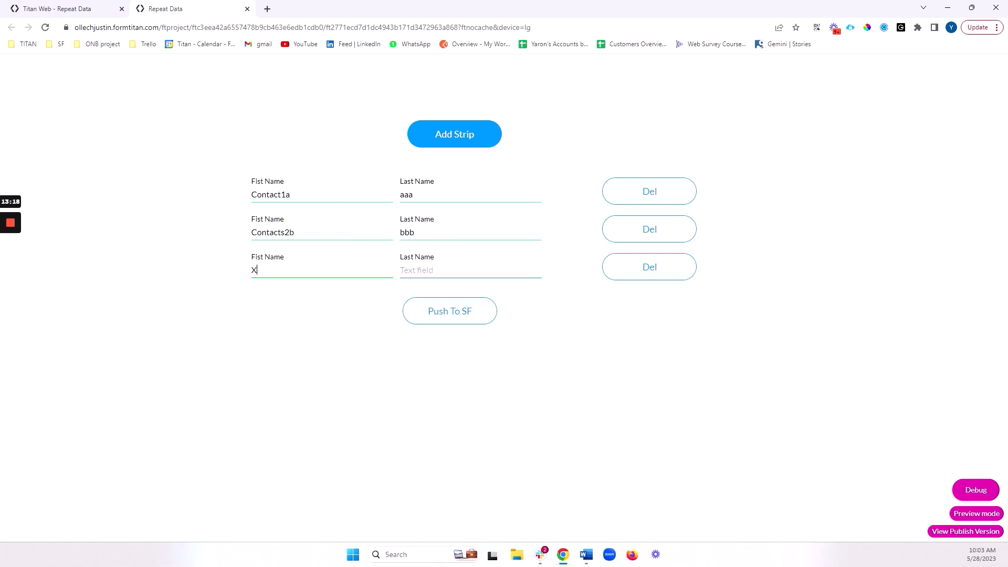
Fill the third row with Contact3c ccc and push the three contacts to Salesforce
text(C)
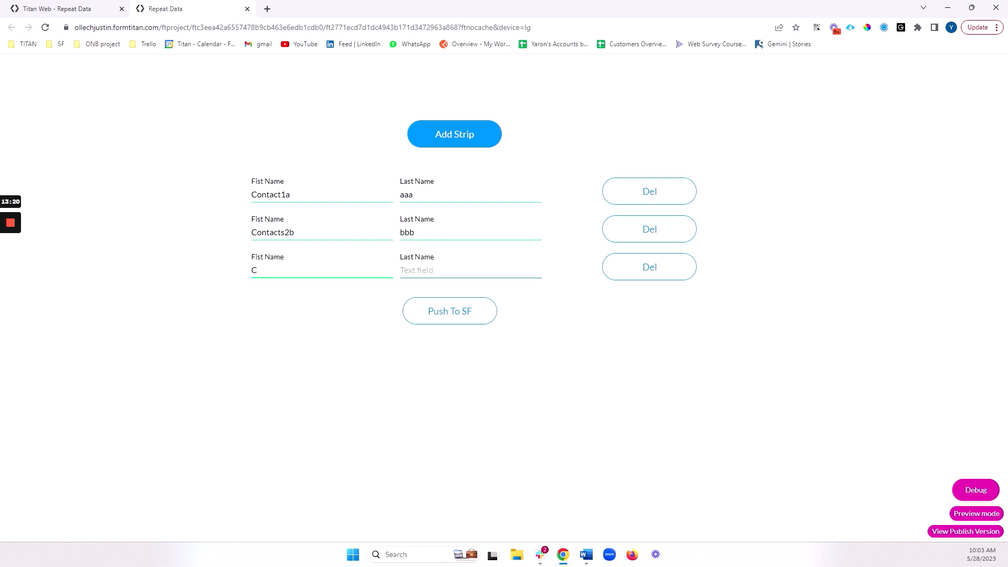
text(ontact)
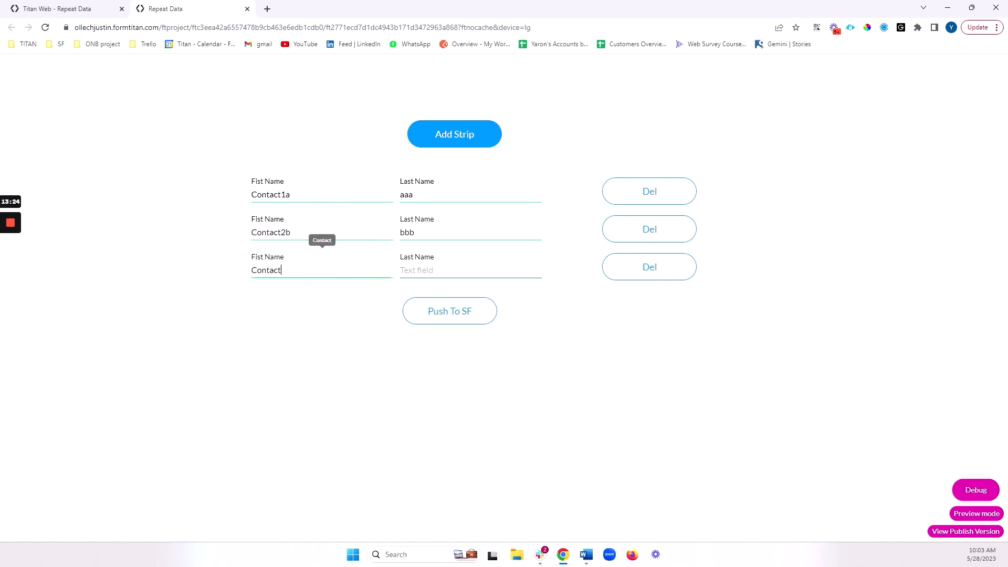
text(3b)
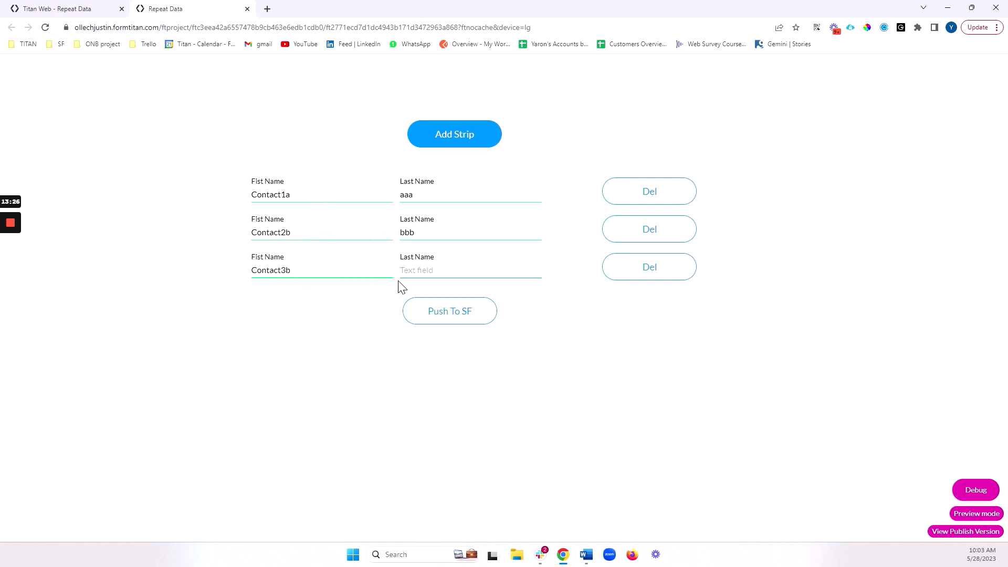
text(ccc)
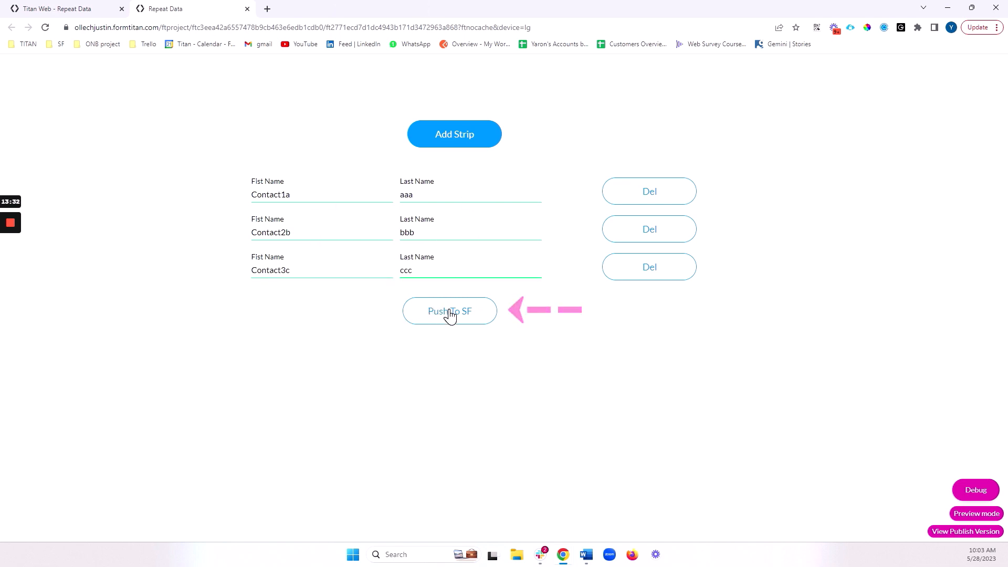
click(450, 311)
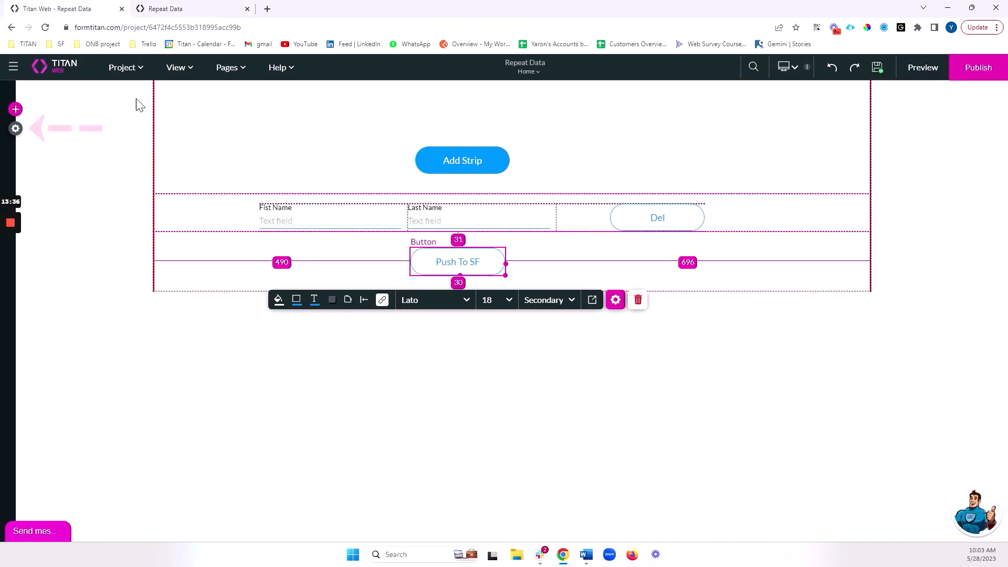
Show the Salesforce integration logs with three Contact creations and open a record link in a new tab
click(14, 128)
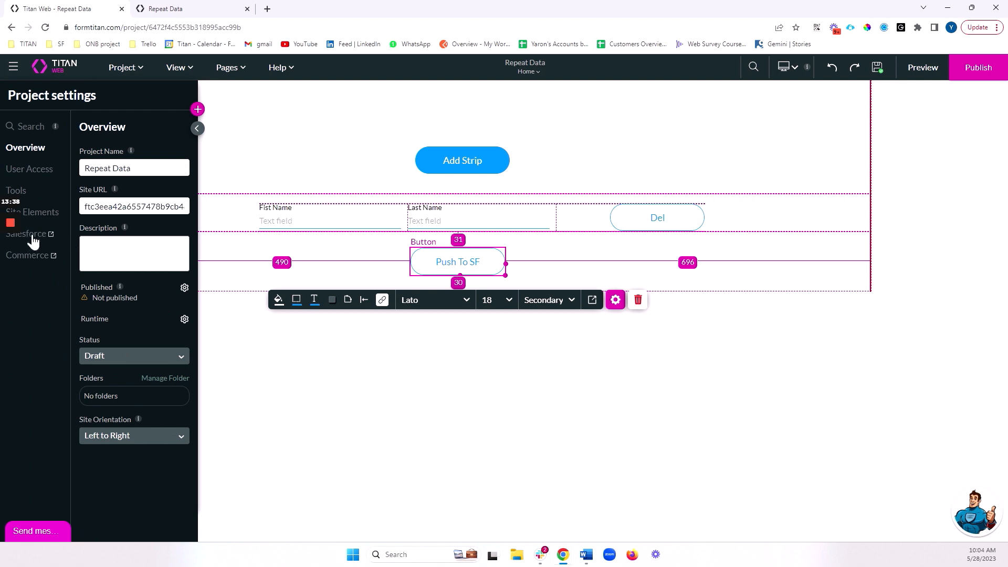
click(27, 233)
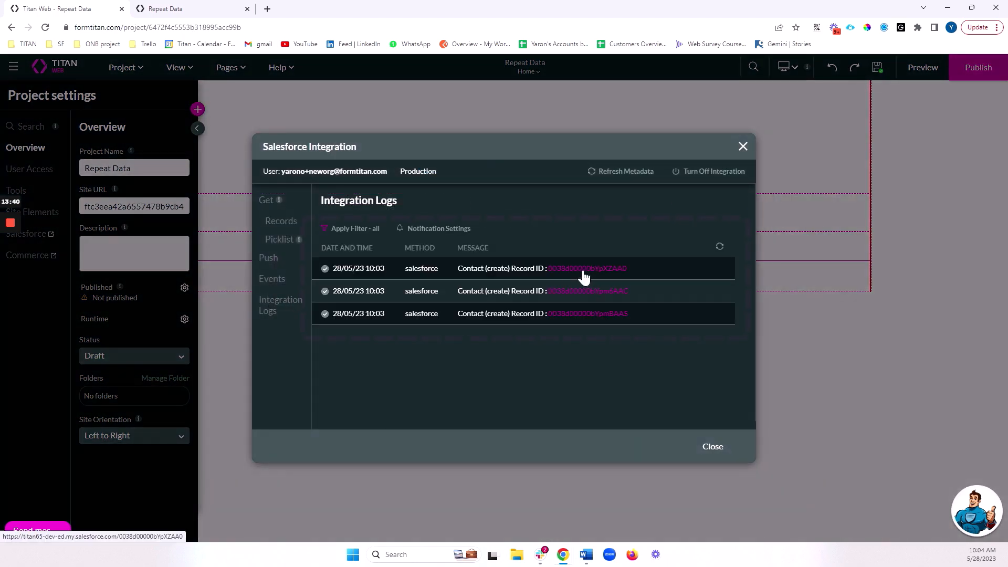
drag(462, 313, 566, 313)
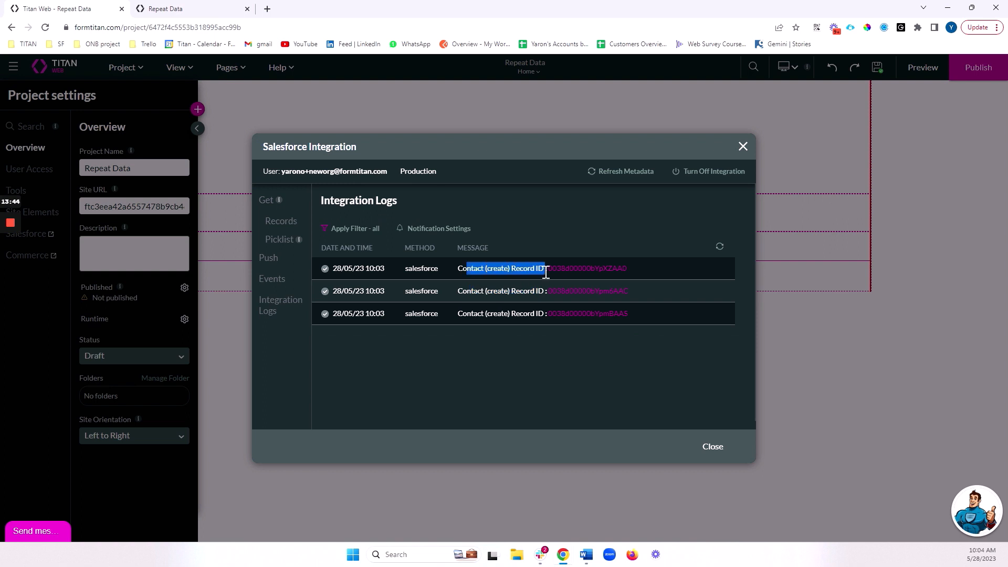
right_click(586, 313)
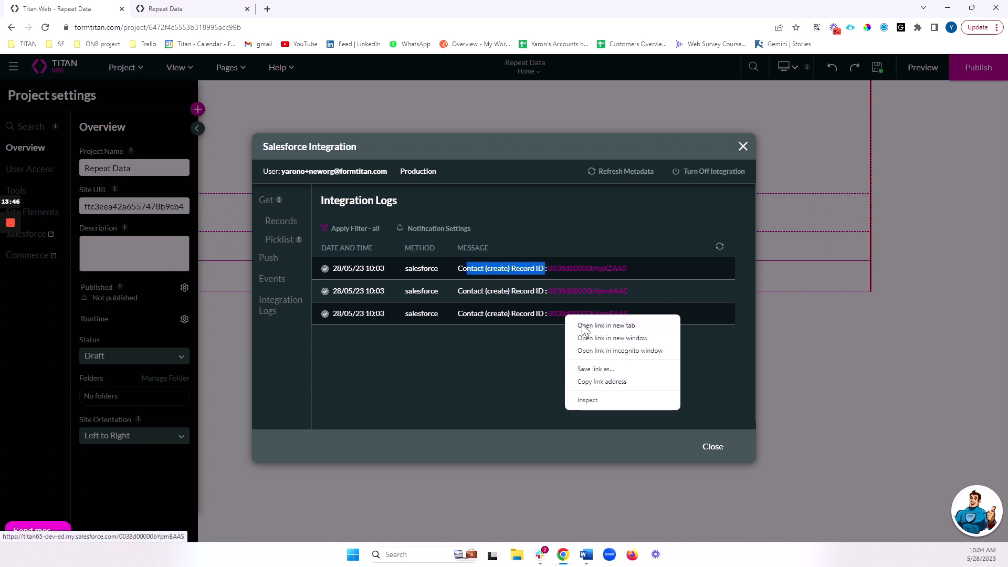
click(606, 326)
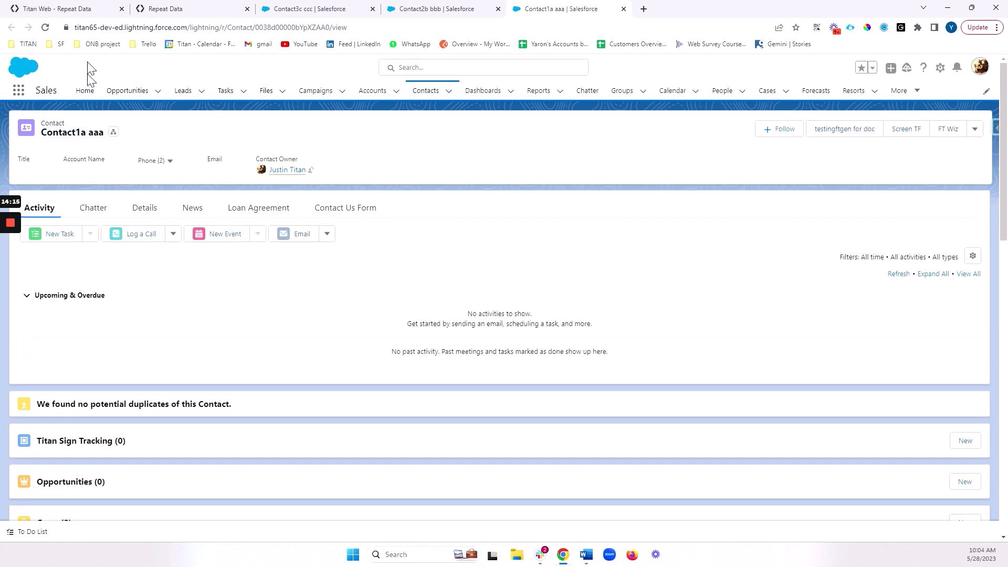
Review the three new contact tabs in Salesforce and return to the Titan Web - Repeat Data tab
click(58, 9)
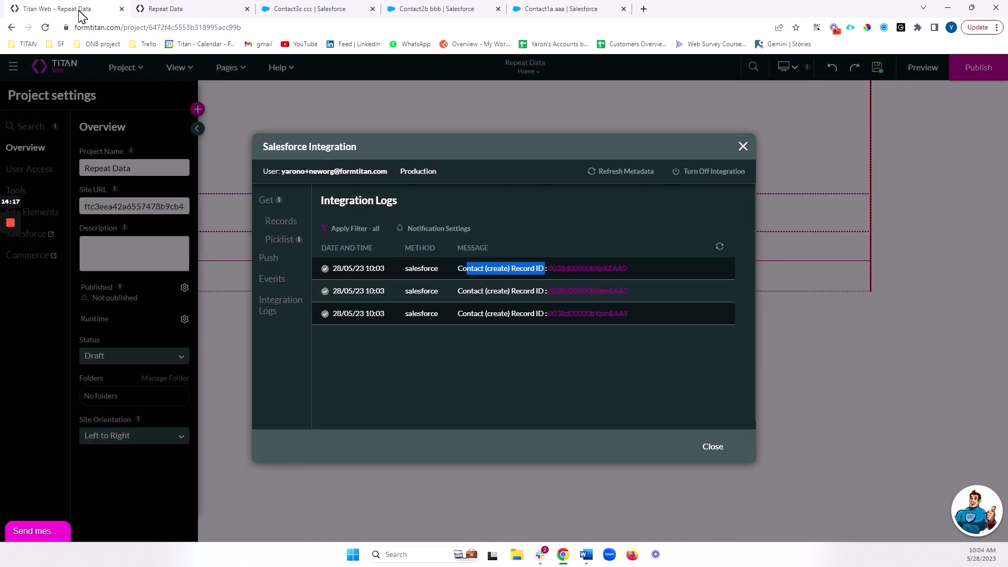